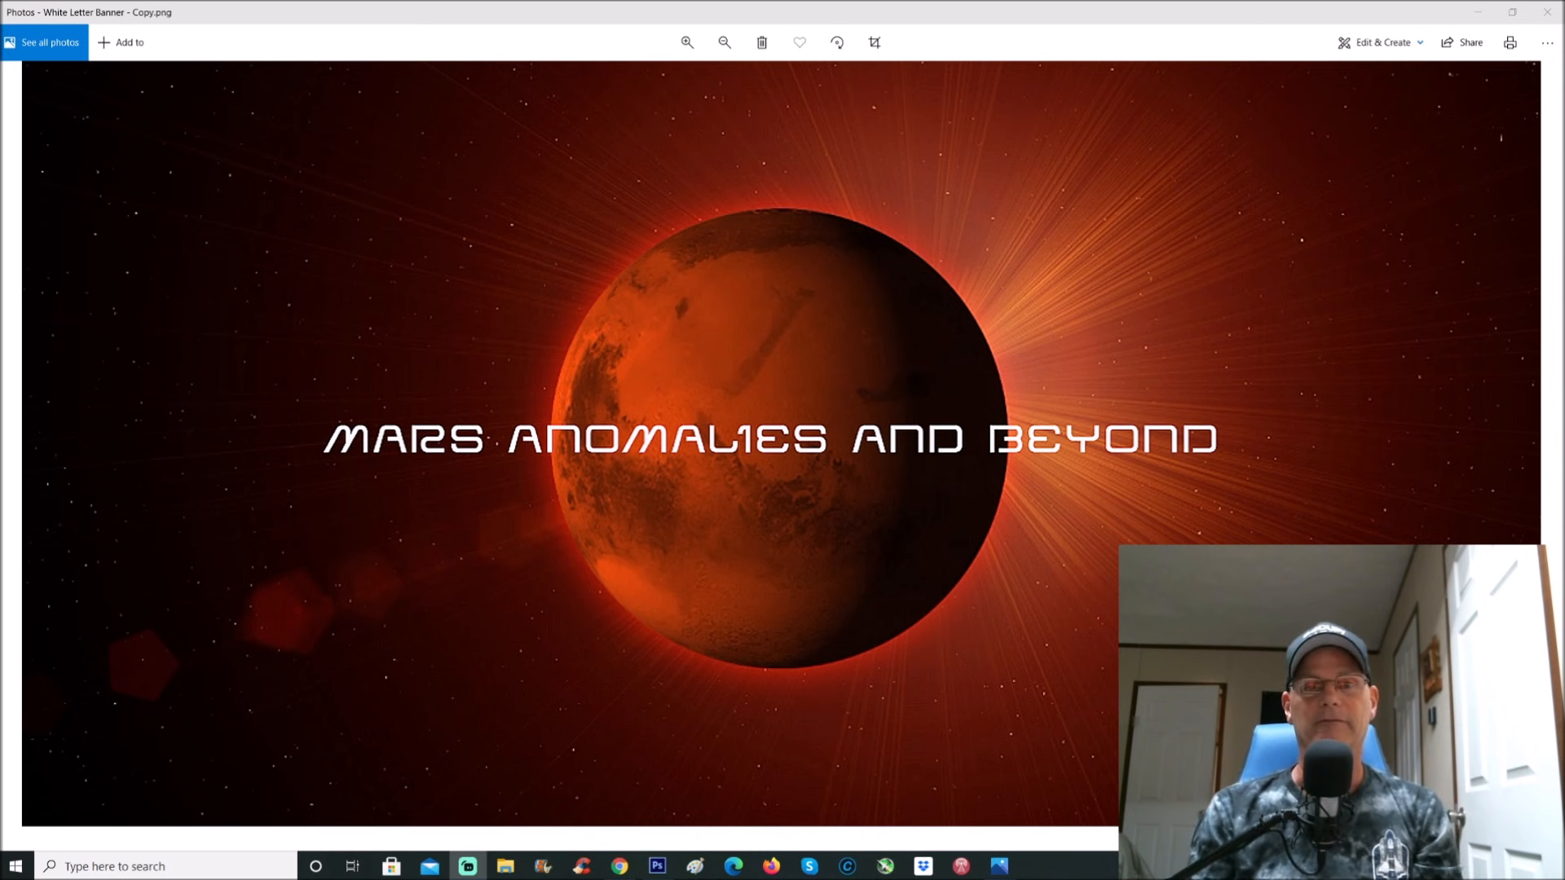
# - Bring the Chrome browser forward from the taskbar, leaving the Photos banner
pyautogui.click(619, 866)
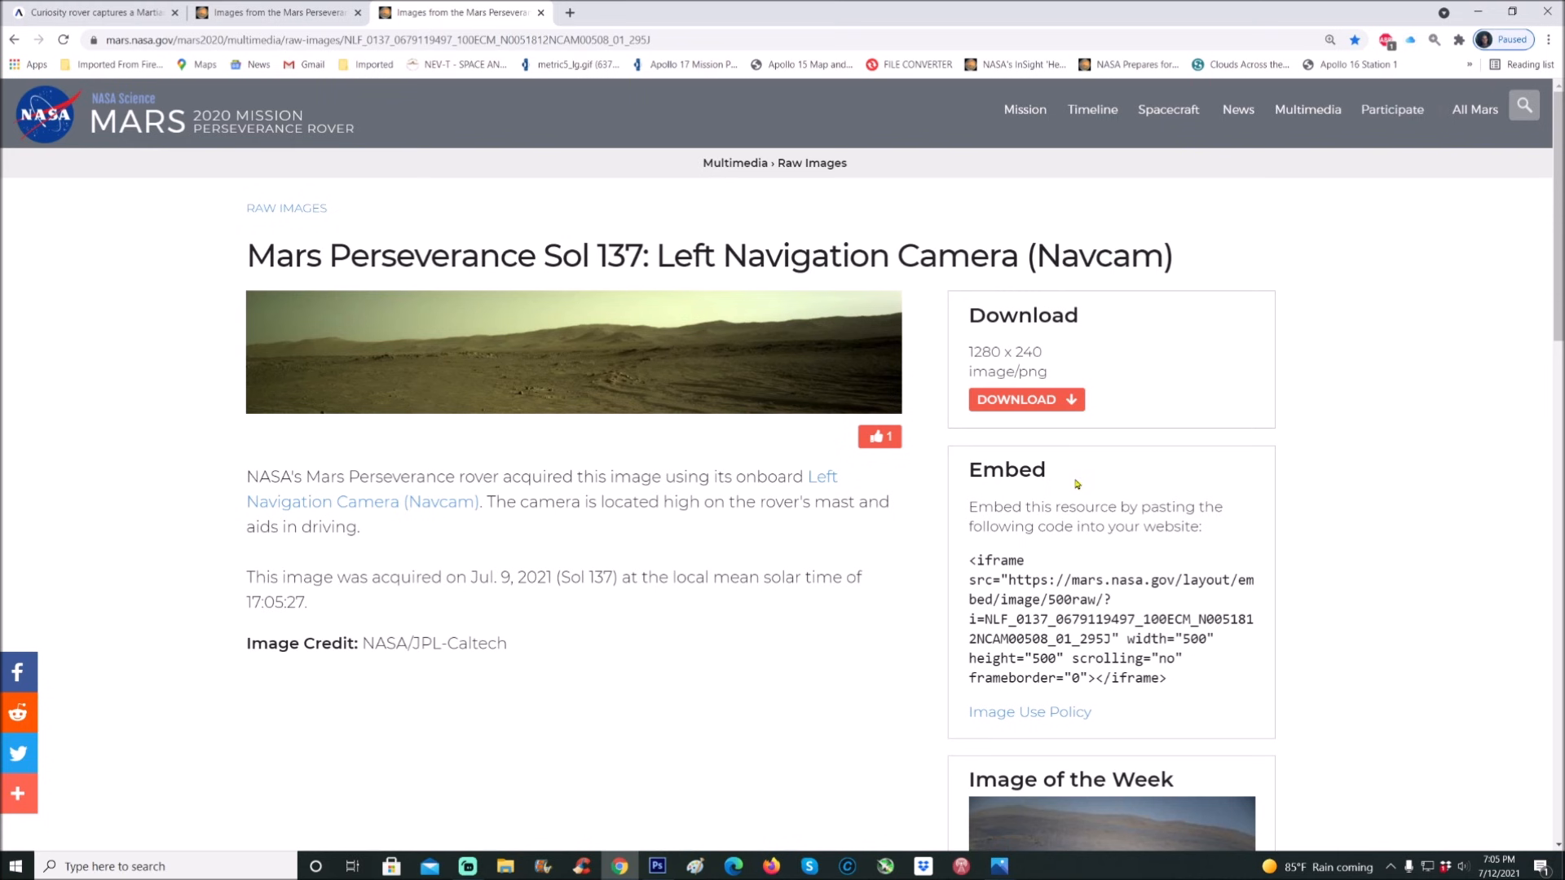
pyautogui.moveTo(730, 818)
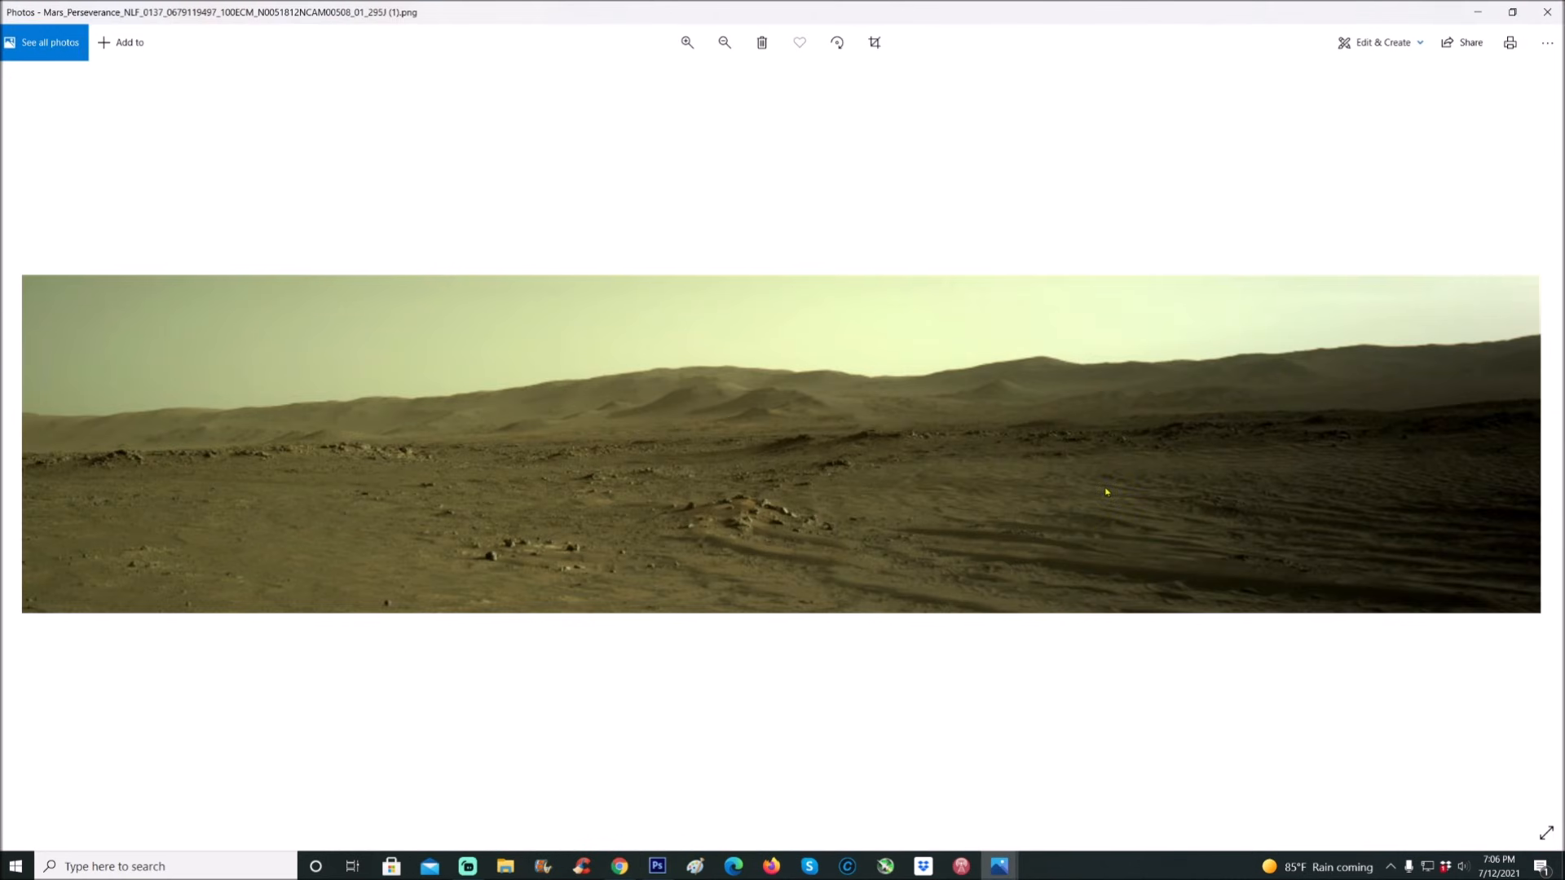
pyautogui.moveTo(1096, 496)
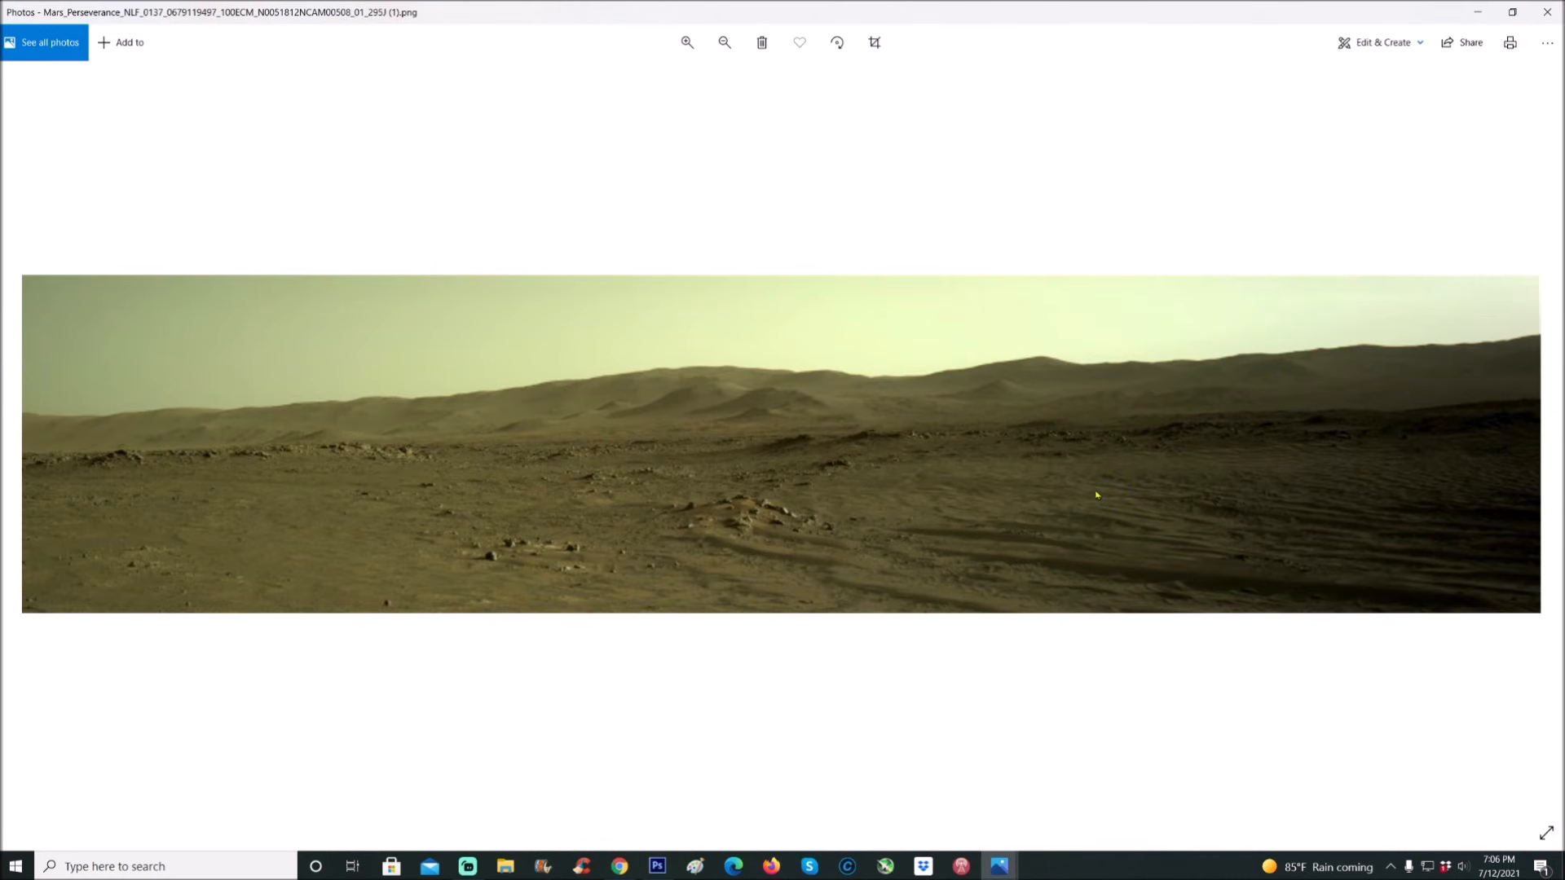
# - View the downloaded Sol 137 Navcam panorama full-width in Photos
pyautogui.click(687, 42)
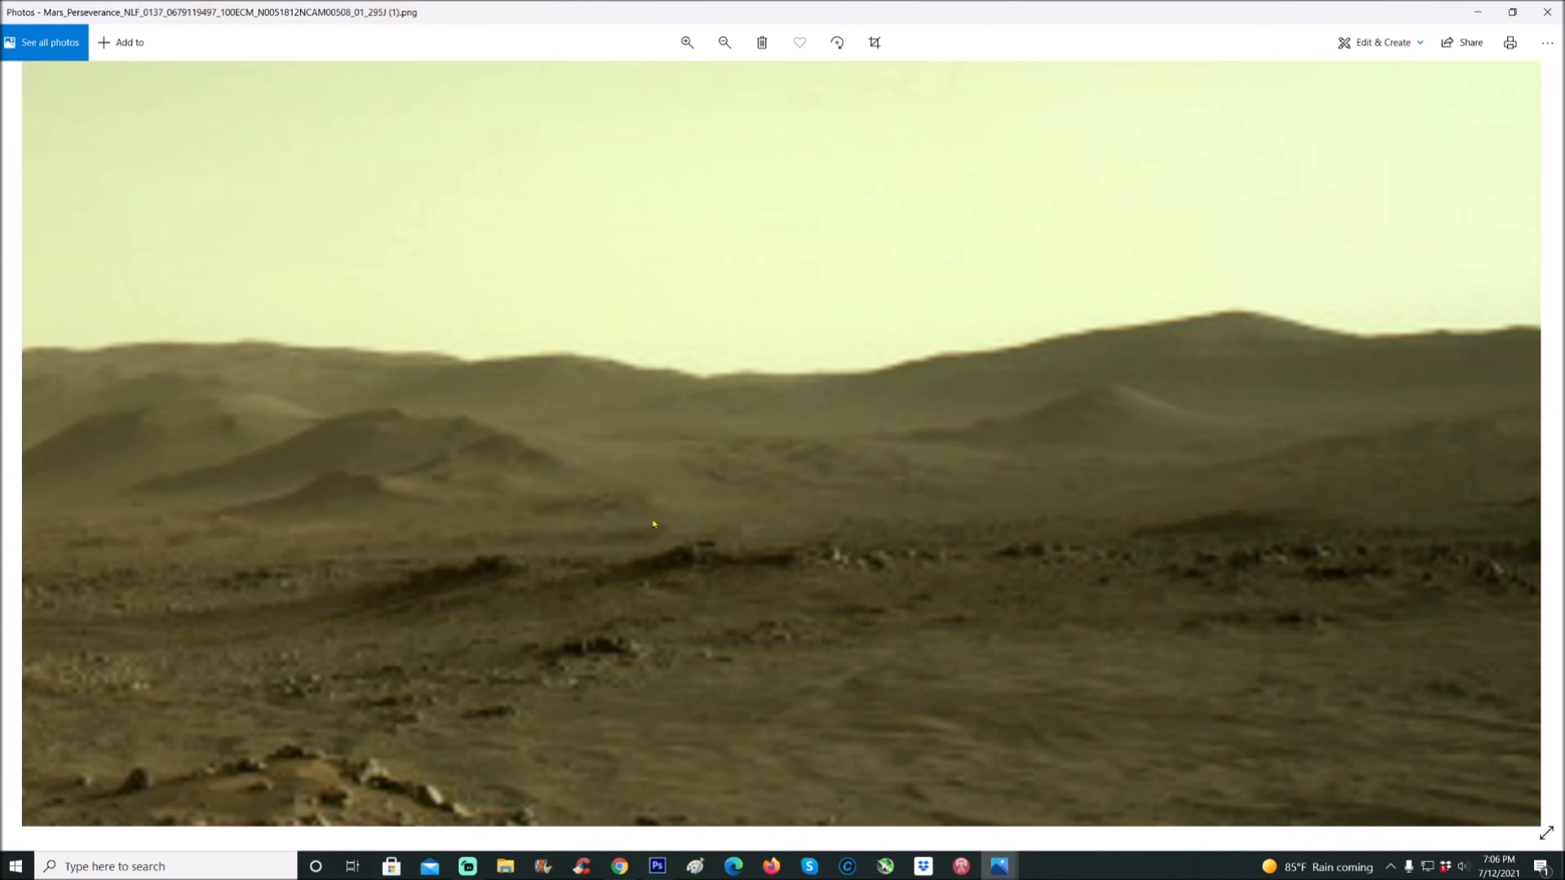
pyautogui.moveTo(826, 383)
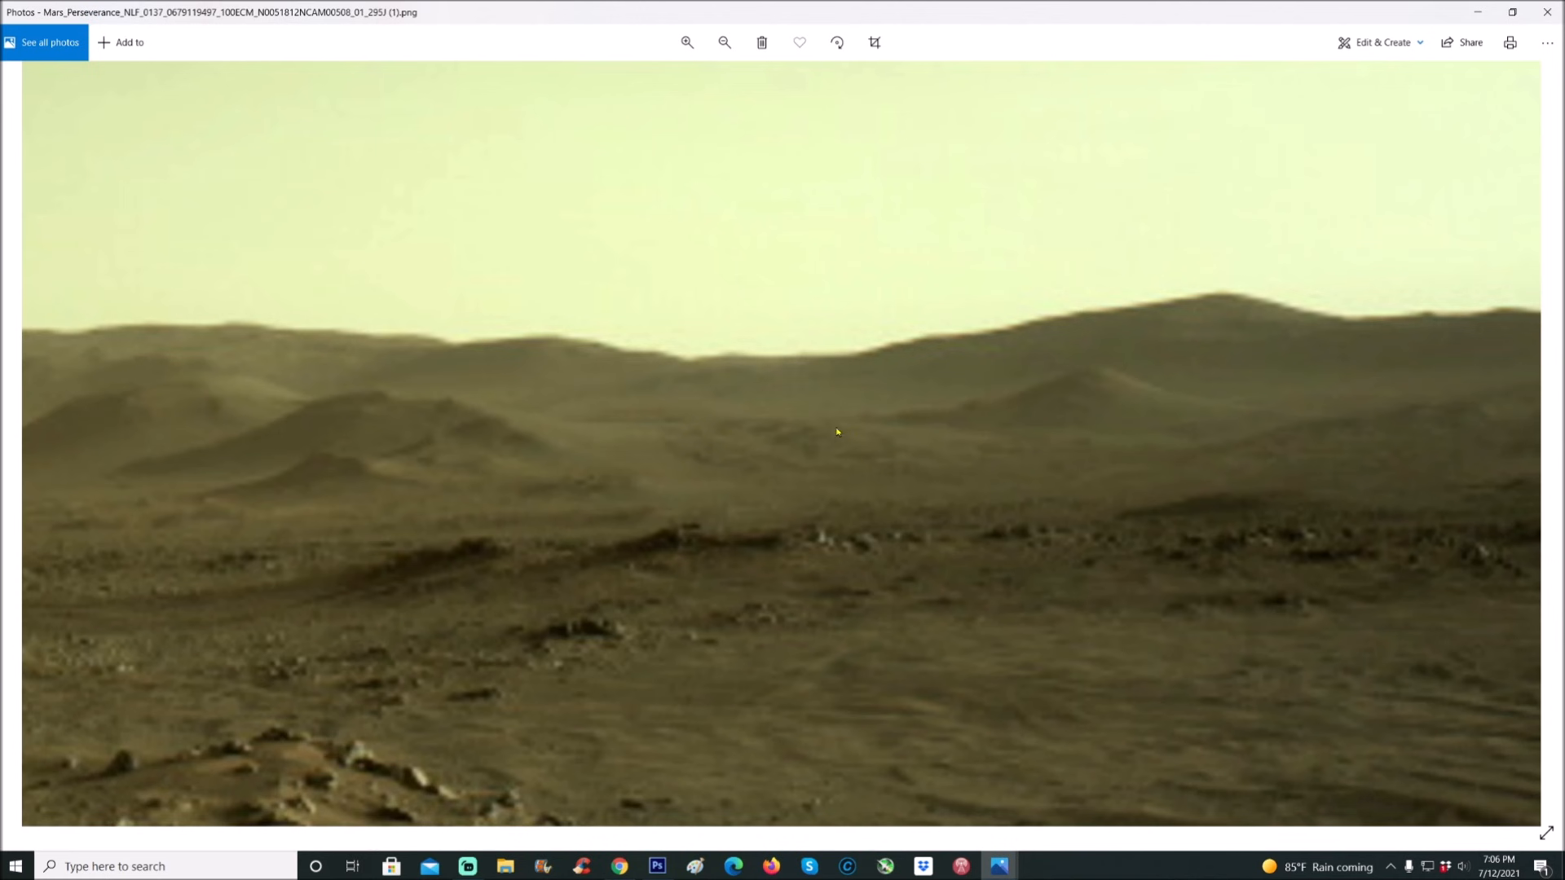
pyautogui.moveTo(706, 509)
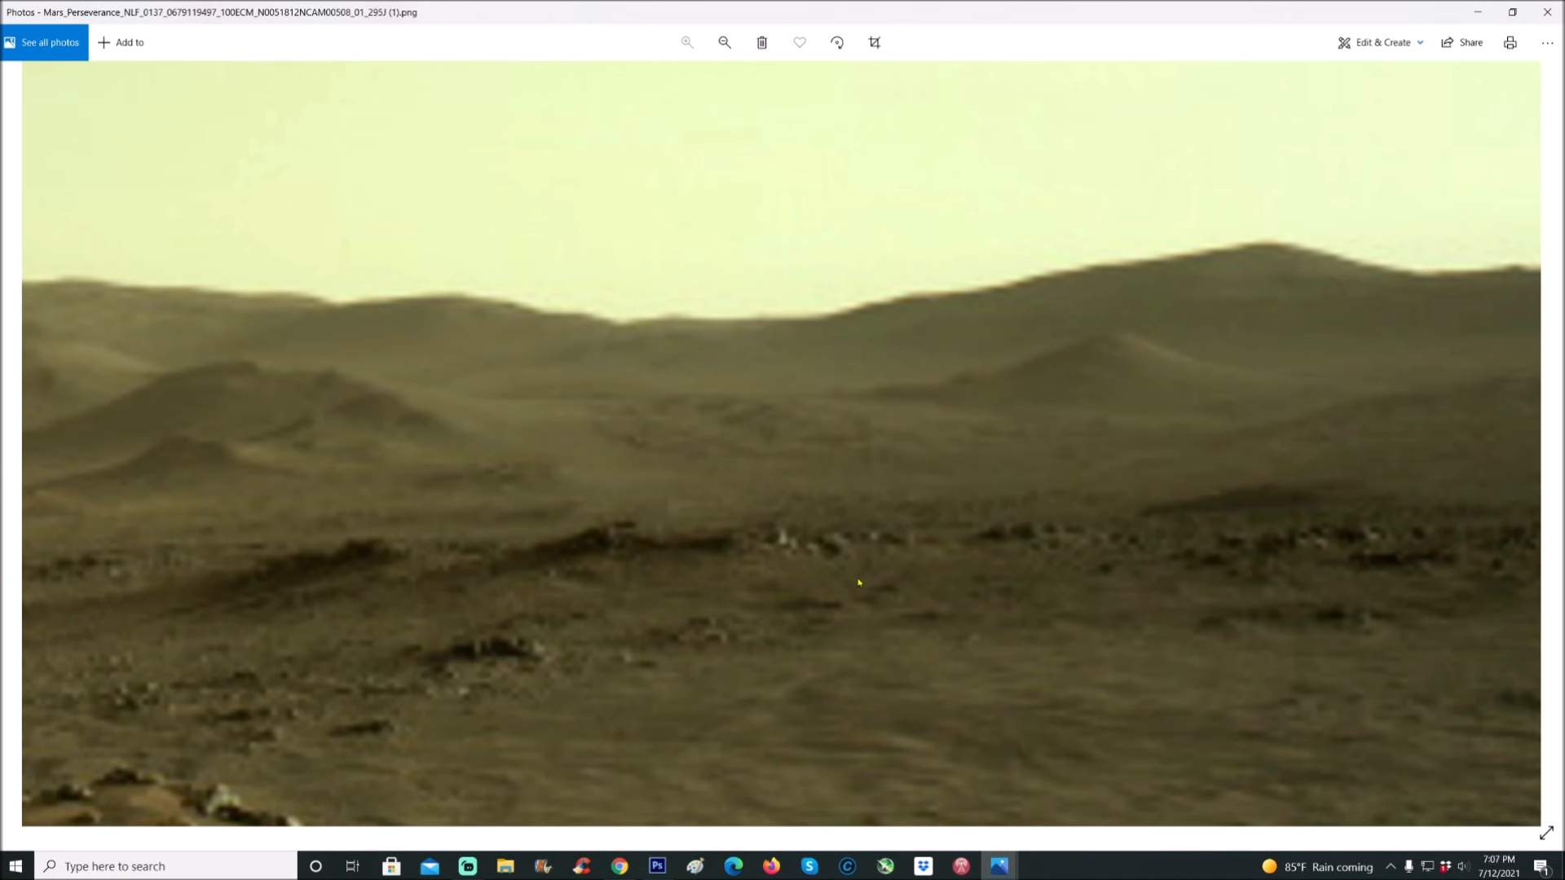
pyautogui.moveTo(874, 568)
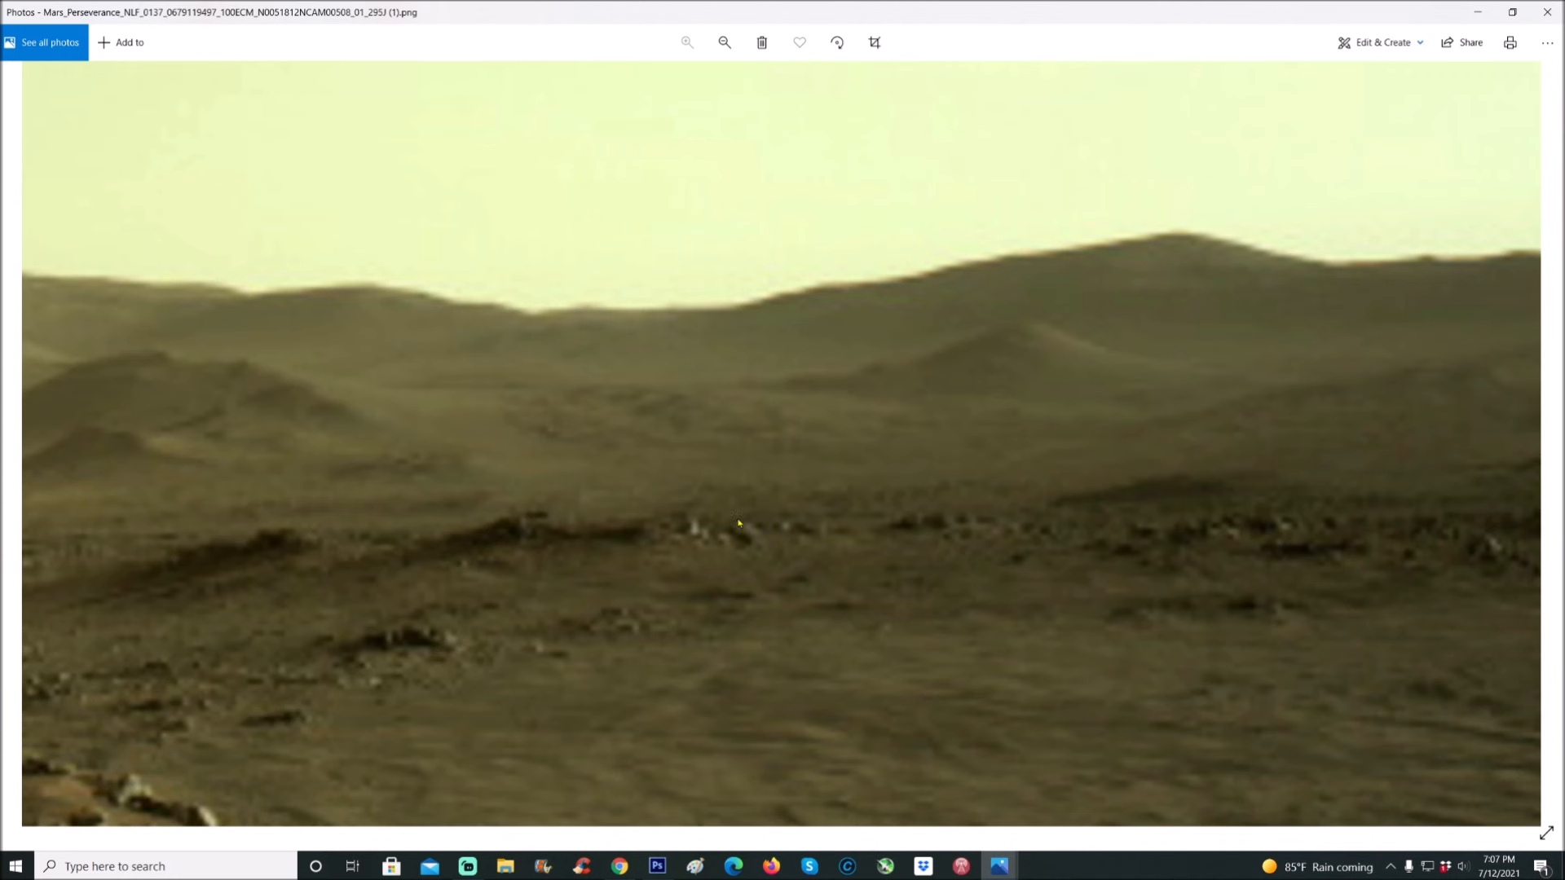
pyautogui.moveTo(785, 417)
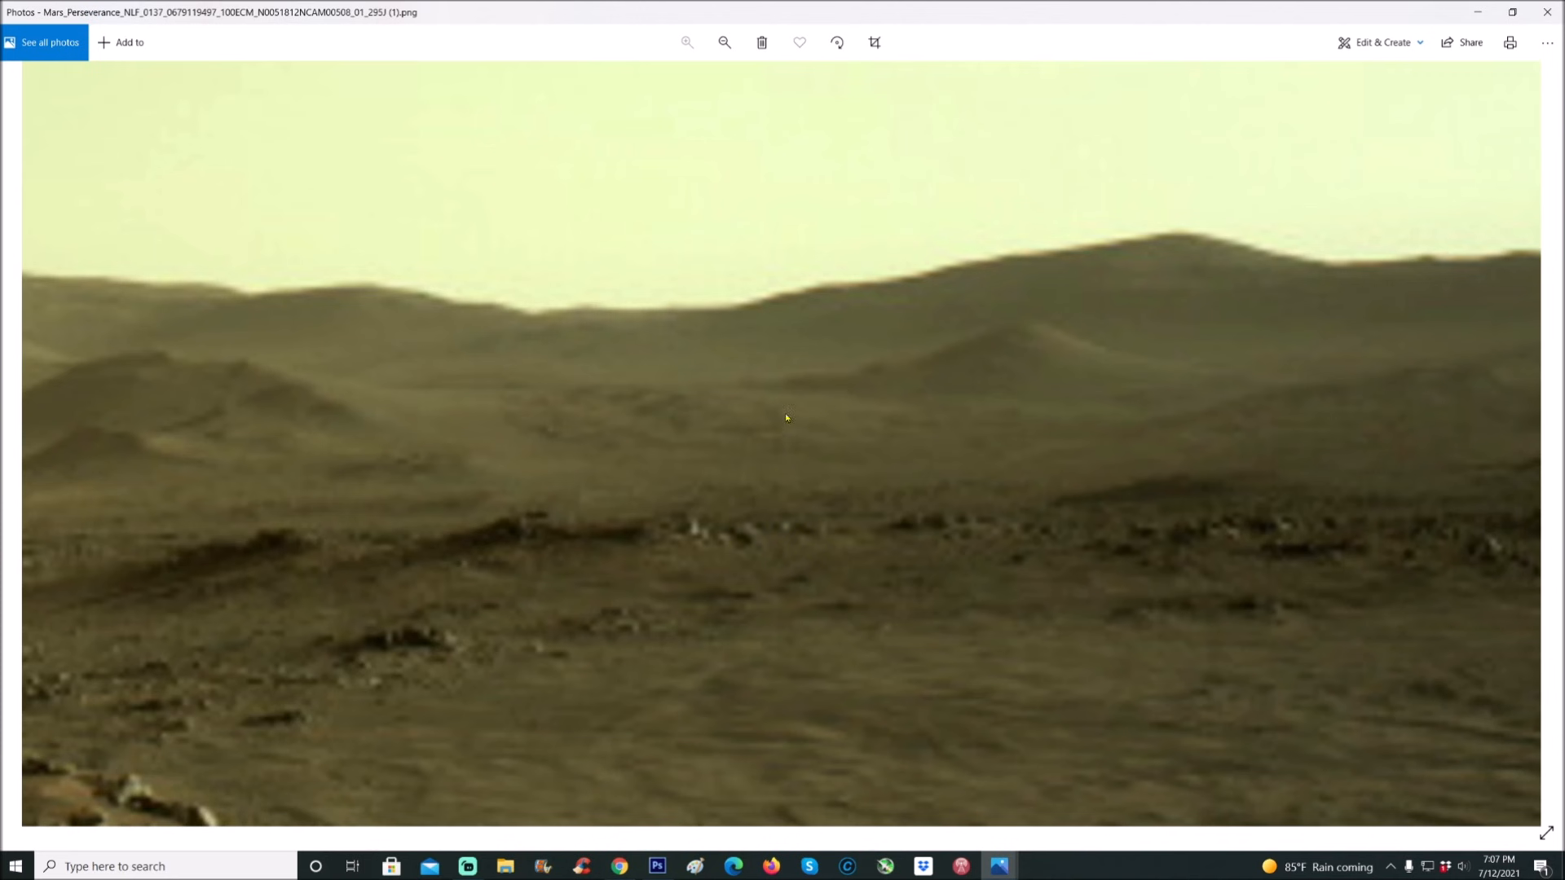
pyautogui.moveTo(708, 551)
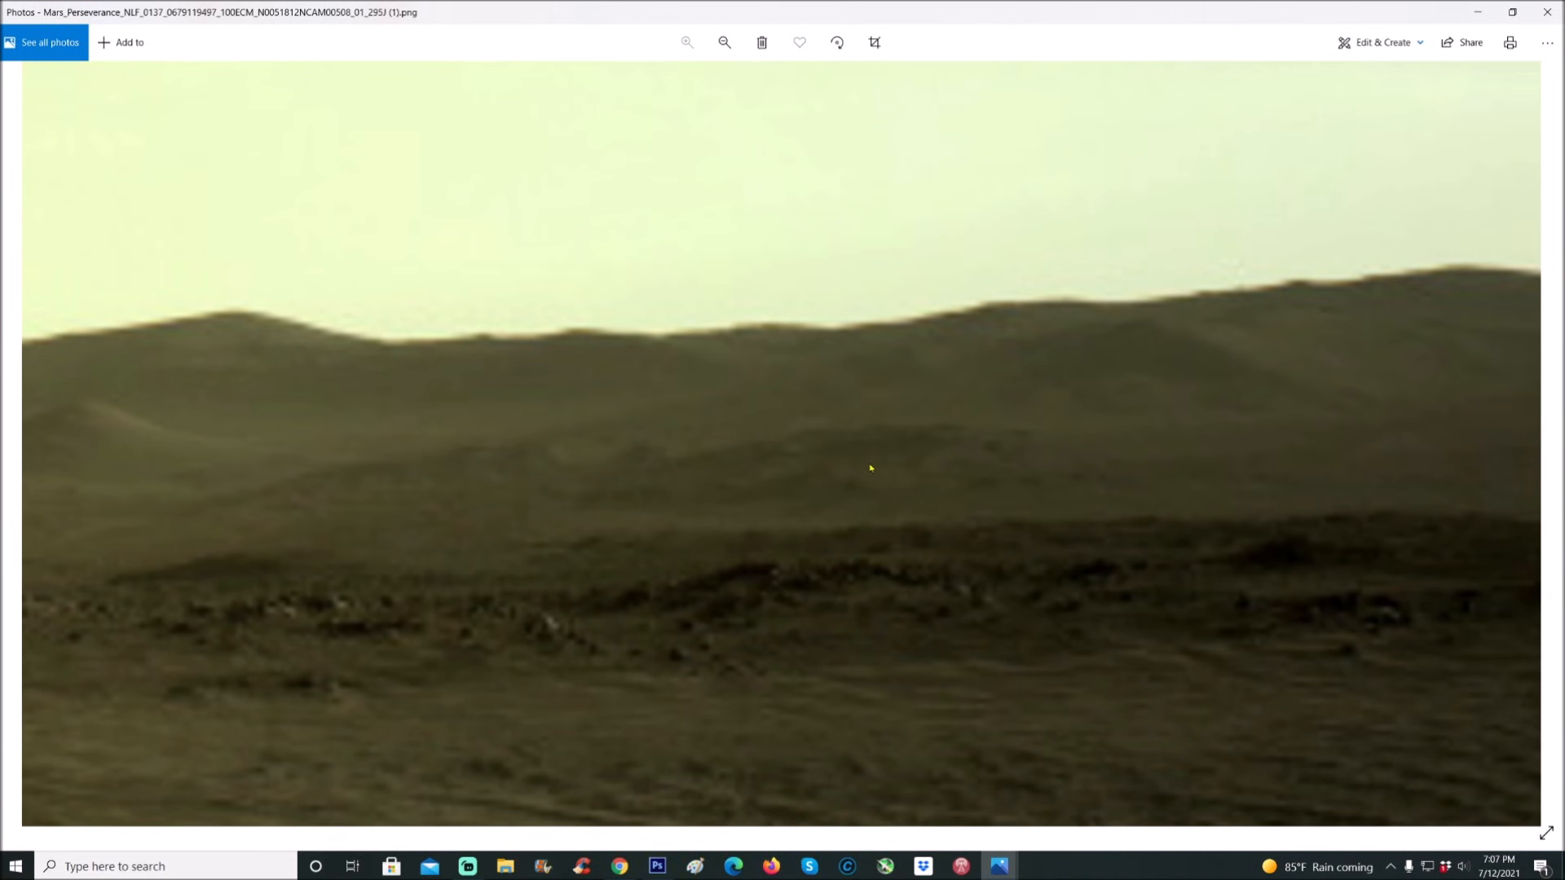
pyautogui.moveTo(851, 452)
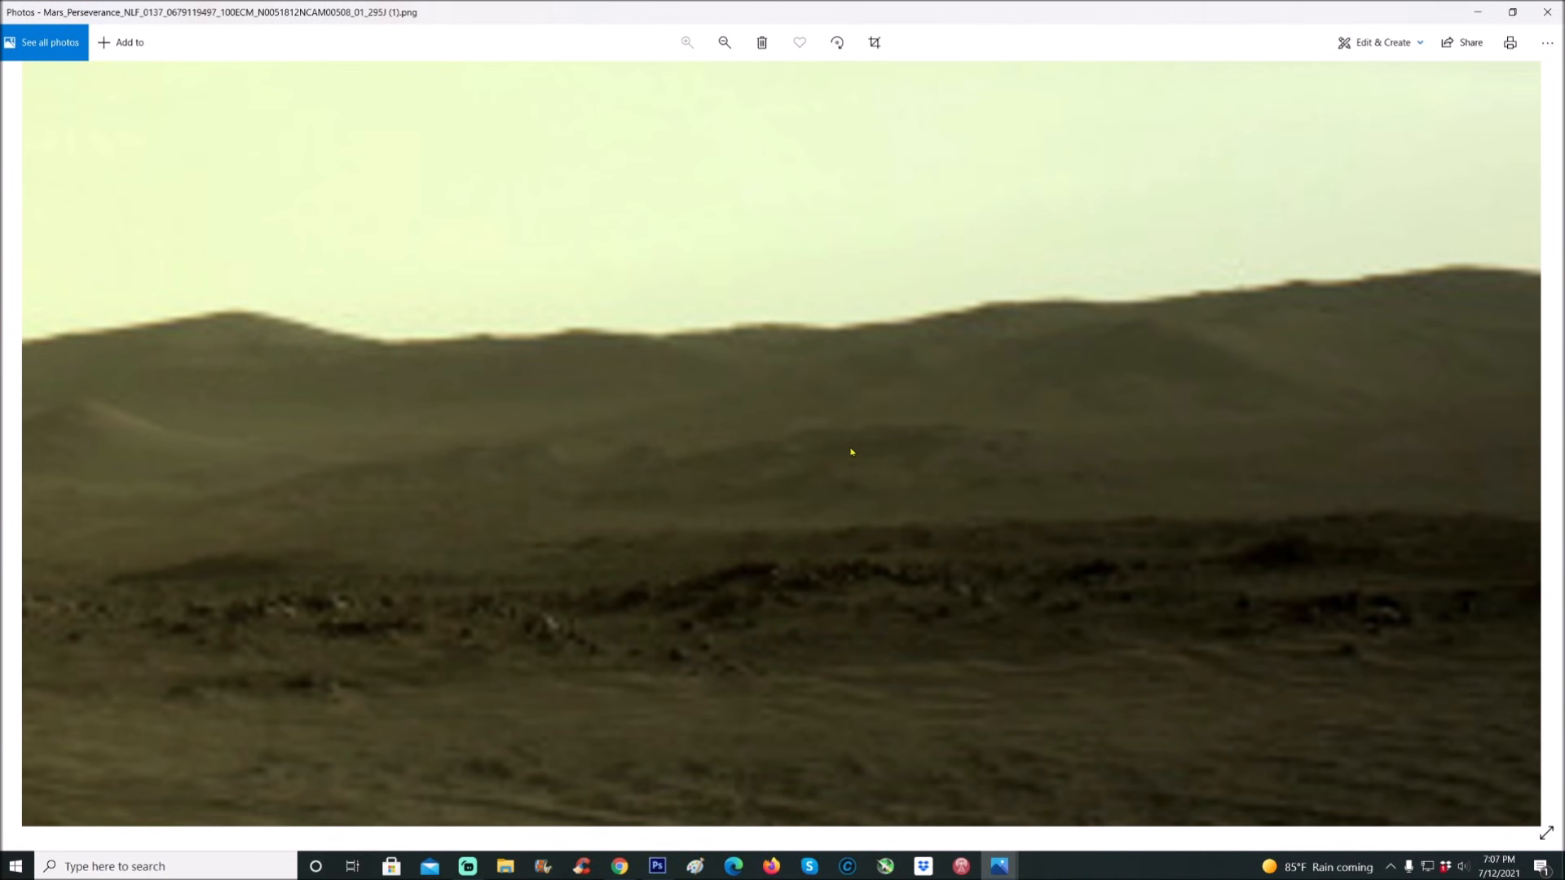
pyautogui.moveTo(636, 504)
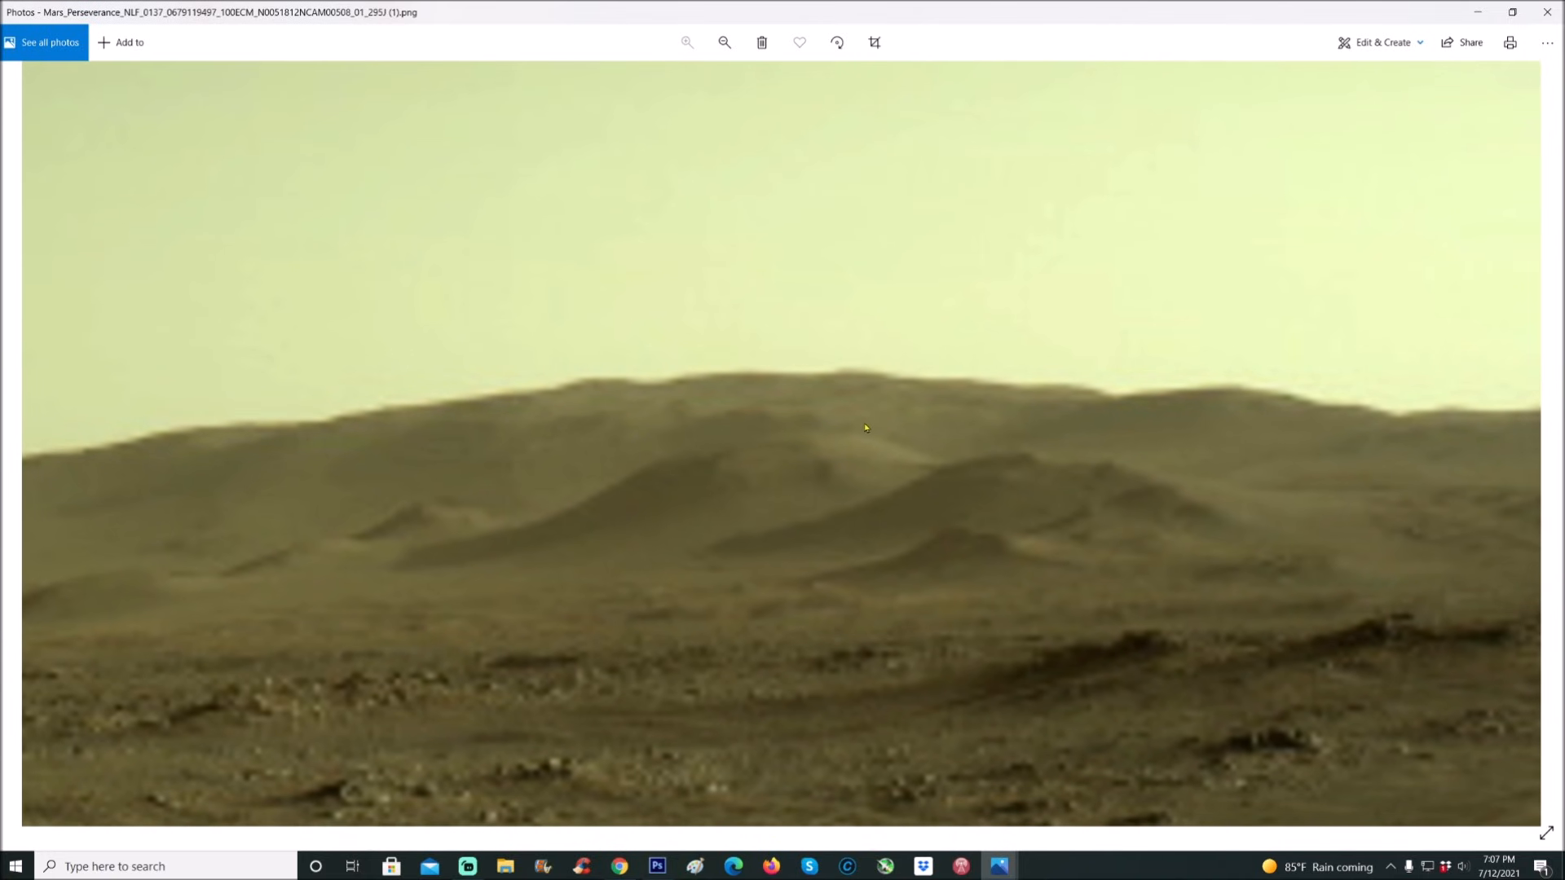
pyautogui.moveTo(726, 450)
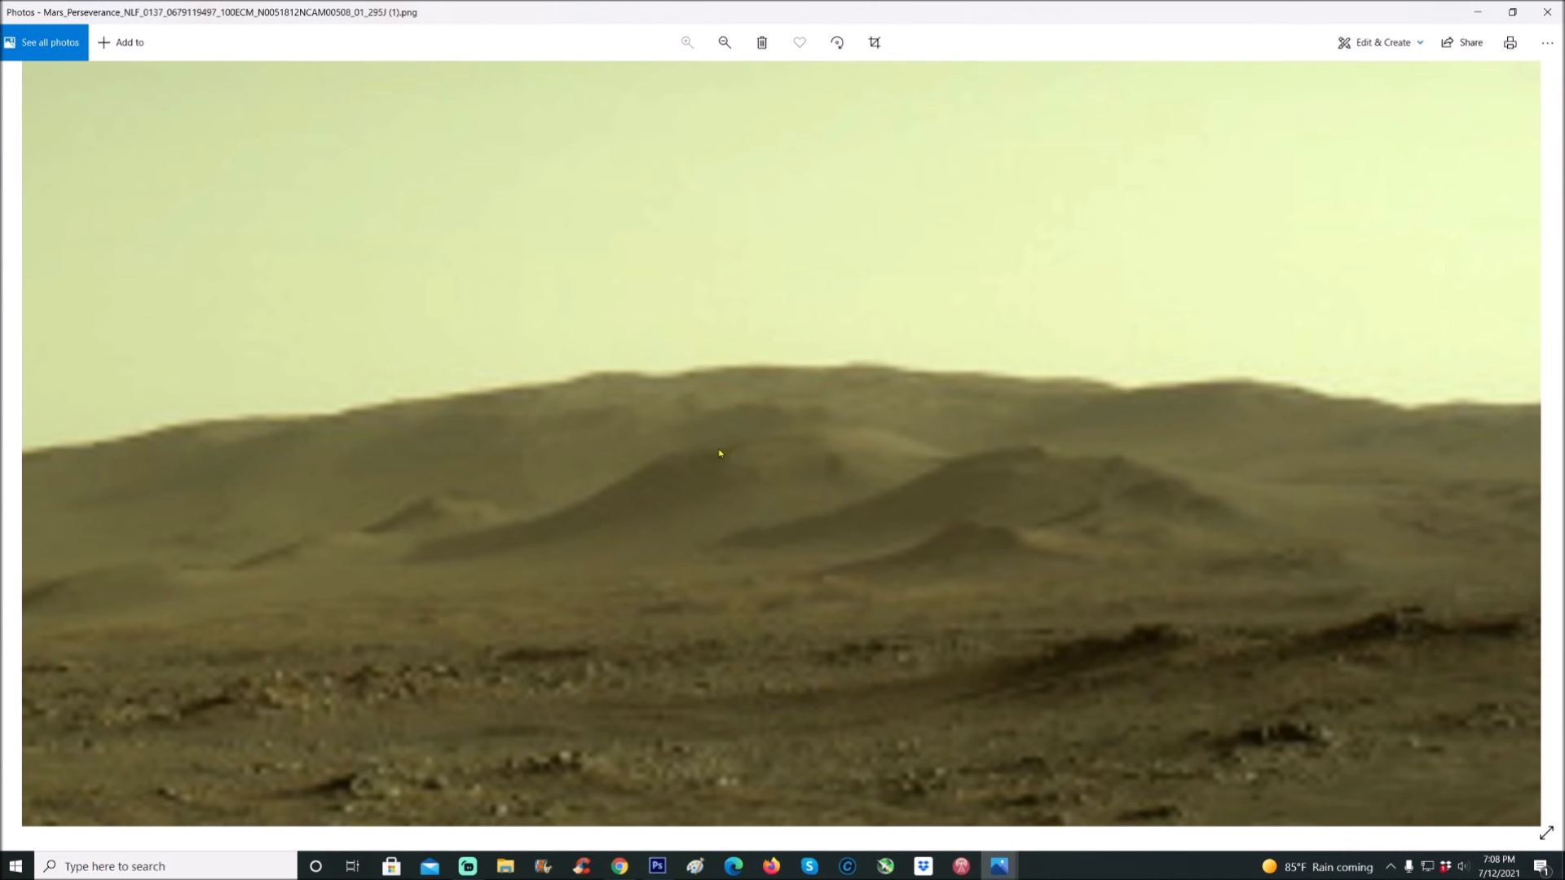
pyautogui.moveTo(849, 570)
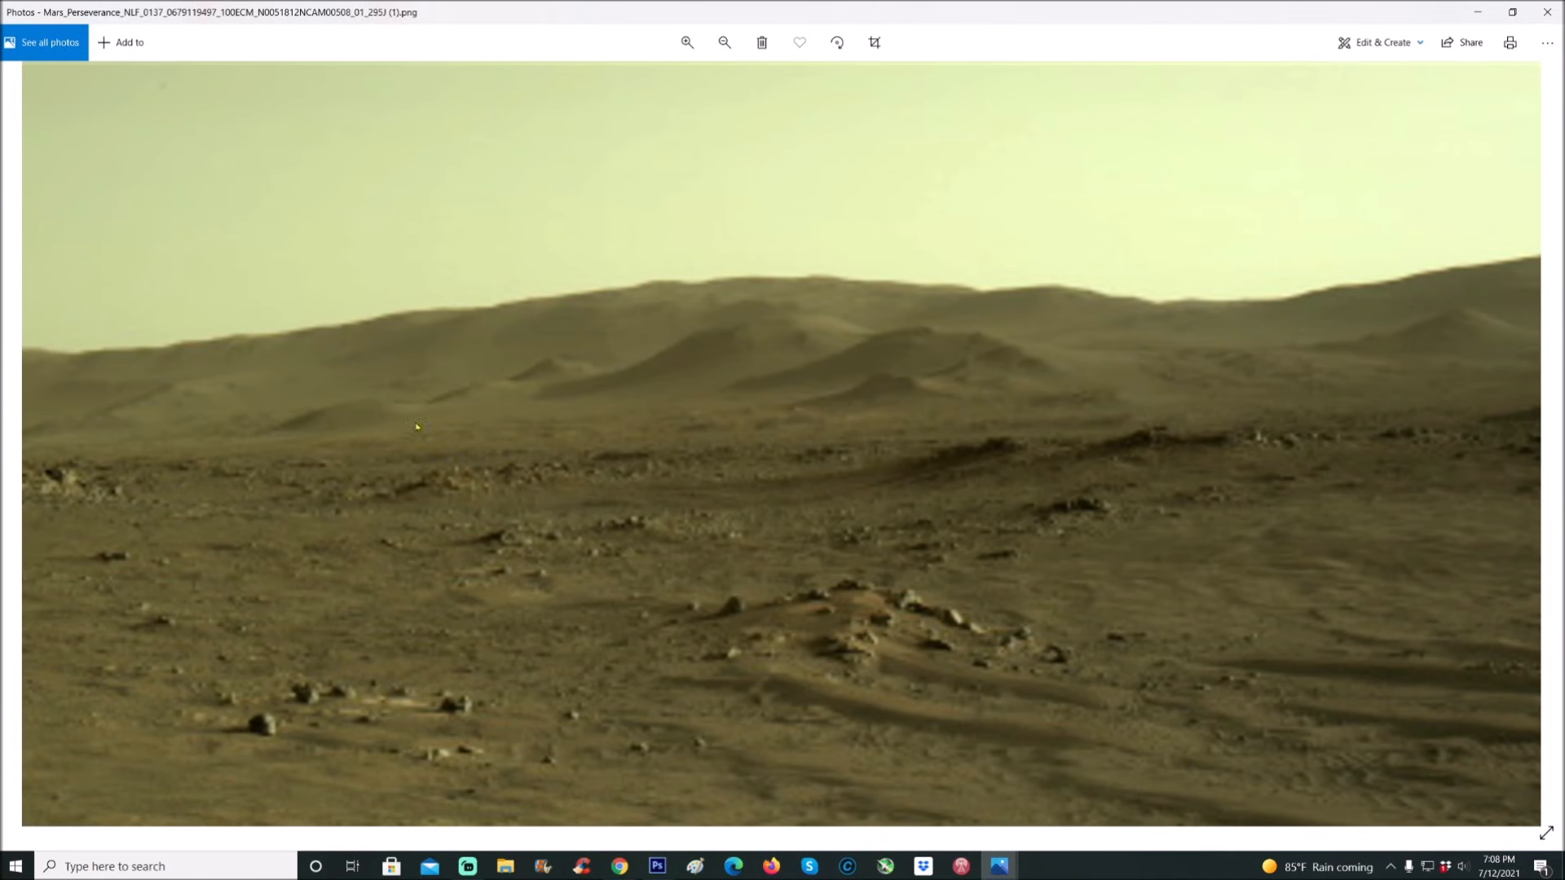
pyautogui.moveTo(970, 318)
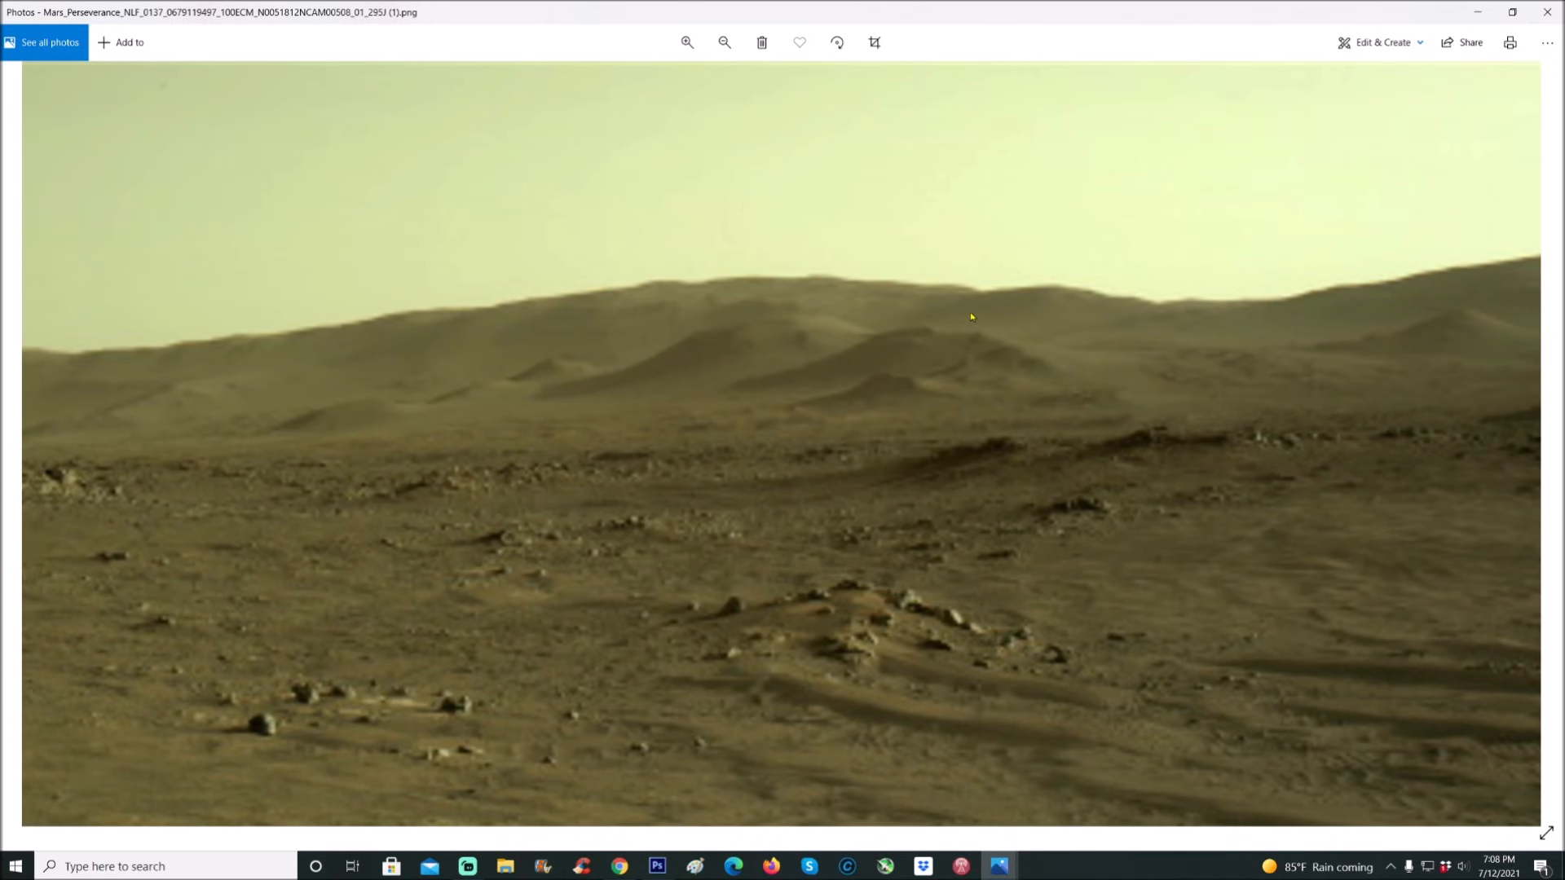
pyautogui.moveTo(209, 346)
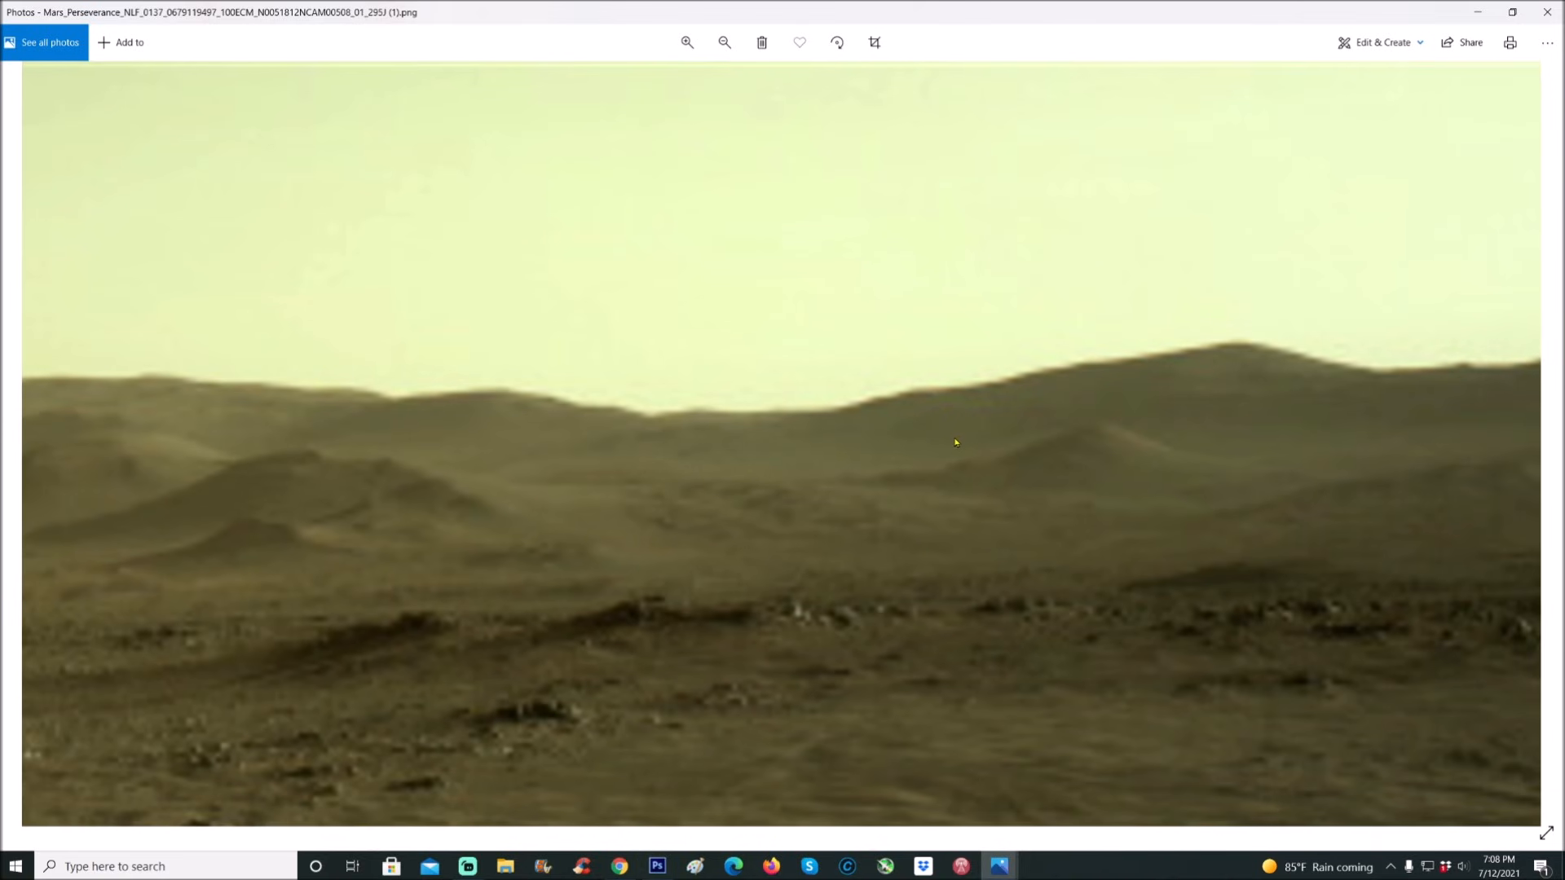
pyautogui.moveTo(1086, 371)
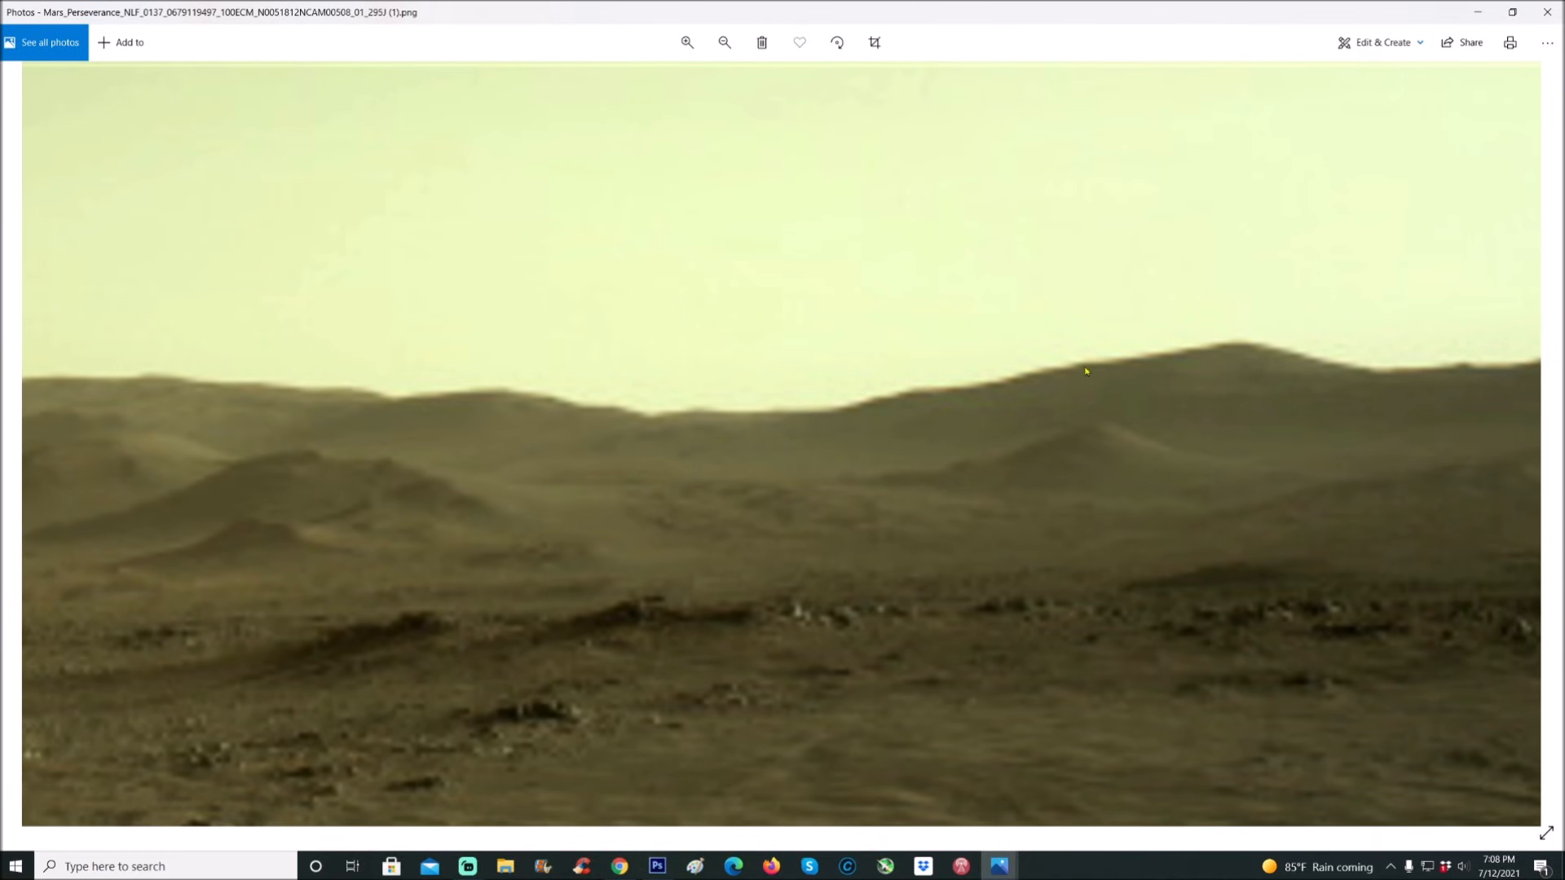
pyautogui.moveTo(277, 455)
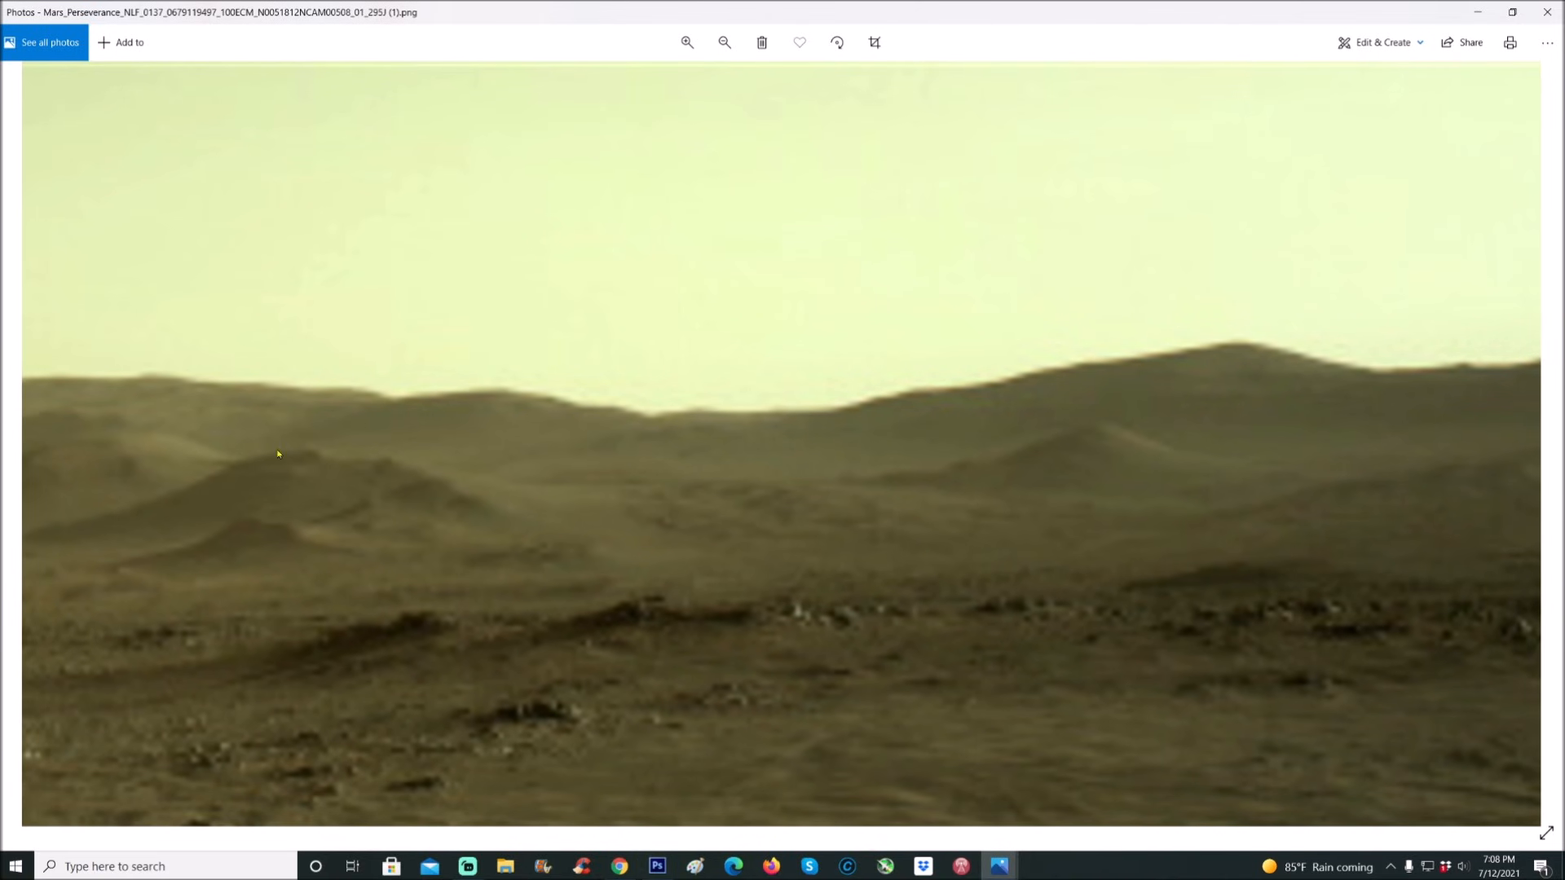
pyautogui.moveTo(362, 590)
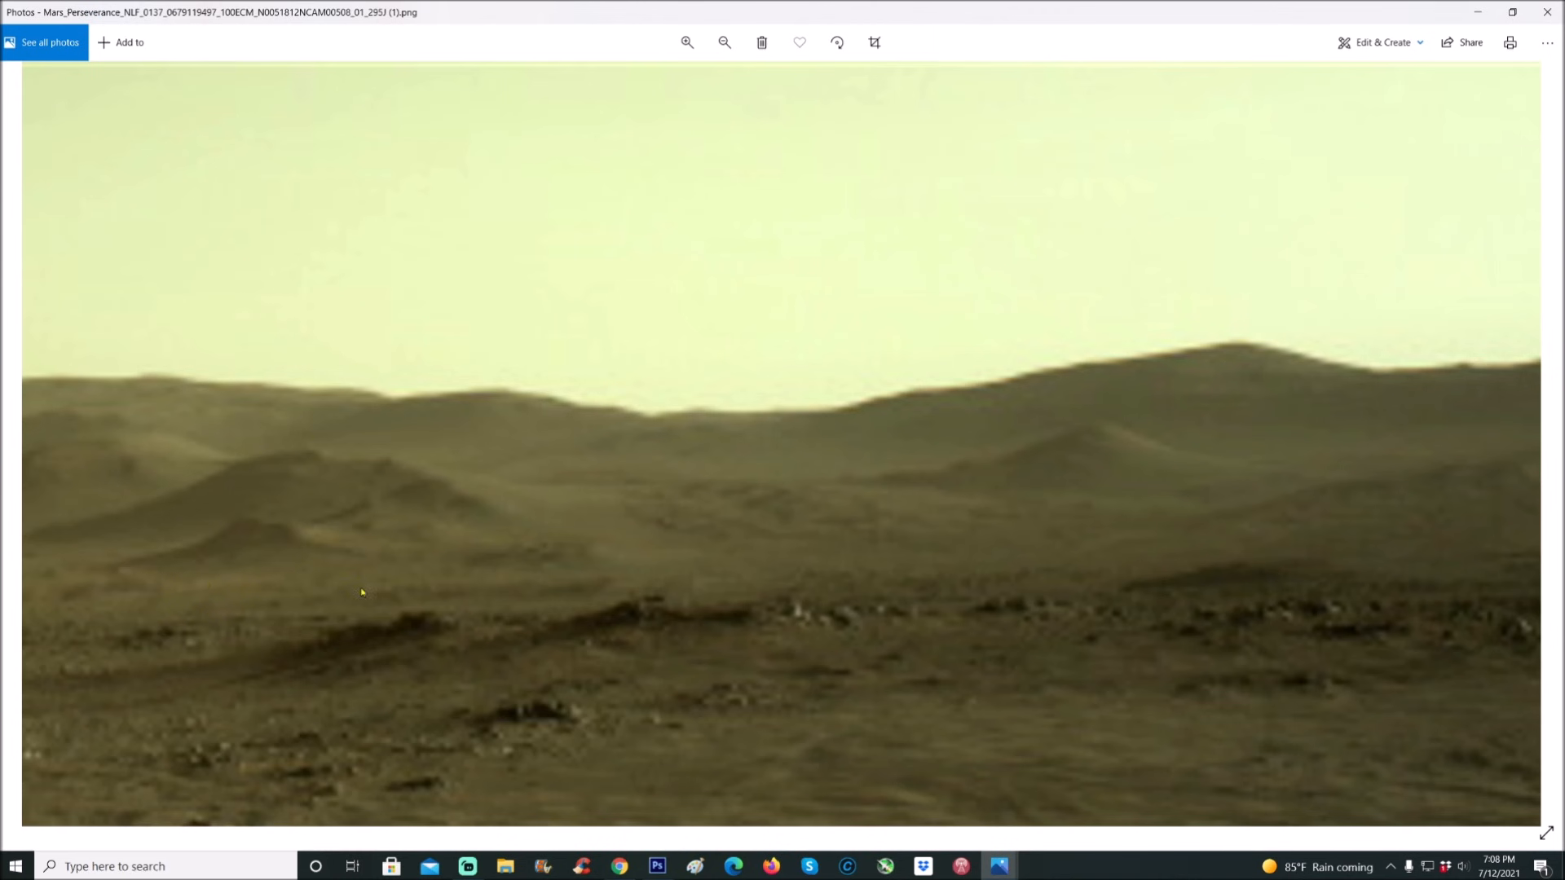
pyautogui.moveTo(362, 595)
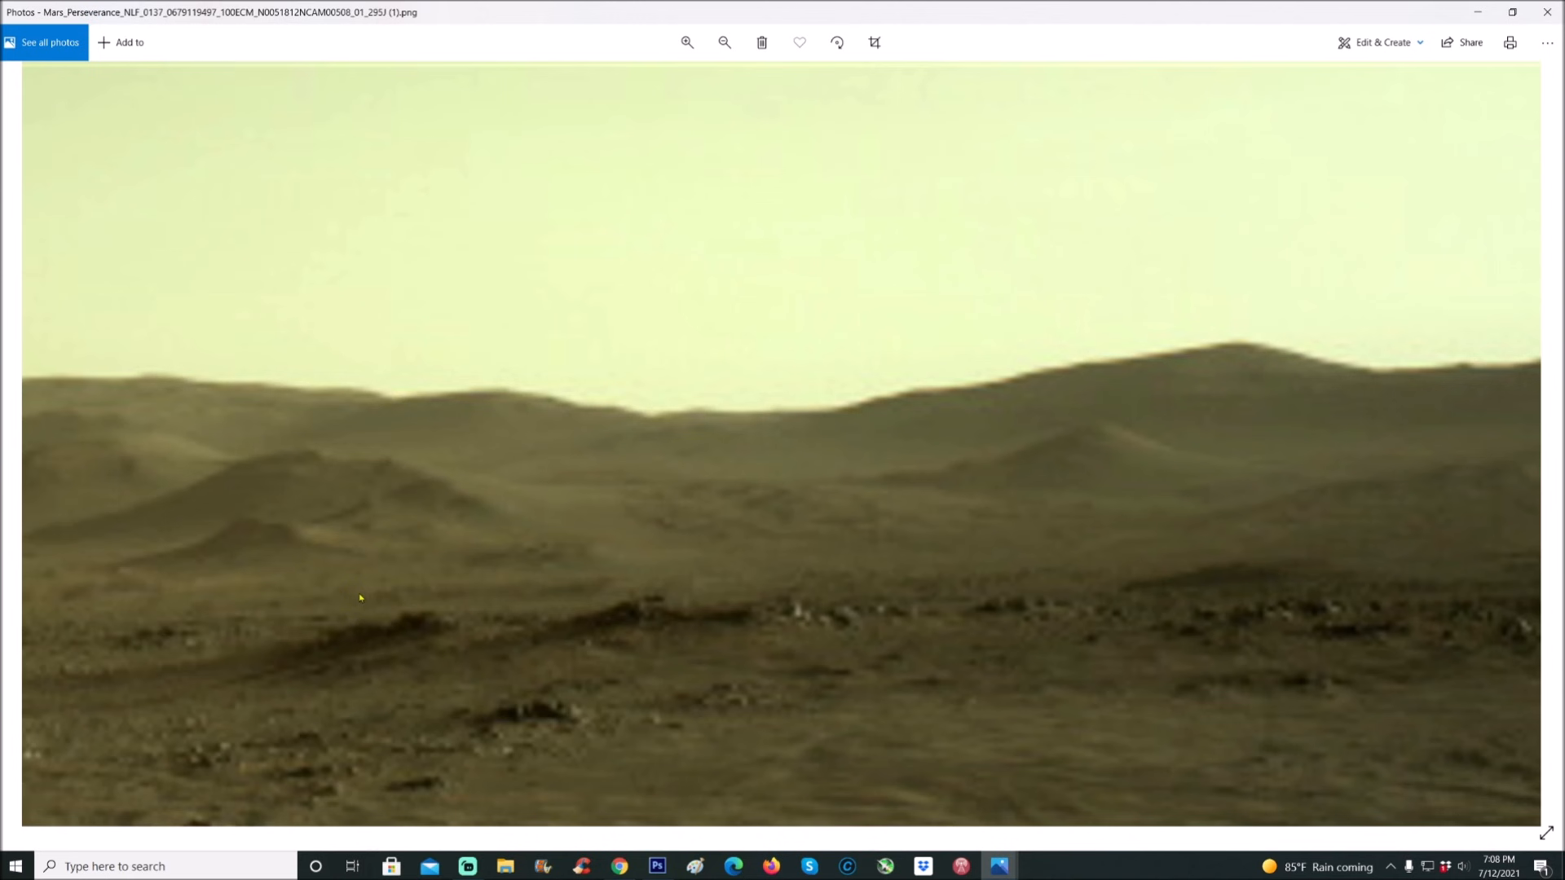
pyautogui.click(686, 42)
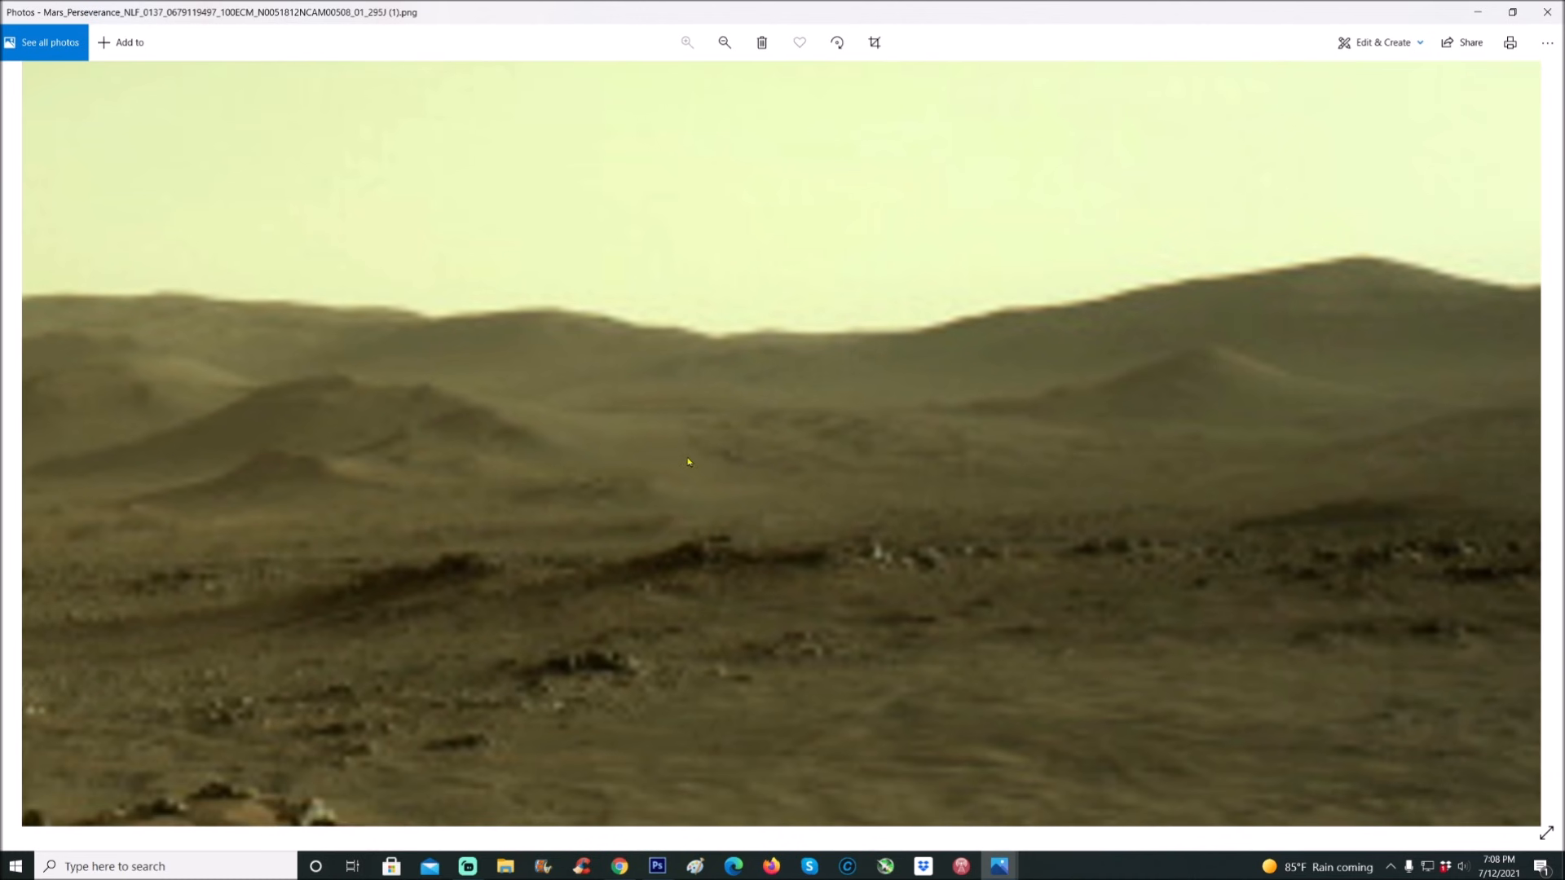
pyautogui.moveTo(535, 464)
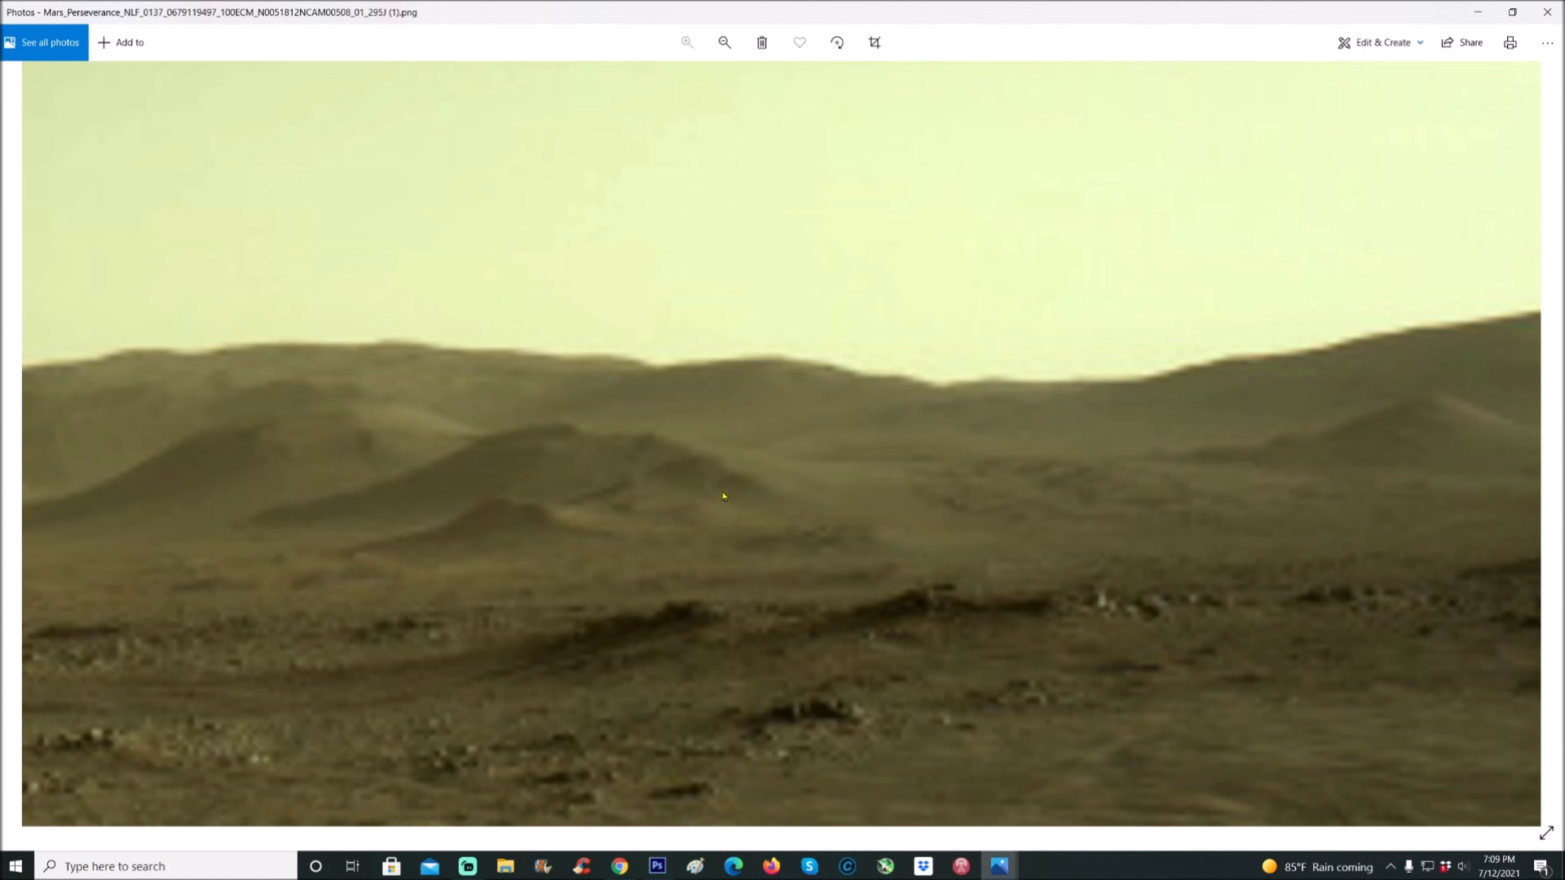
pyautogui.moveTo(698, 495)
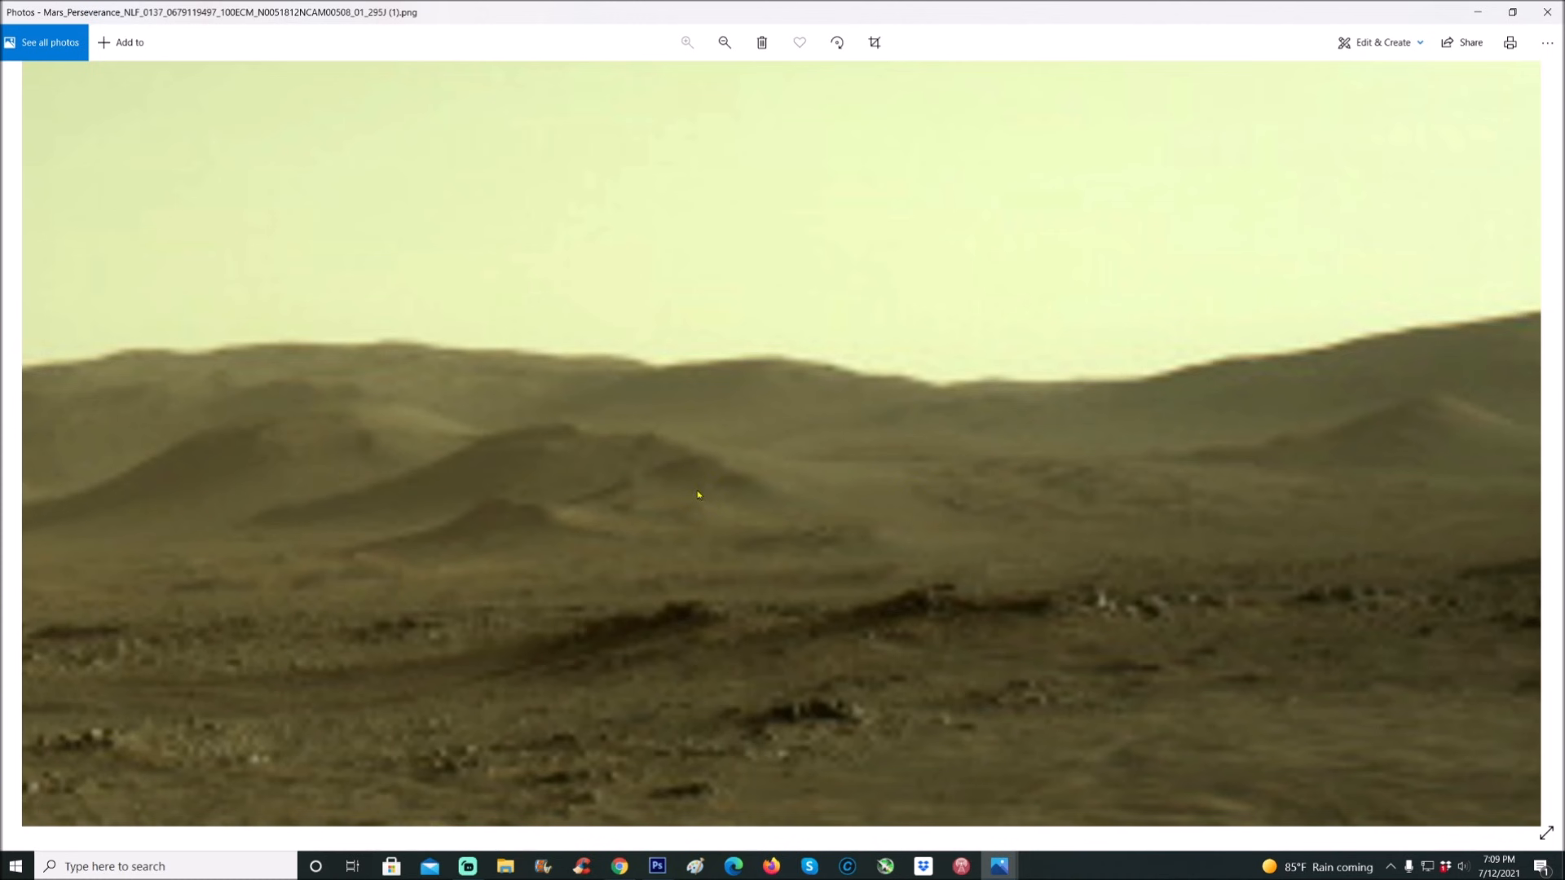
pyautogui.moveTo(775, 574)
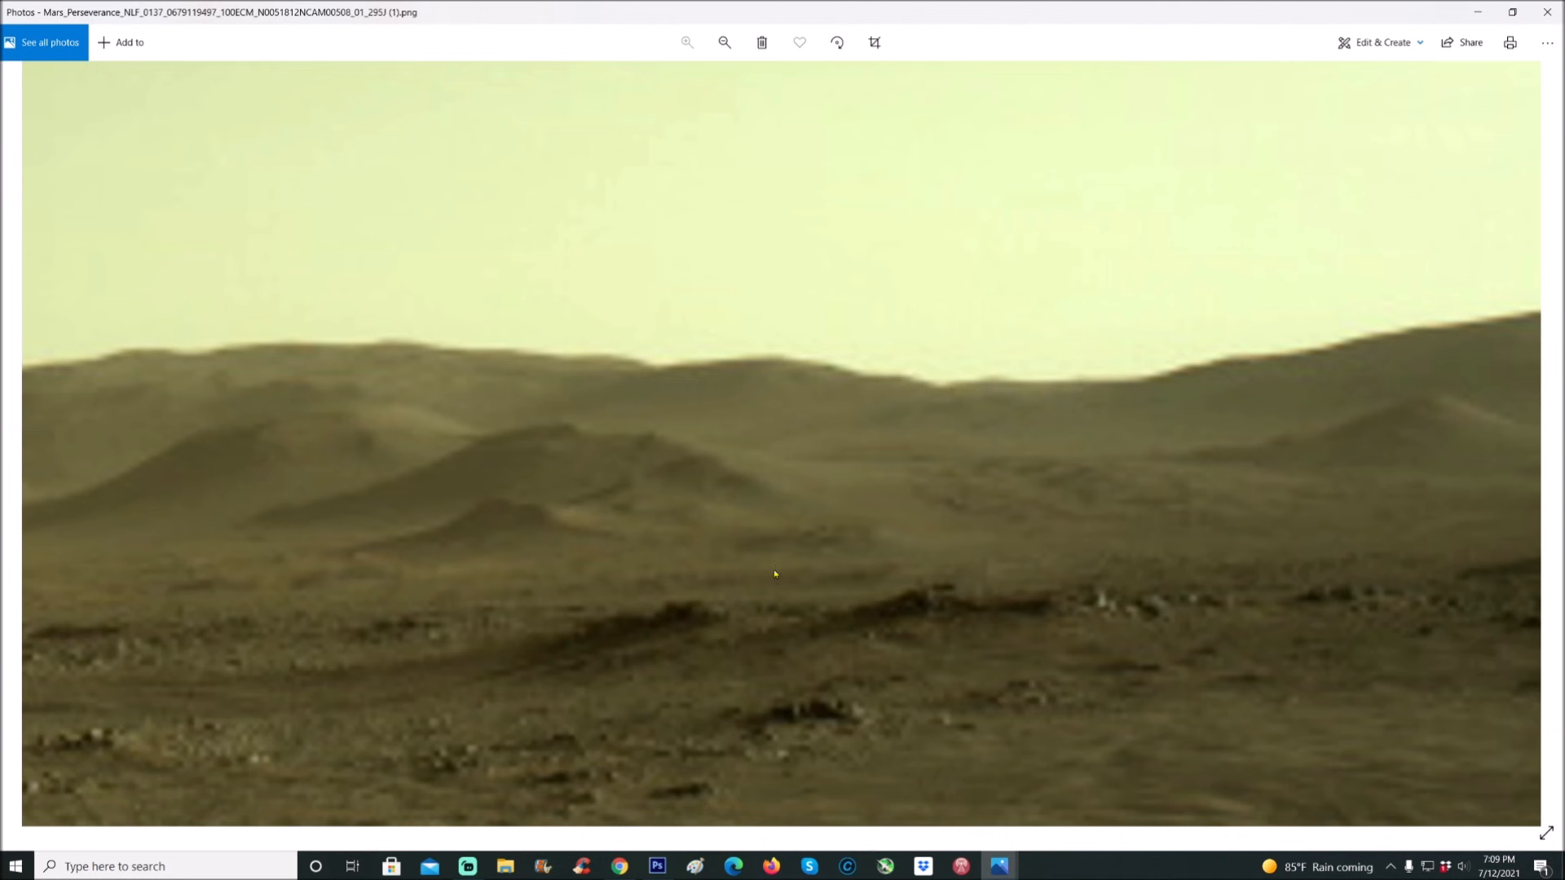
pyautogui.moveTo(933, 602)
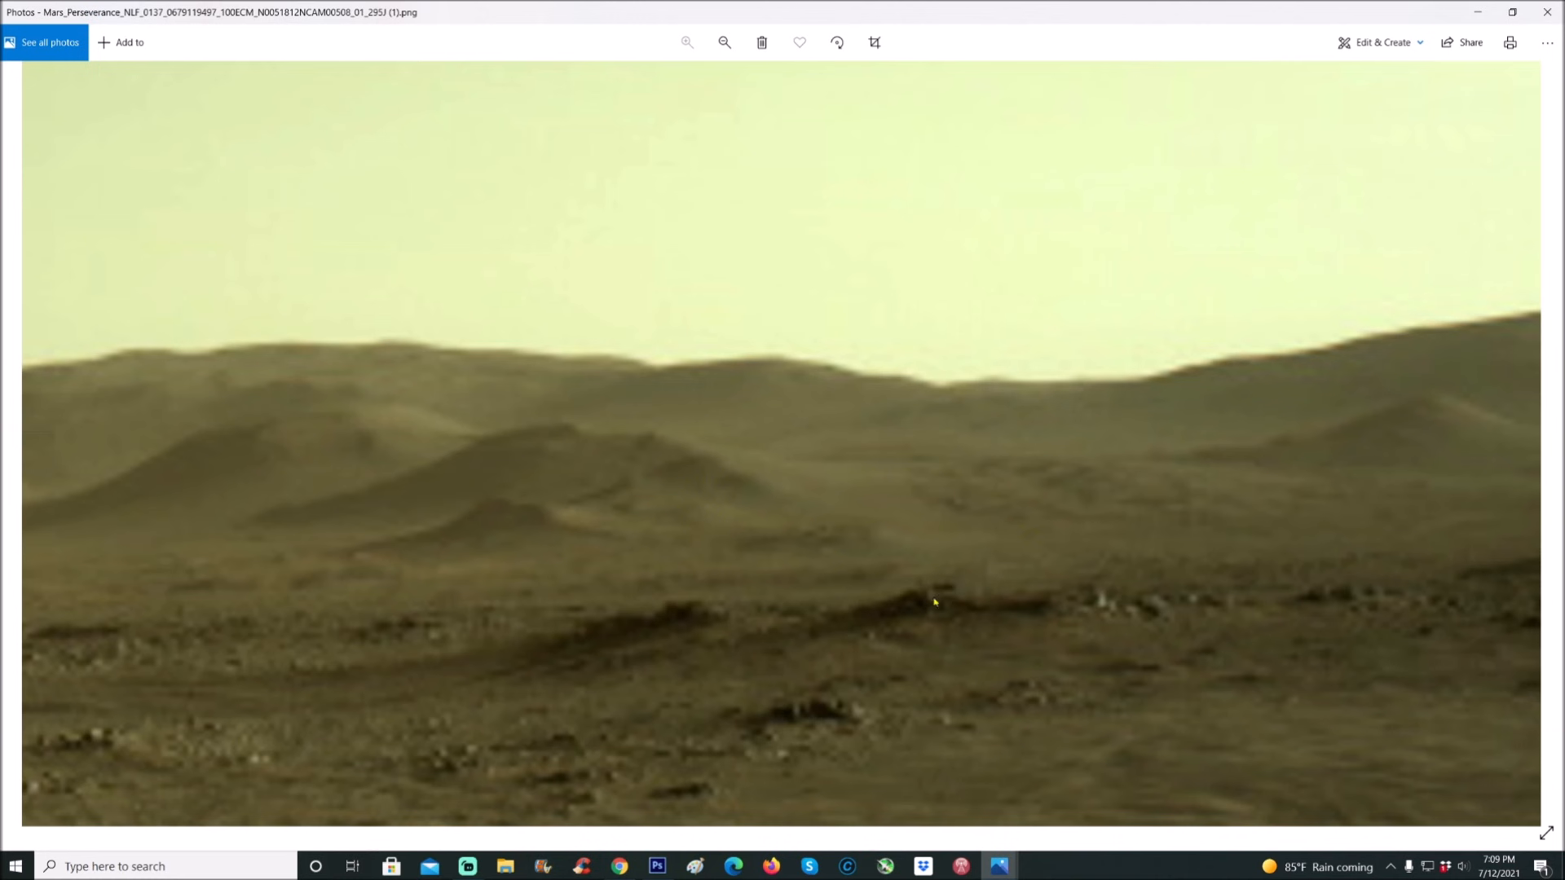
pyautogui.moveTo(957, 535)
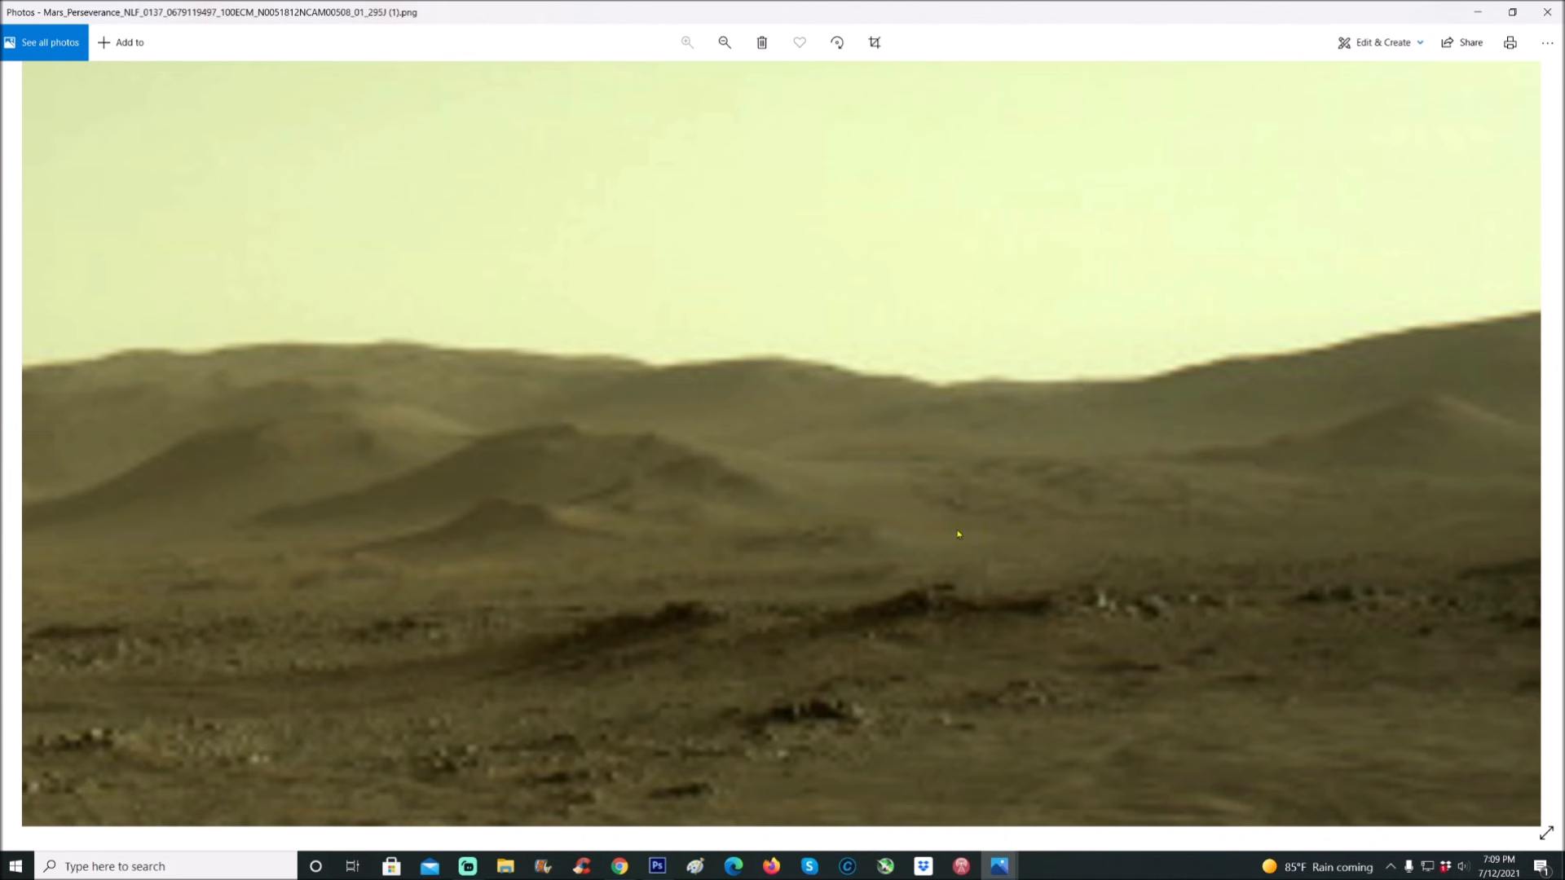
pyautogui.moveTo(1045, 535)
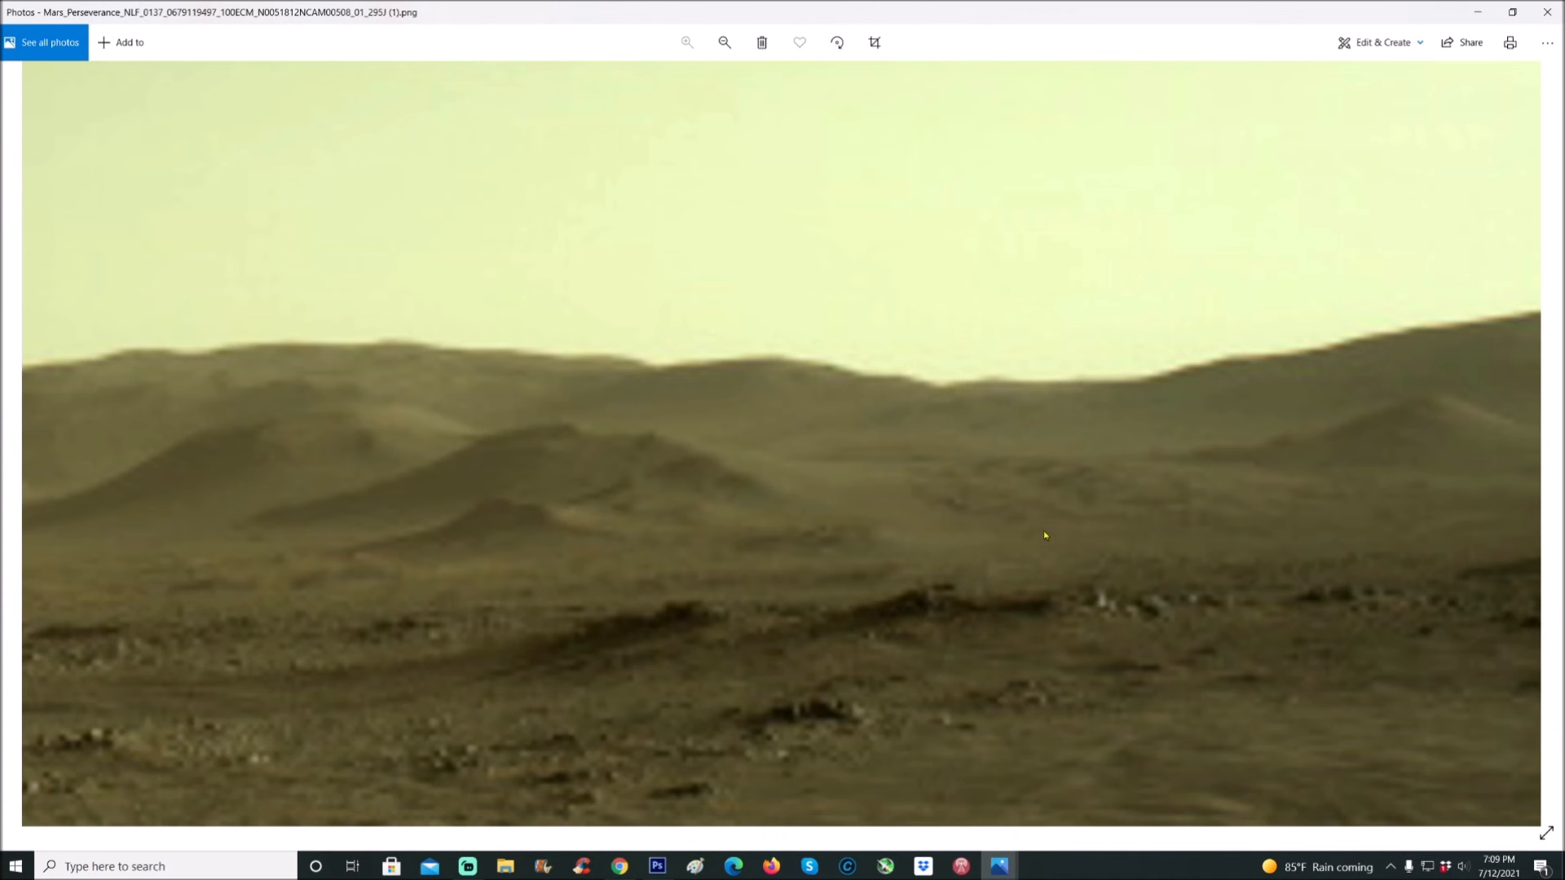
pyautogui.moveTo(879, 626)
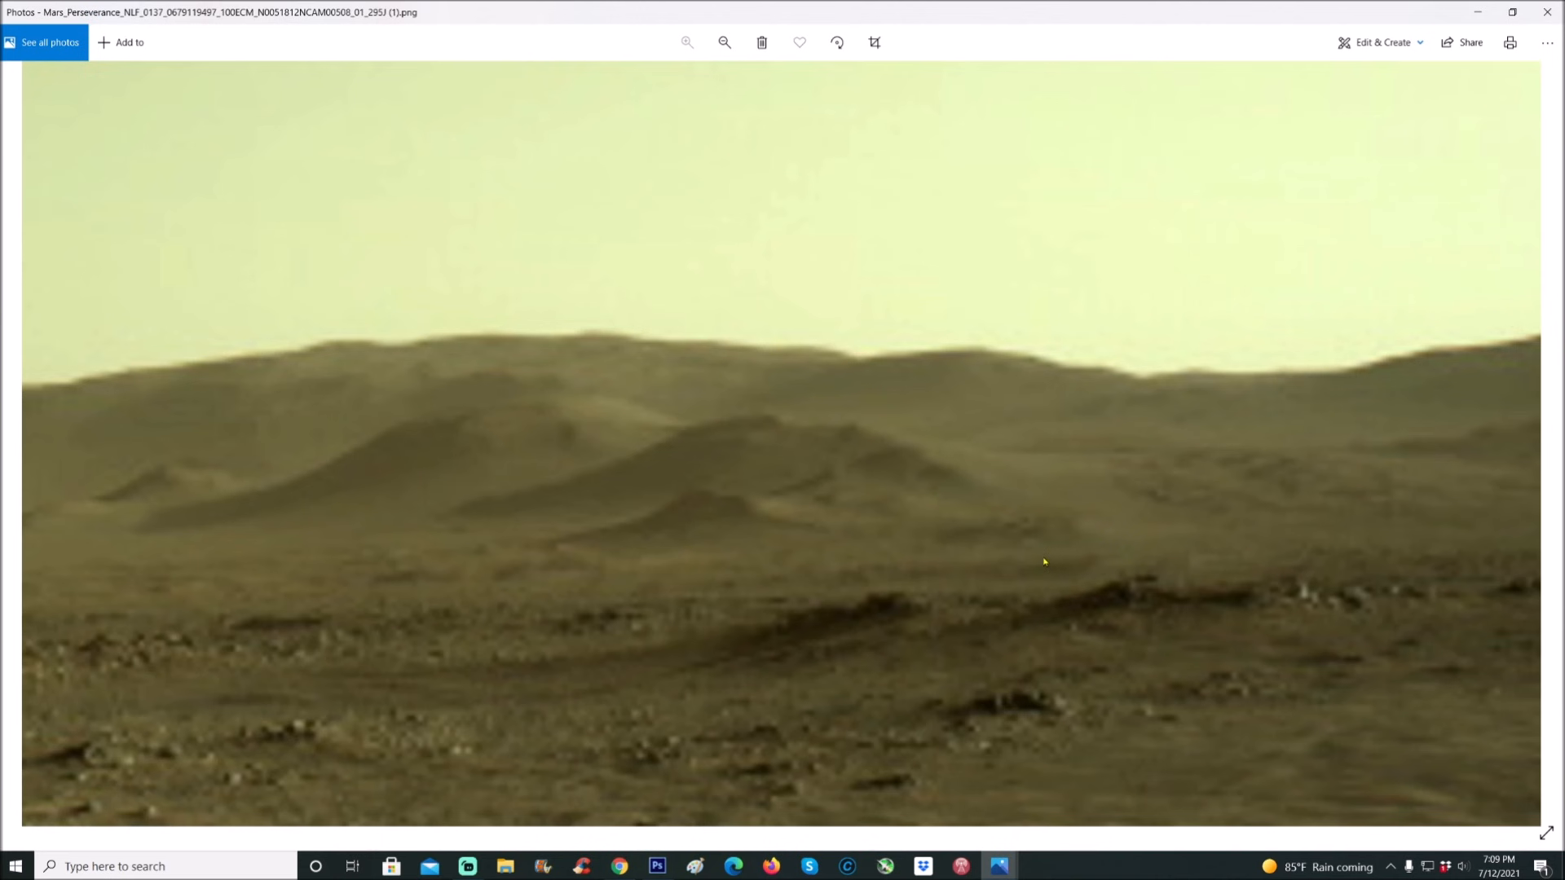
pyautogui.moveTo(737, 574)
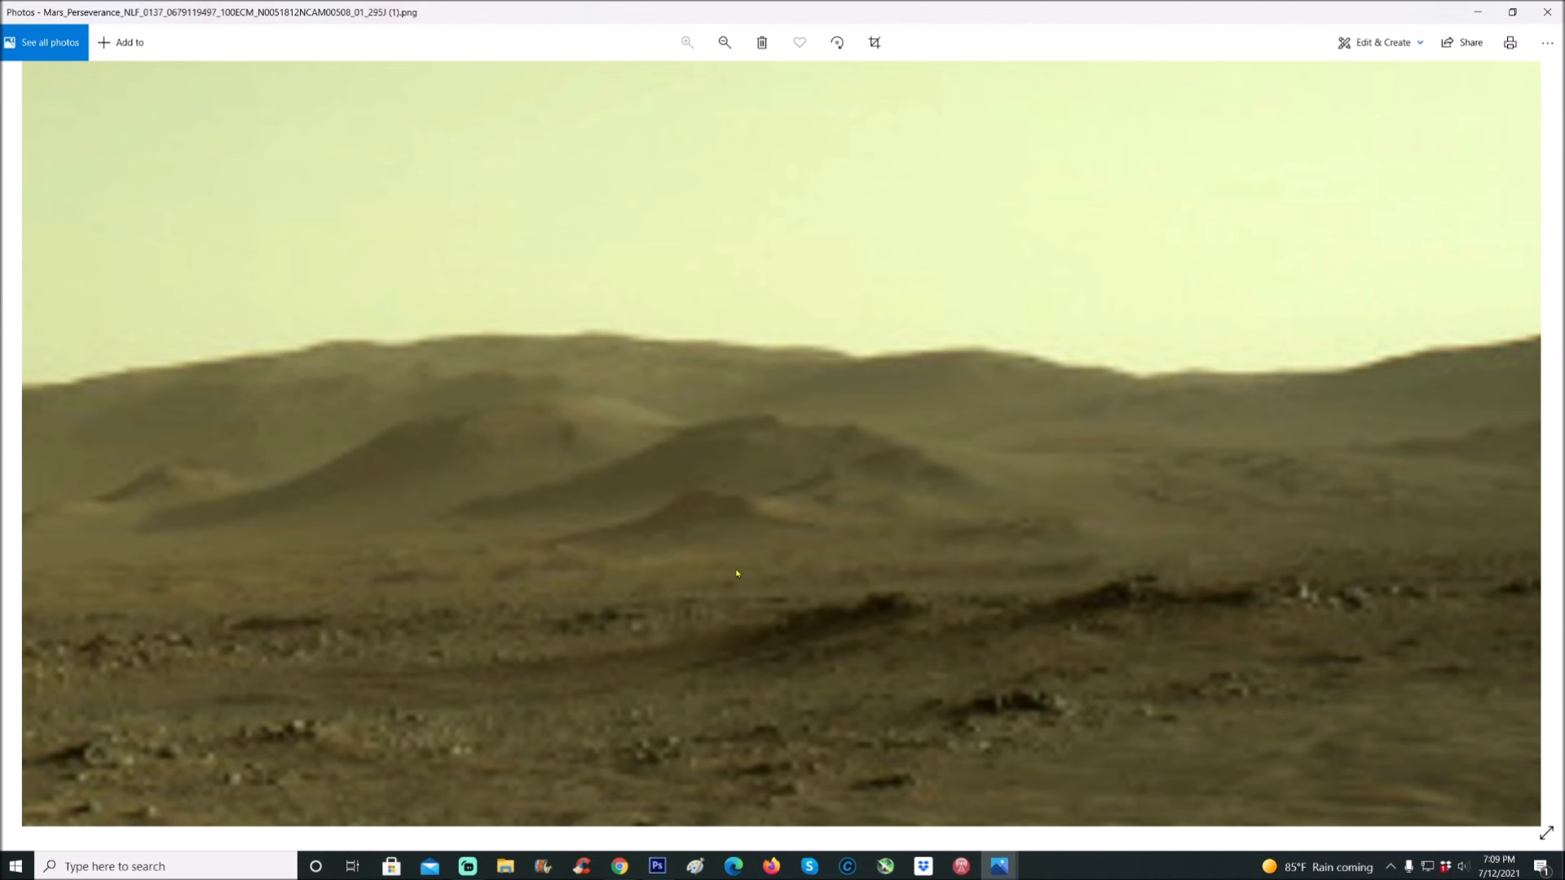
pyautogui.moveTo(277, 580)
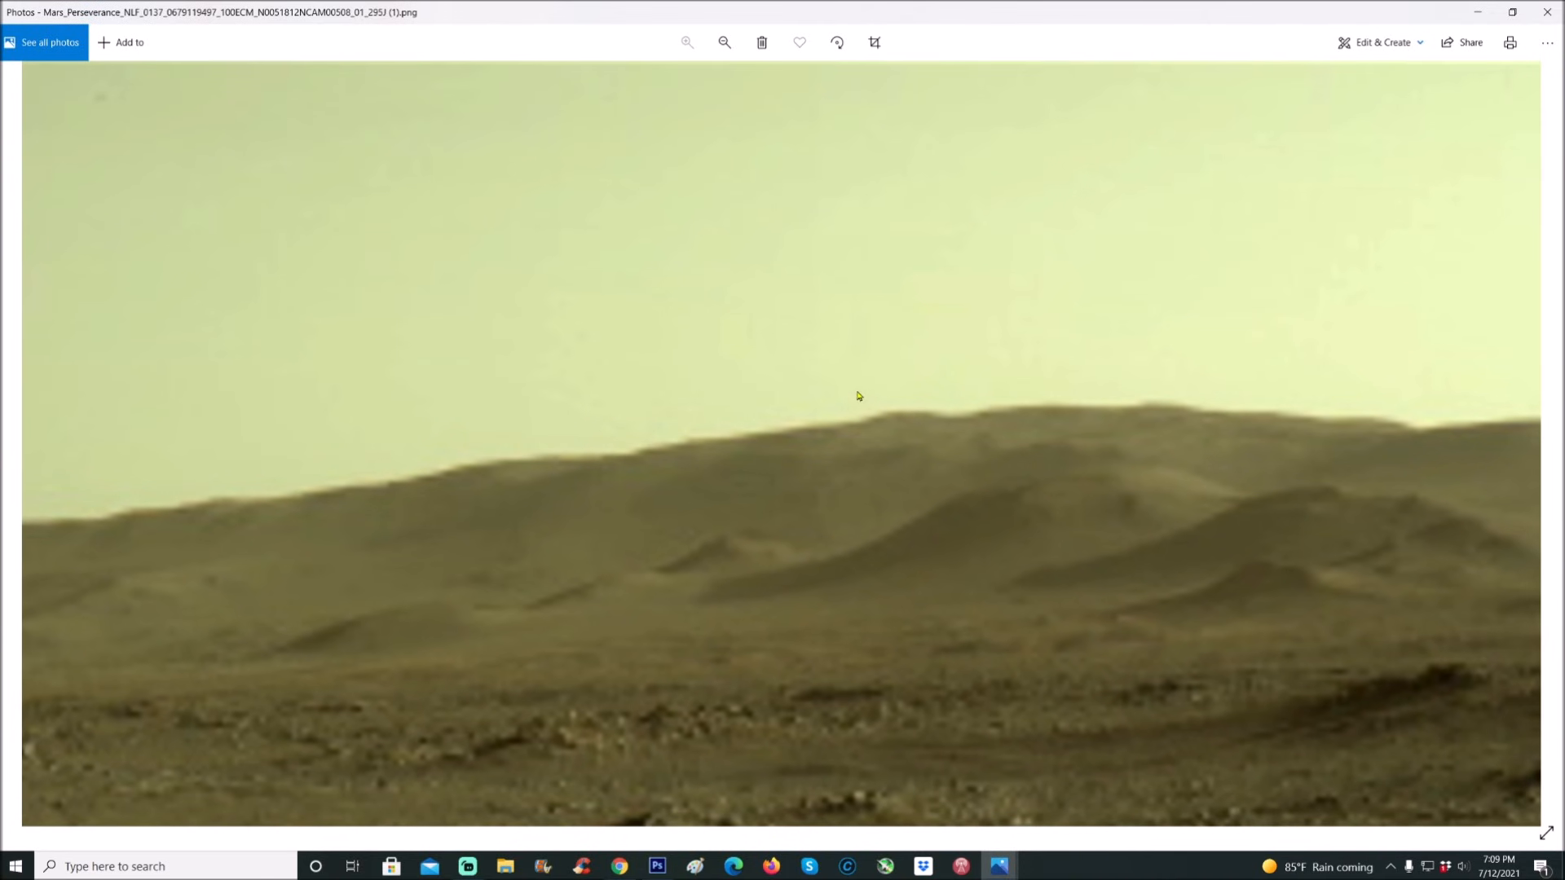
pyautogui.moveTo(681, 528)
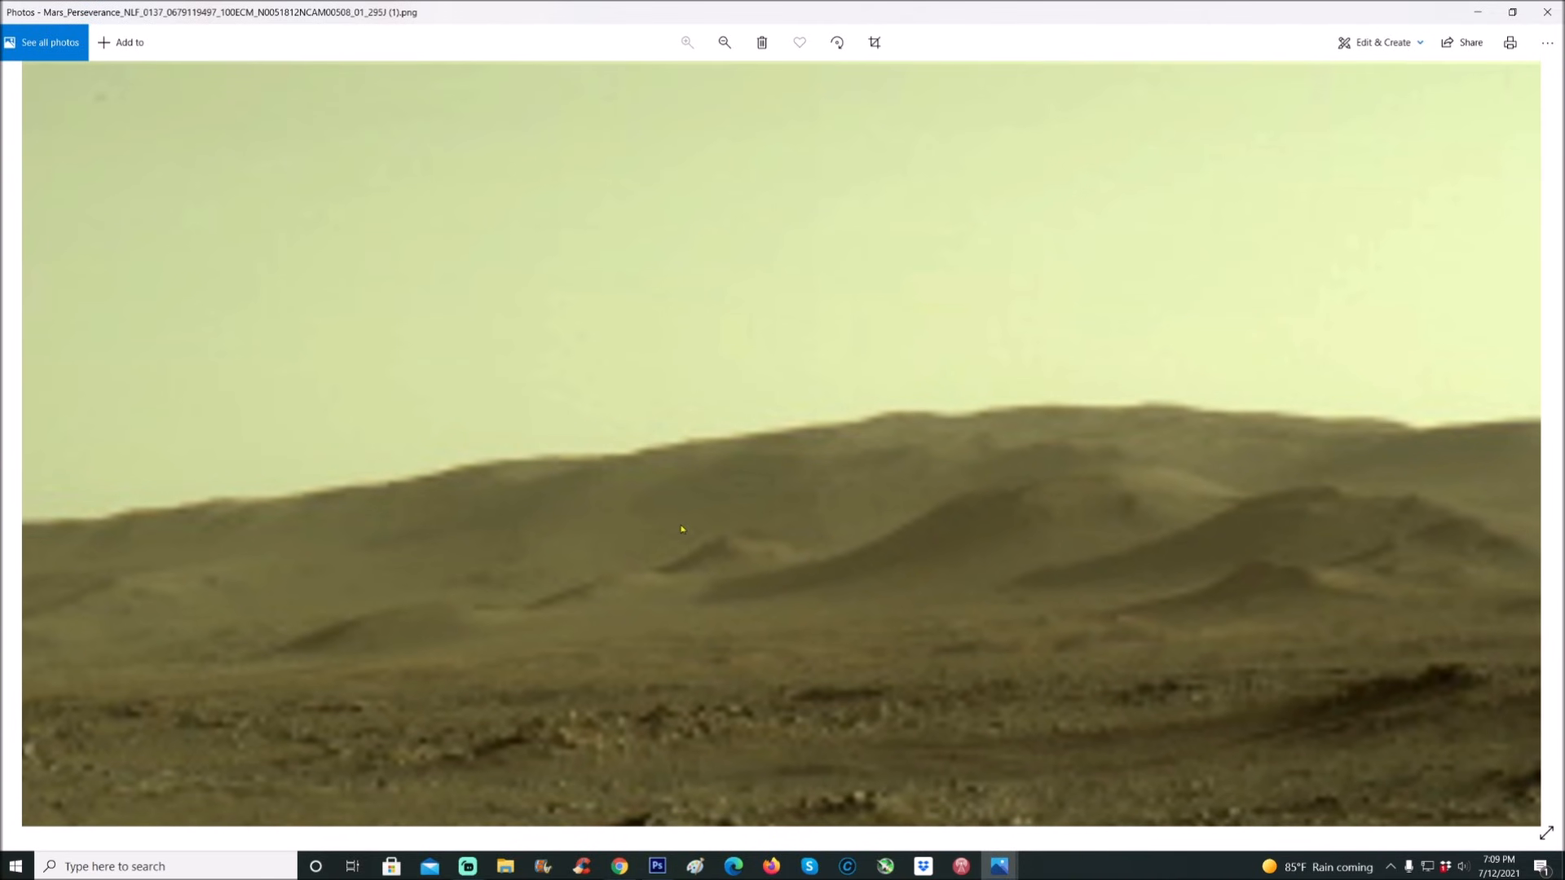
pyautogui.moveTo(789, 503)
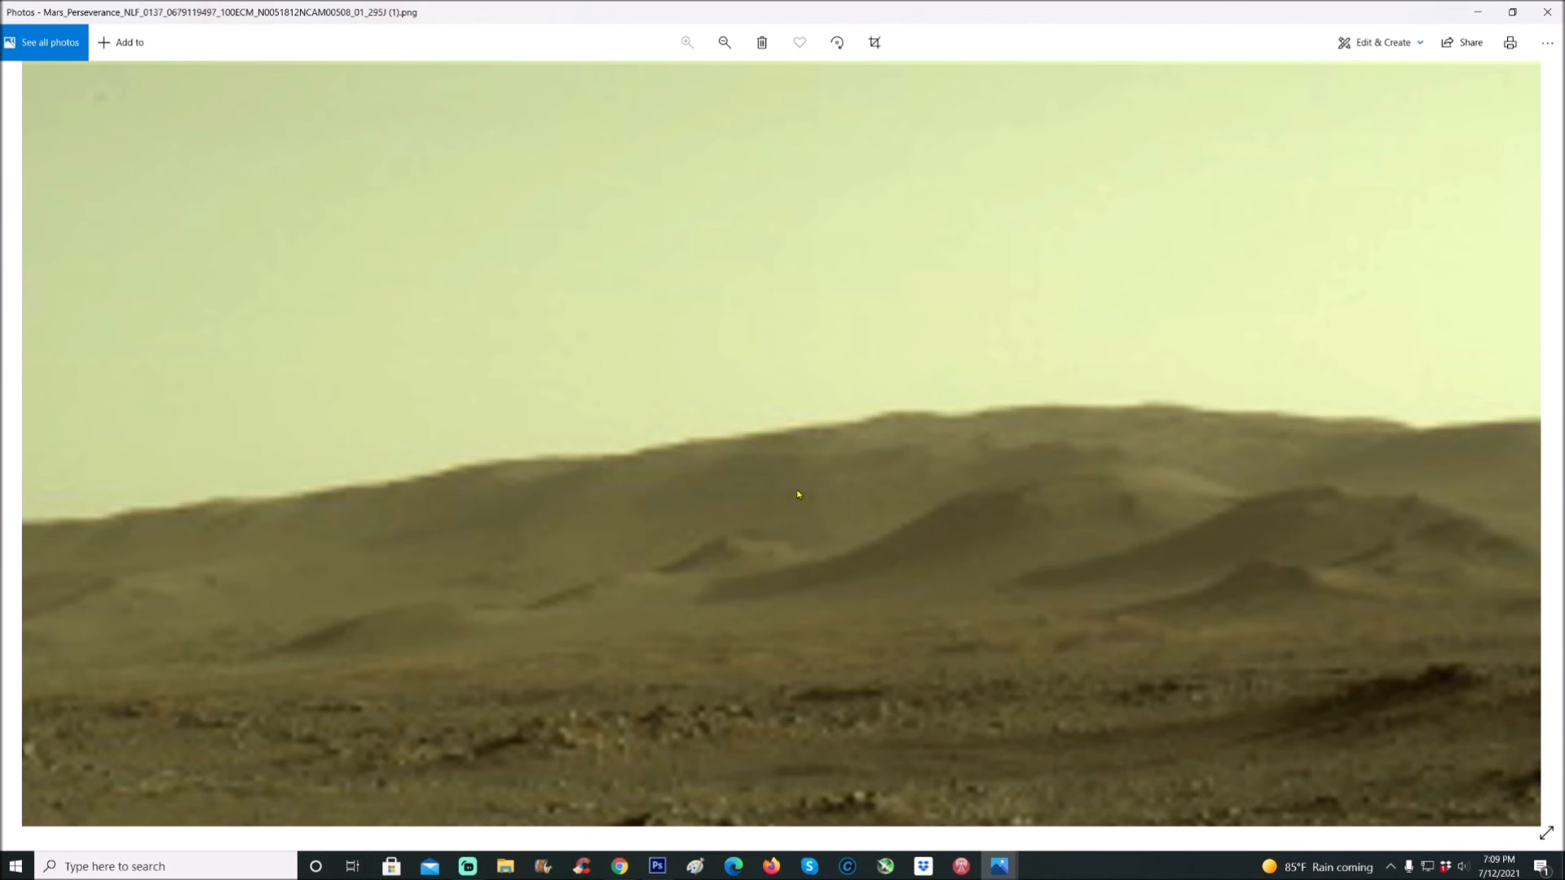
pyautogui.moveTo(909, 443)
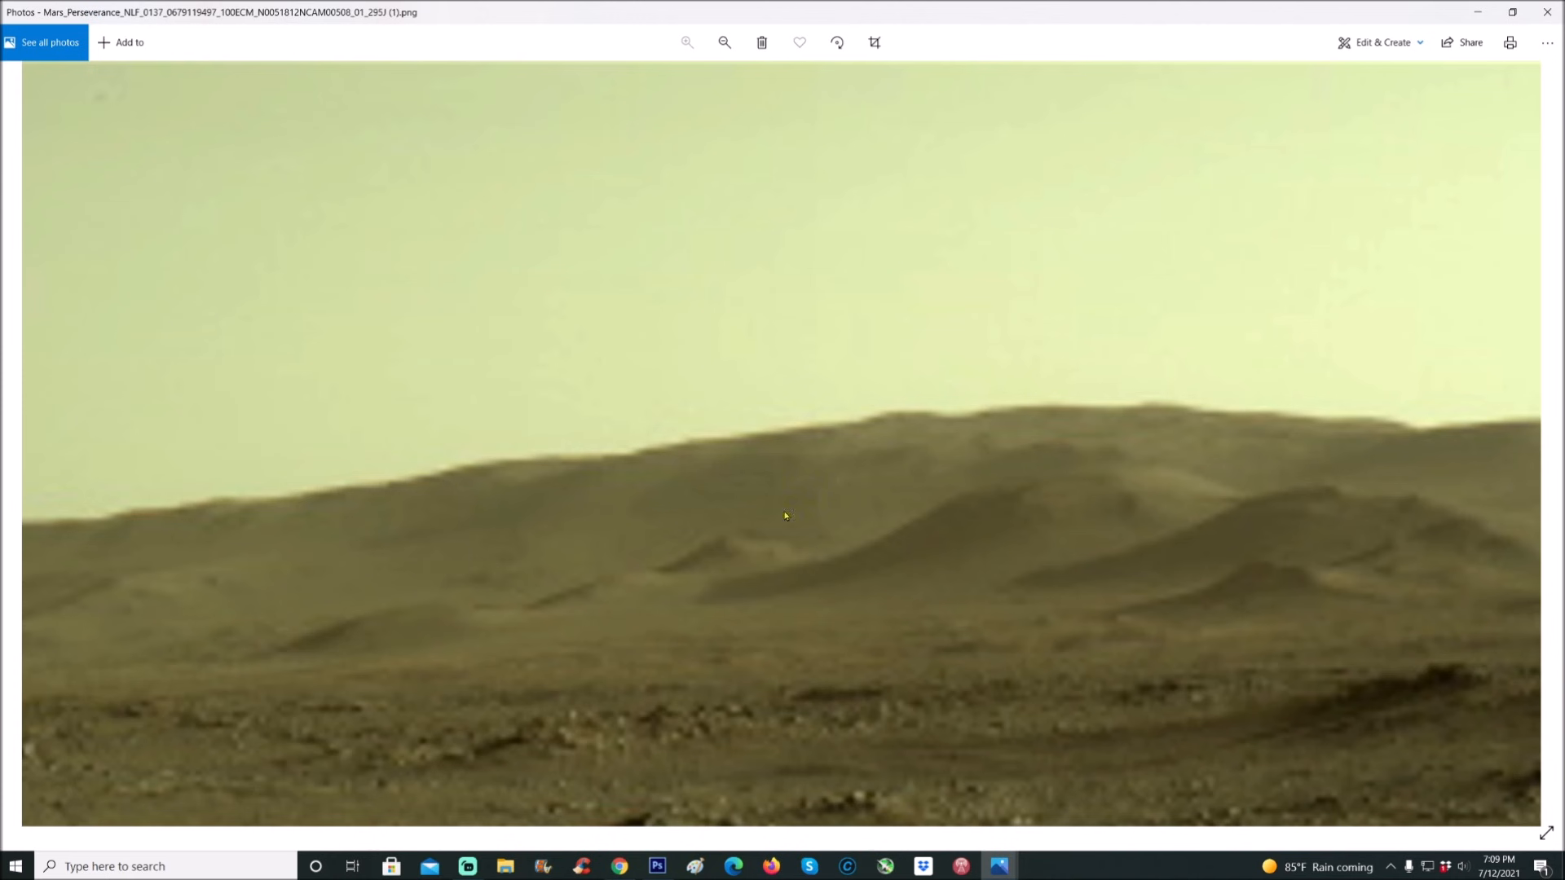
pyautogui.moveTo(789, 584)
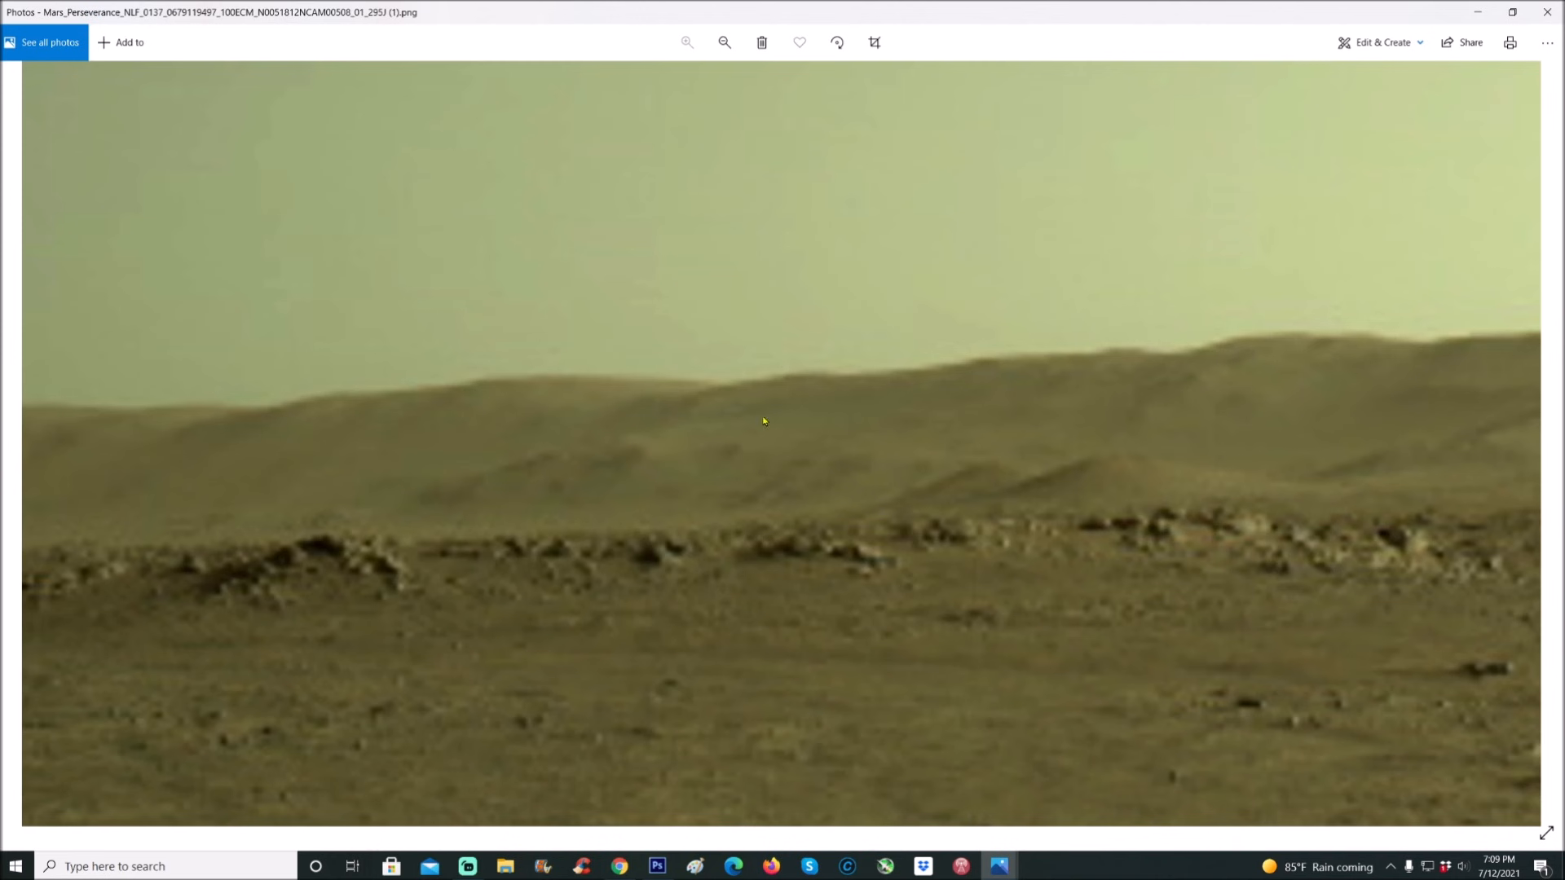
pyautogui.moveTo(864, 567)
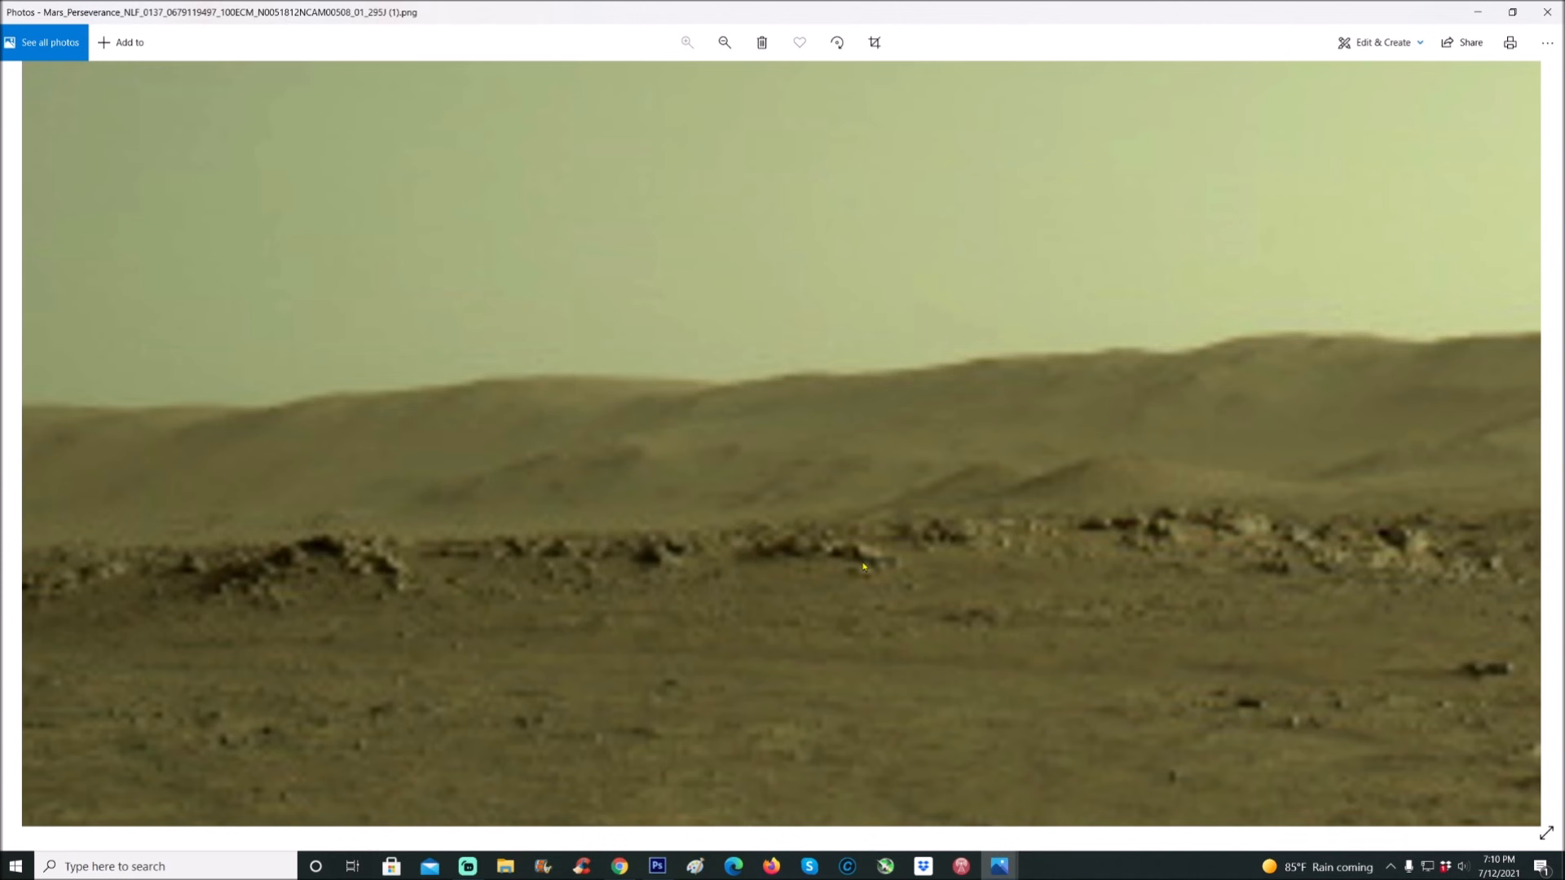
# - Fit the whole panorama in Photos, then switch to the copy open in Photoshop
pyautogui.click(724, 43)
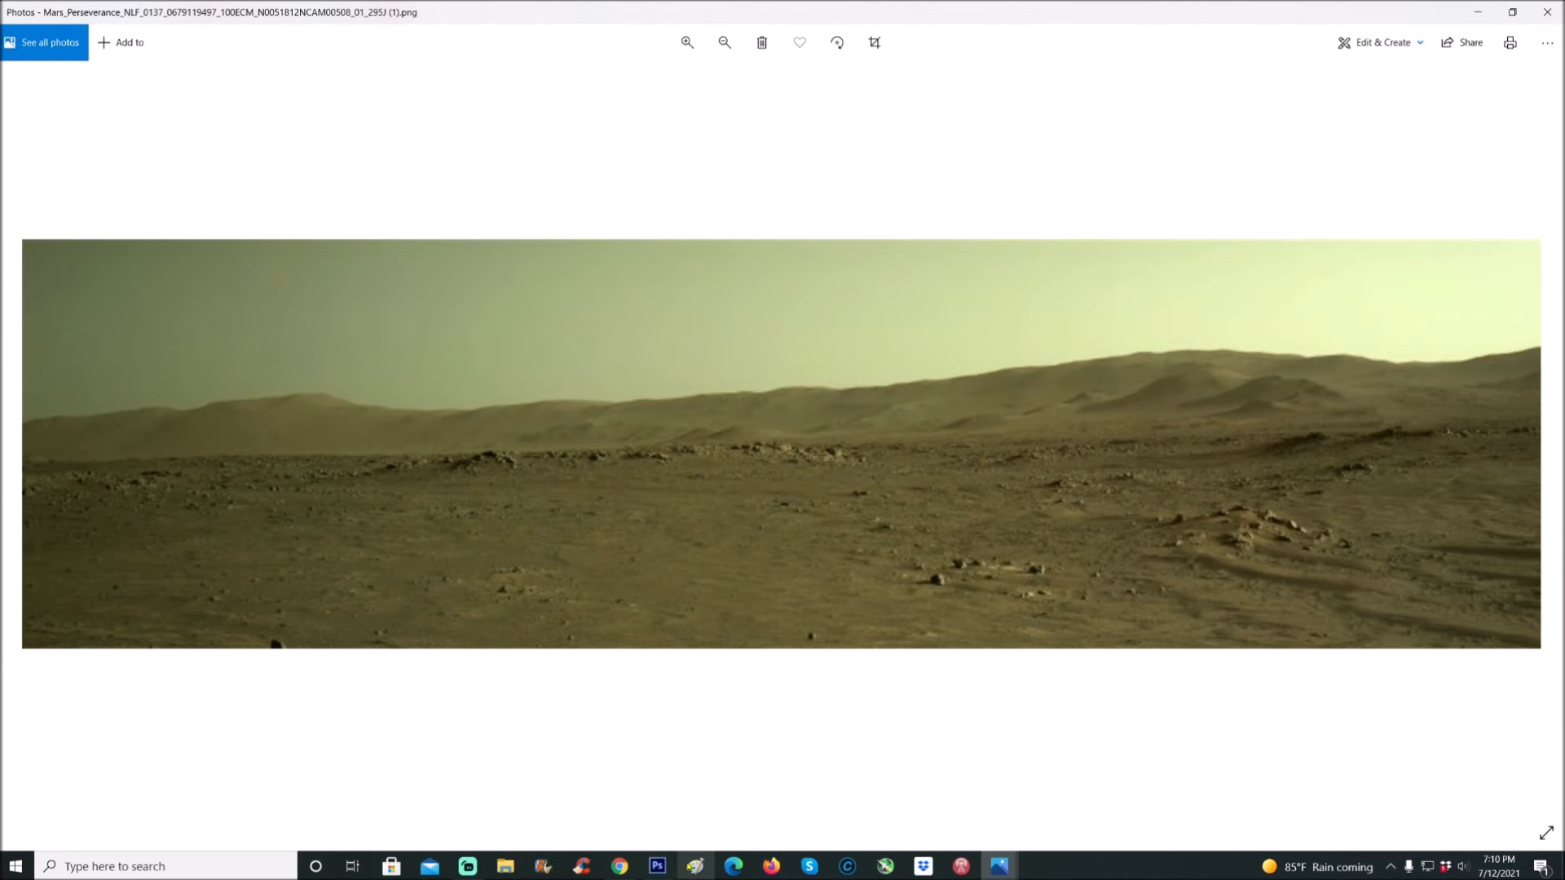
pyautogui.click(655, 866)
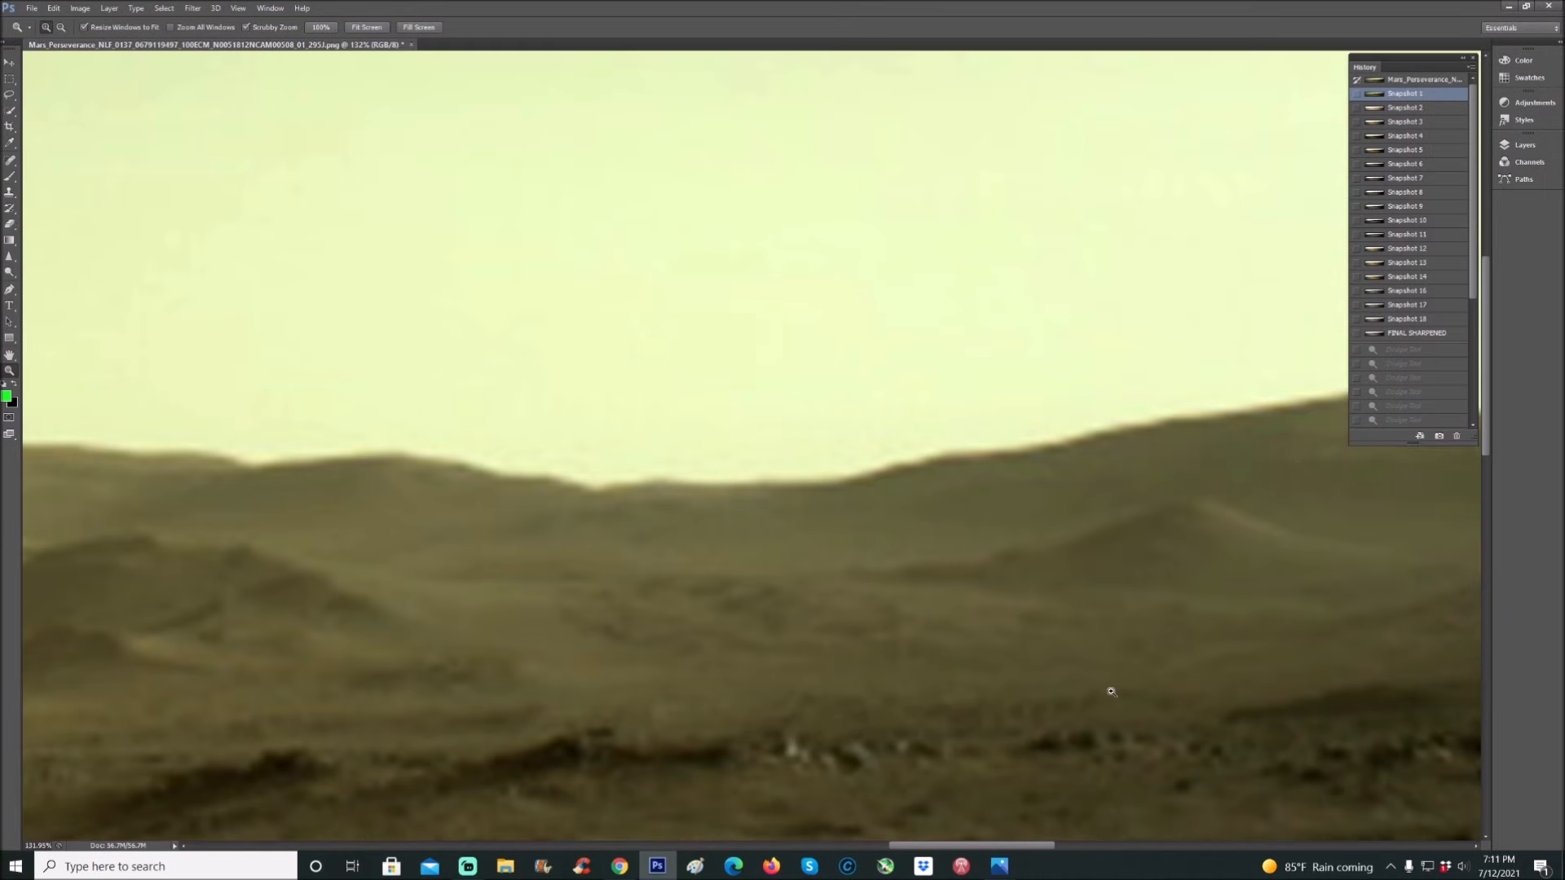
# - Compare Snapshot 2 and 3 colourings, then trace the hill ridges and mark a shape on the right dune in green
pyautogui.click(1405, 107)
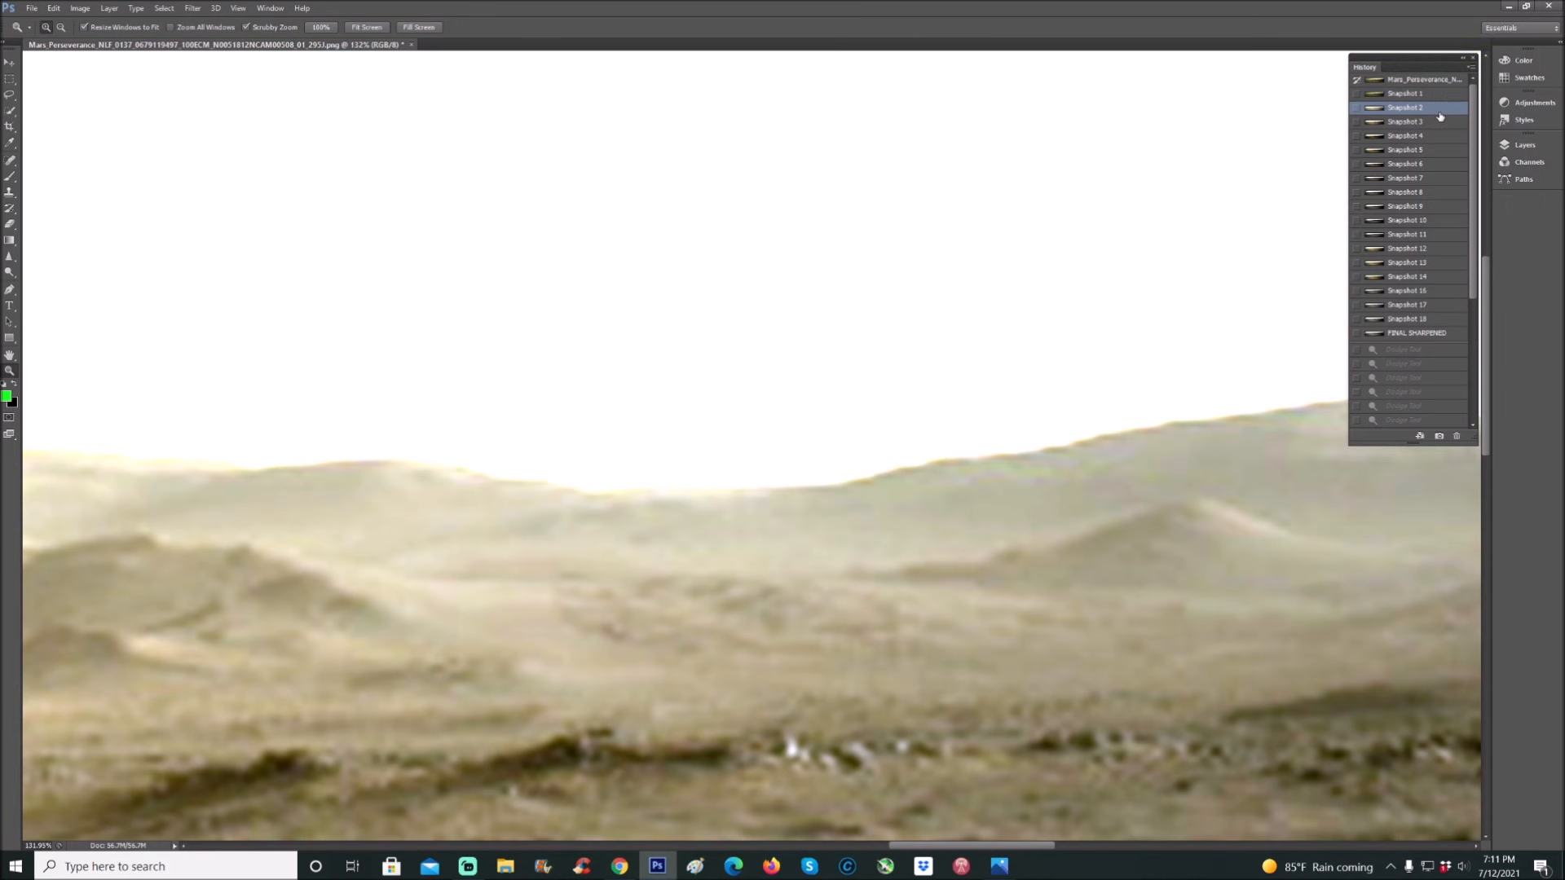
pyautogui.click(1403, 121)
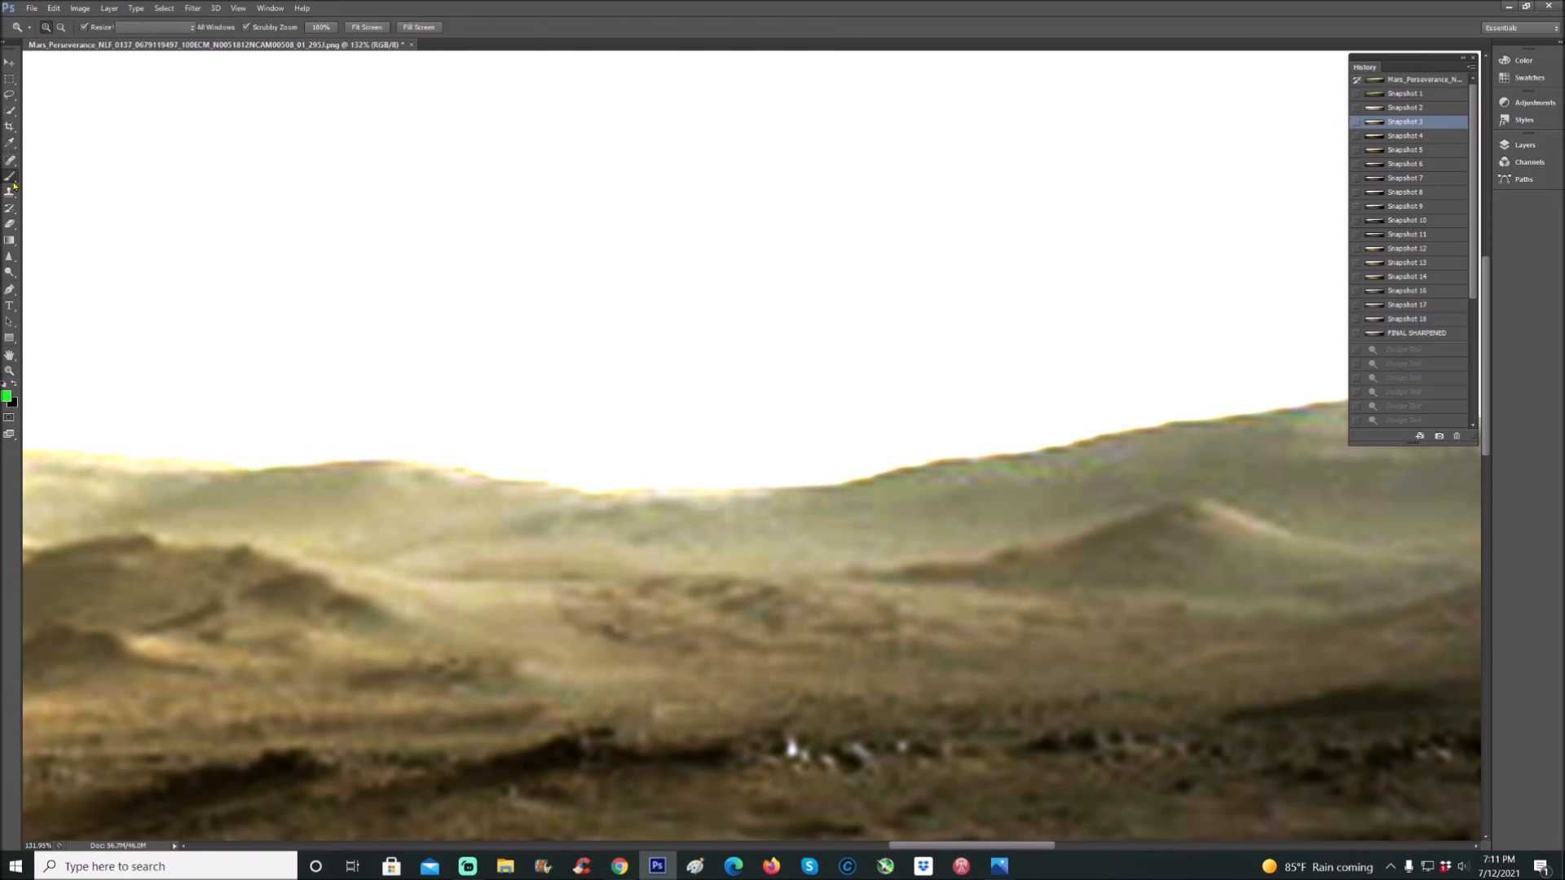
pyautogui.moveTo(688, 527); pyautogui.dragTo(1023, 594)
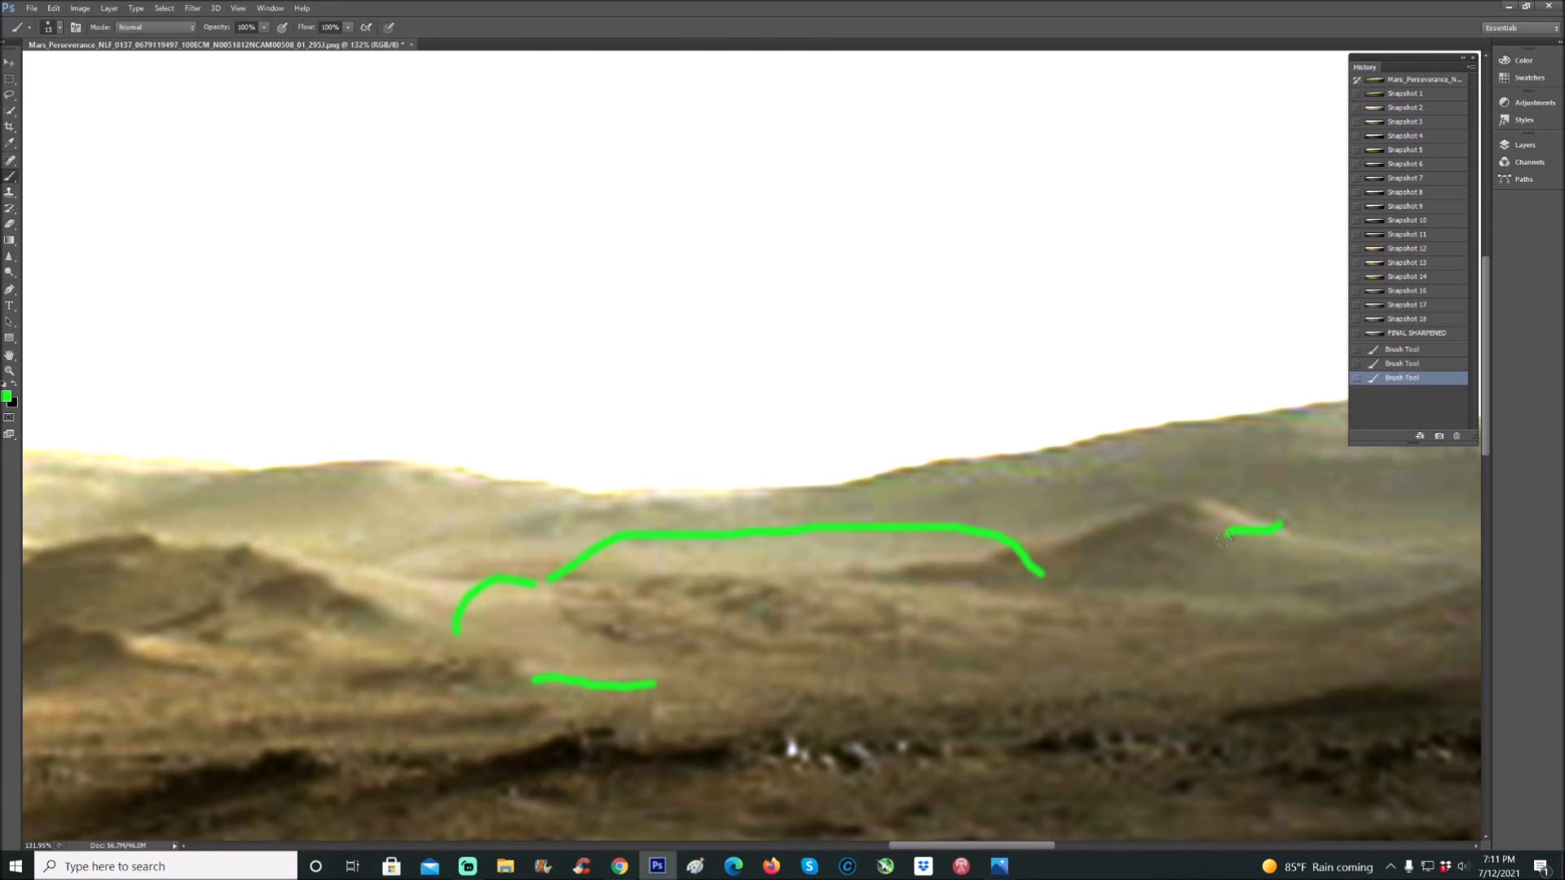
pyautogui.moveTo(1243, 524); pyautogui.dragTo(1193, 598)
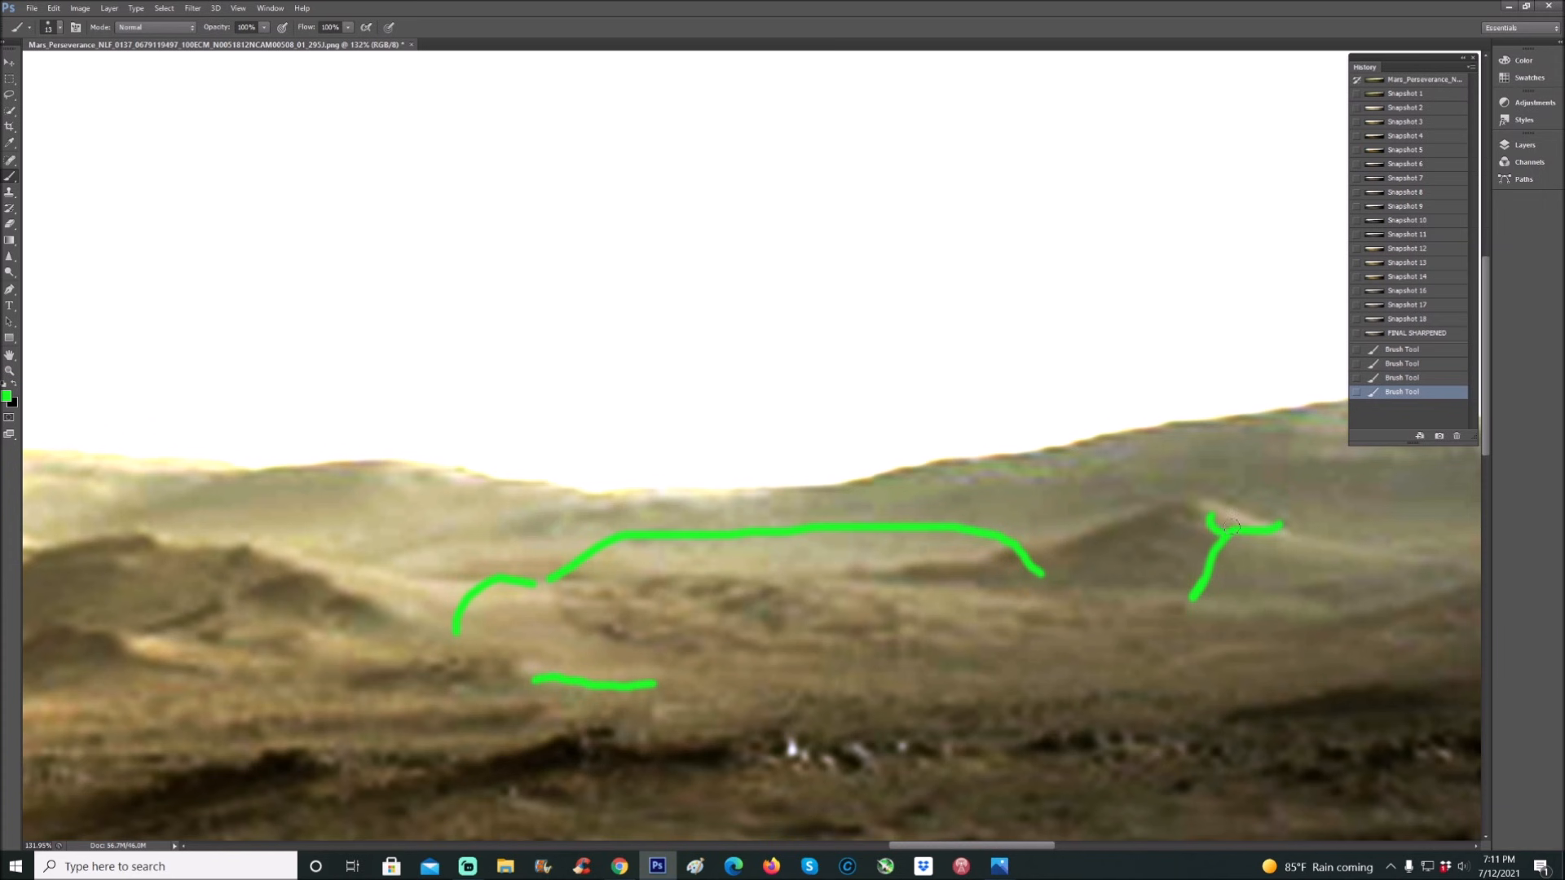
pyautogui.moveTo(1232, 529); pyautogui.dragTo(1257, 579)
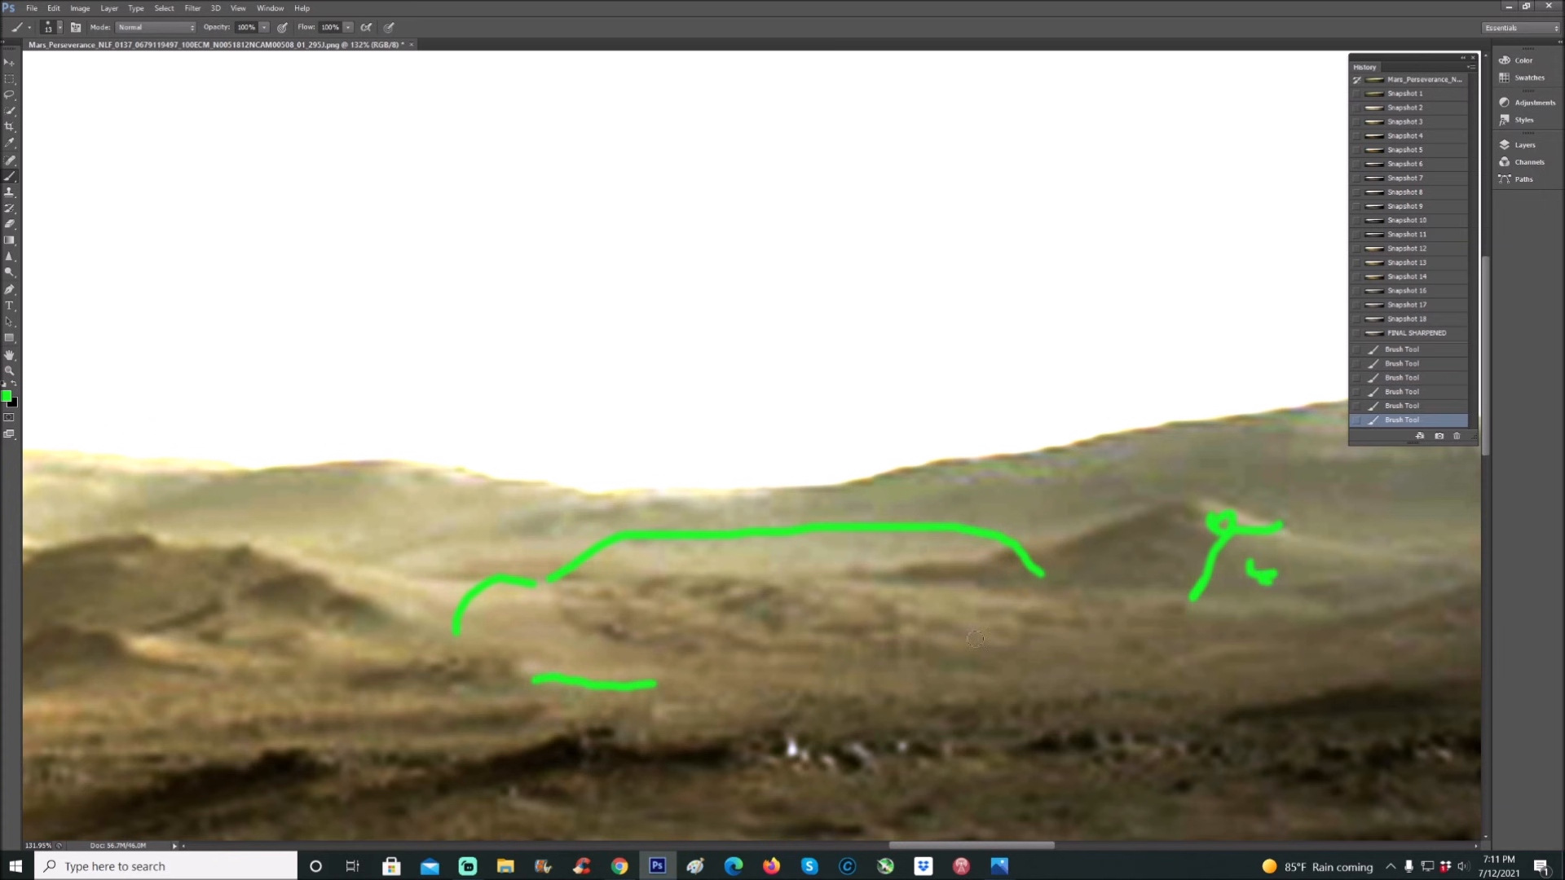
pyautogui.click(1405, 121)
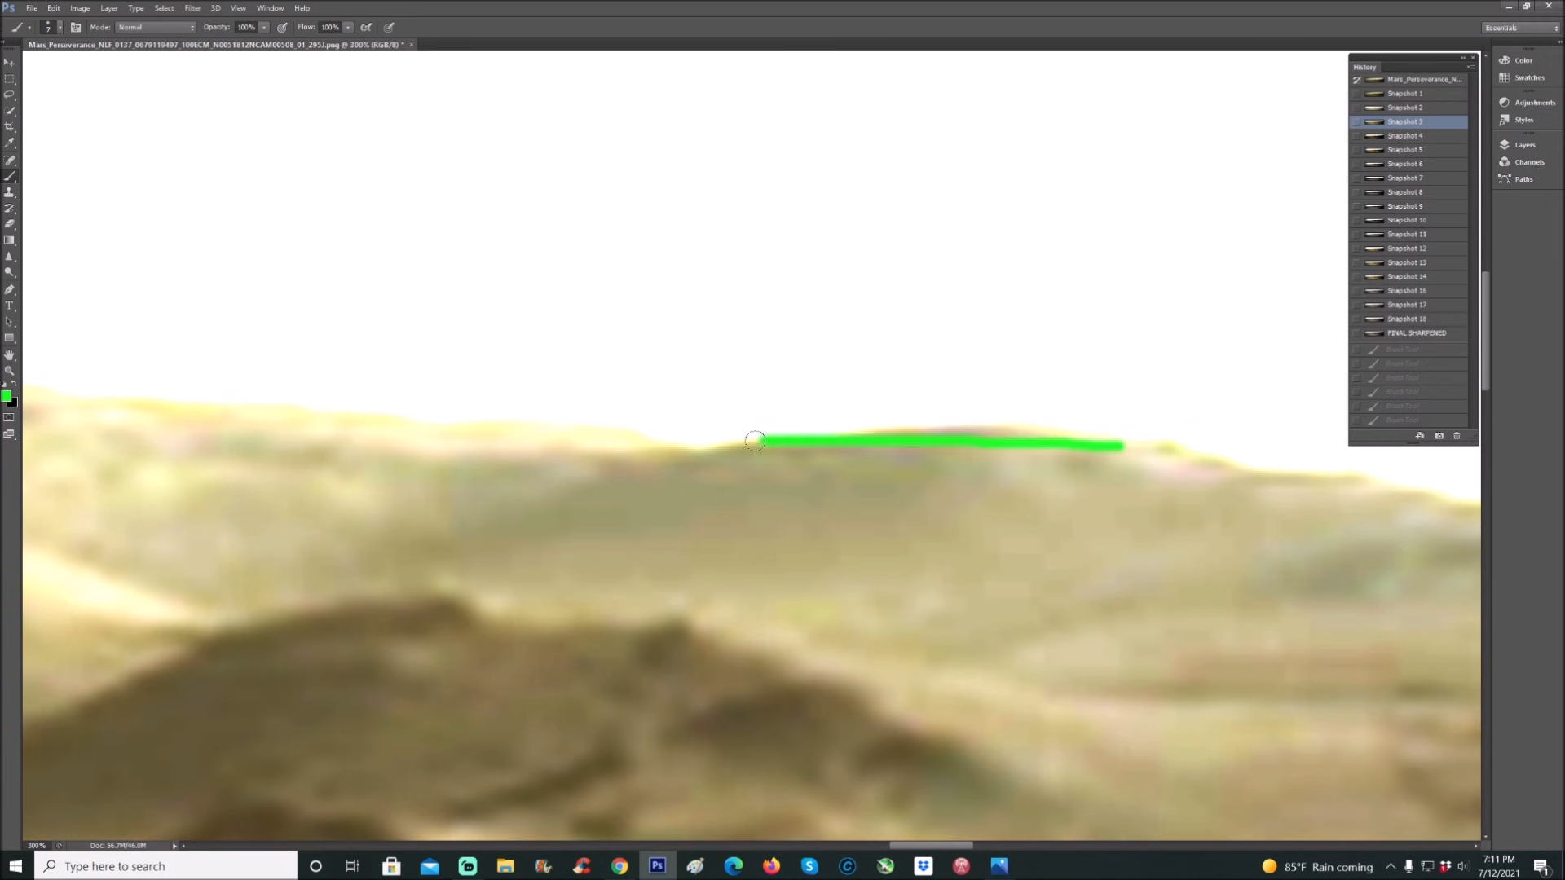
# - Trace green strokes along the crest of the distant ridge, including its raised bump
pyautogui.moveTo(756, 442); pyautogui.dragTo(1026, 434)
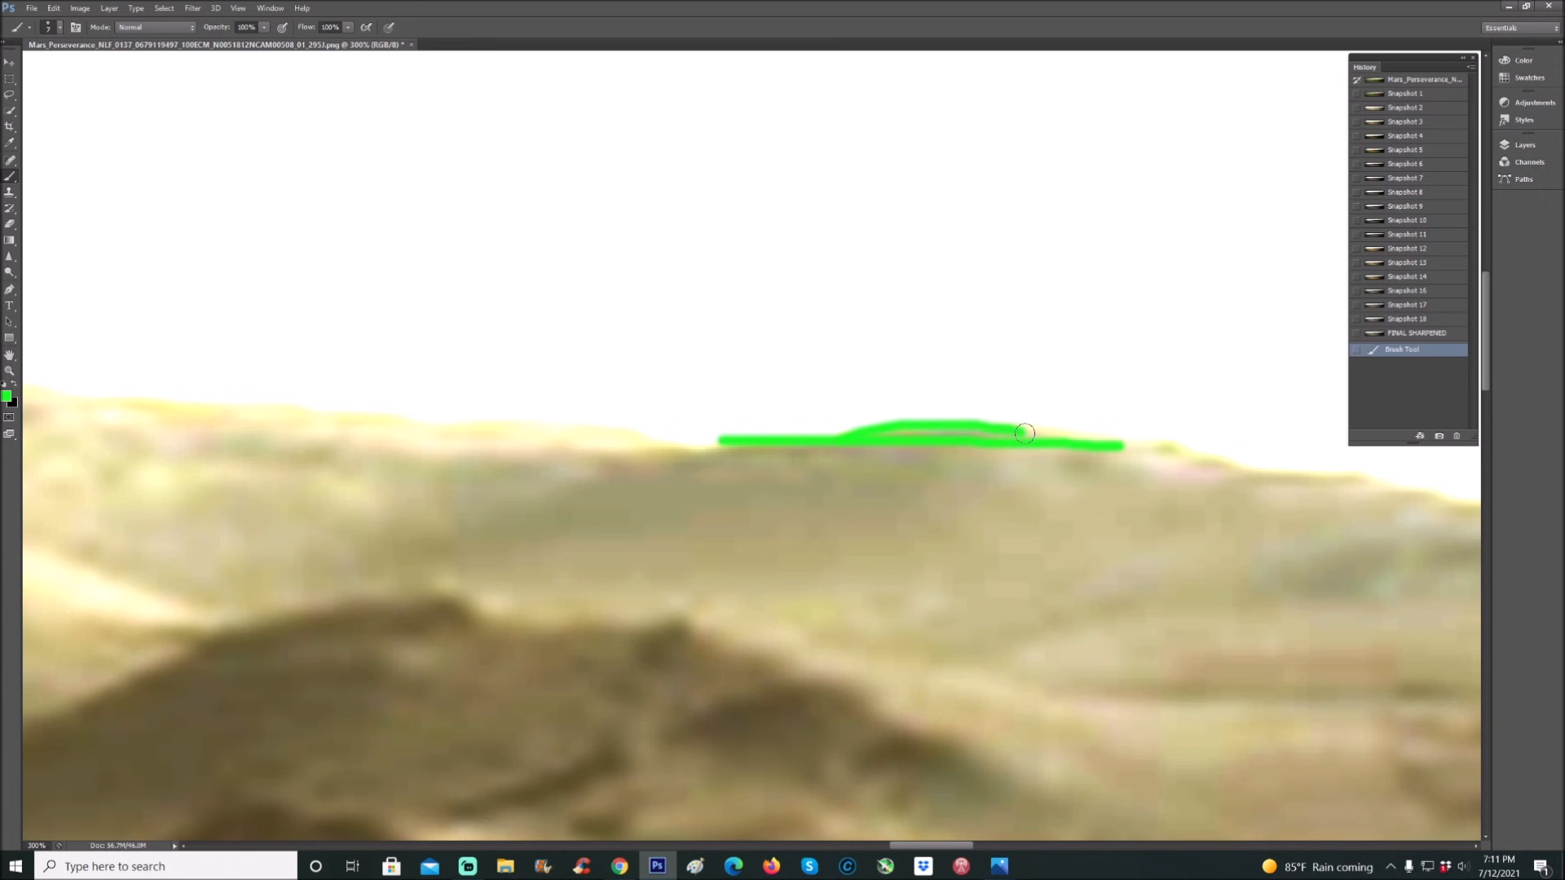
pyautogui.moveTo(1026, 434); pyautogui.dragTo(694, 456)
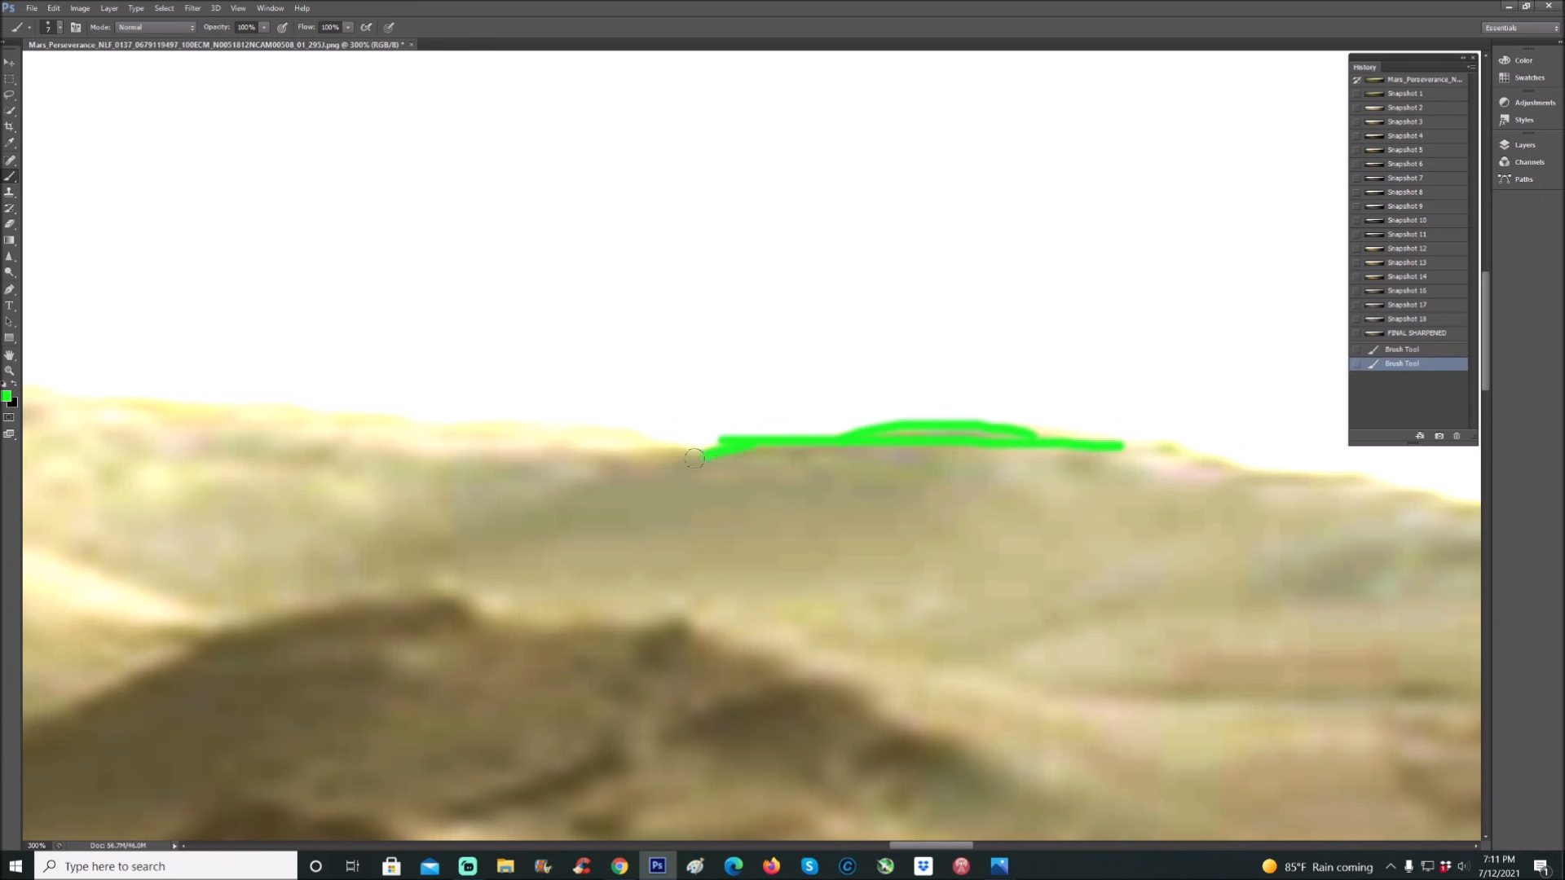
pyautogui.click(1405, 136)
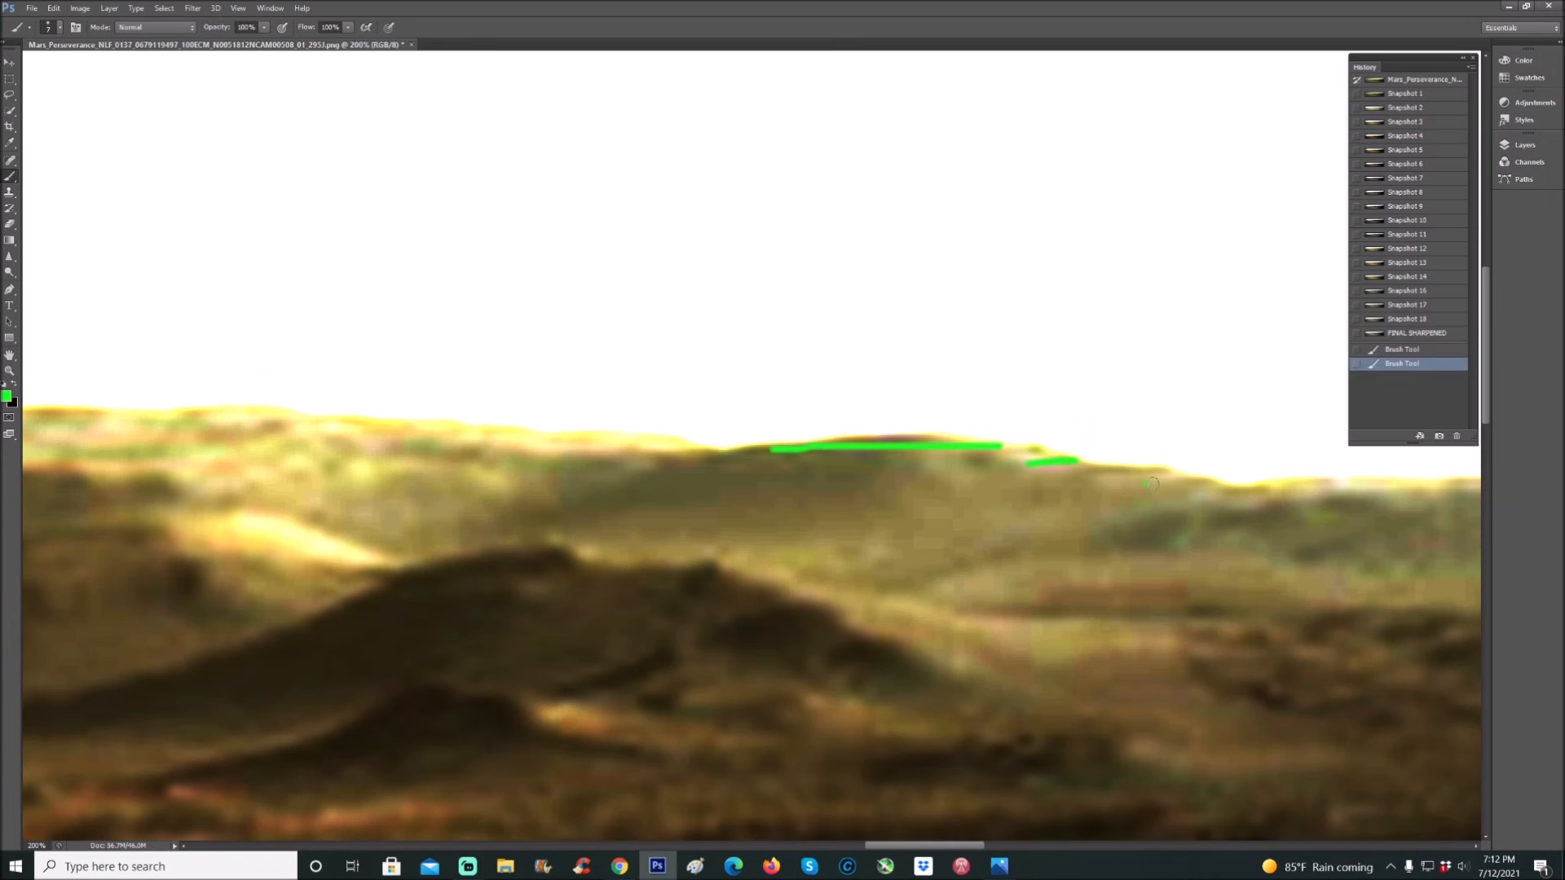
pyautogui.moveTo(1152, 482); pyautogui.dragTo(1288, 495)
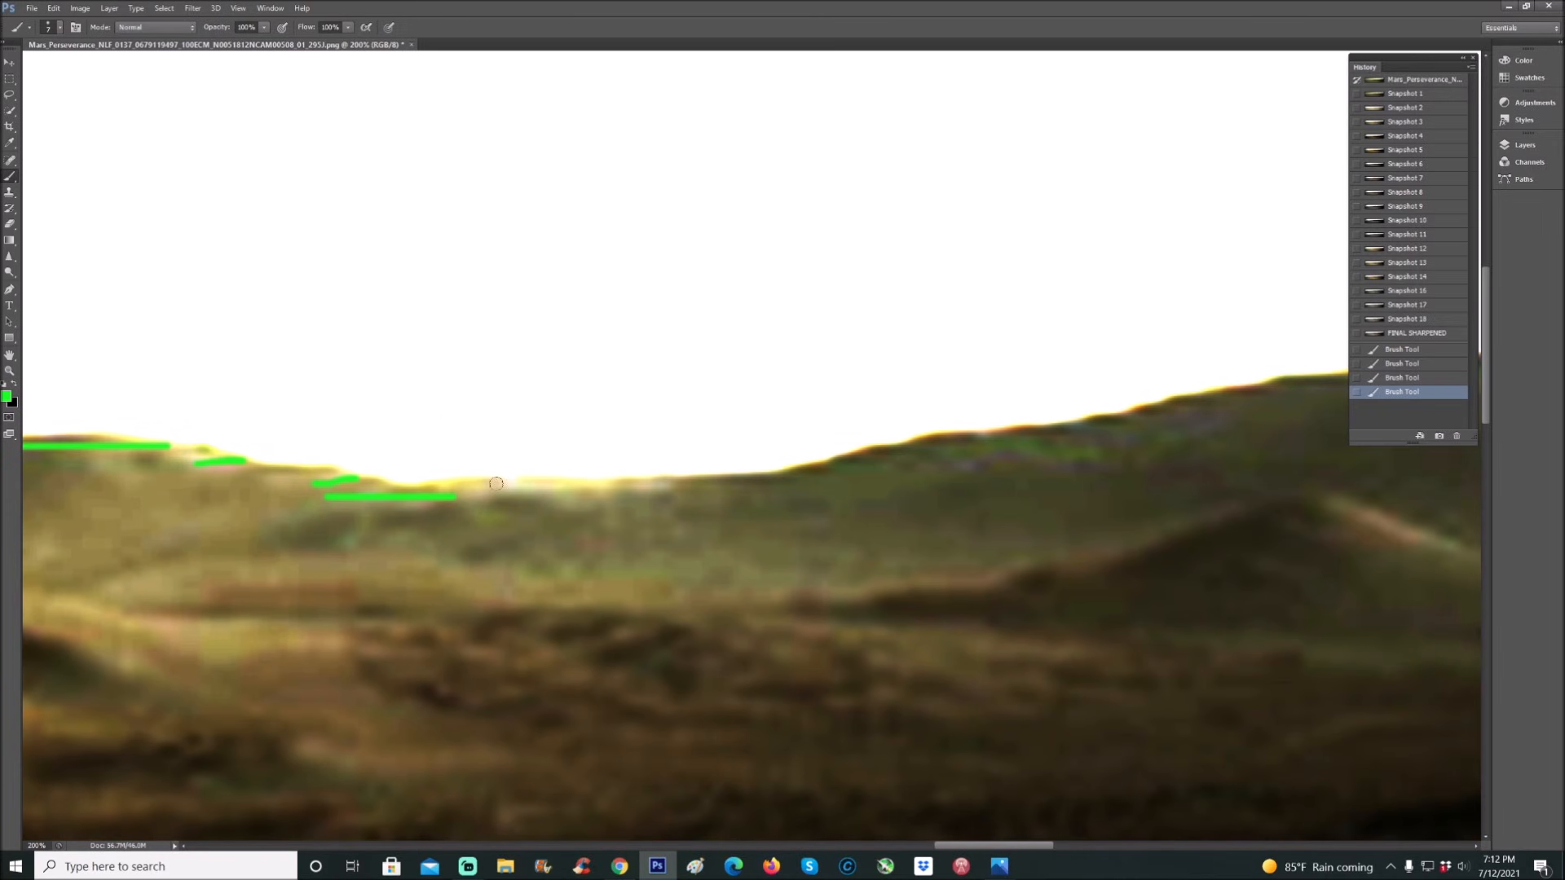
pyautogui.moveTo(457, 494); pyautogui.dragTo(687, 493)
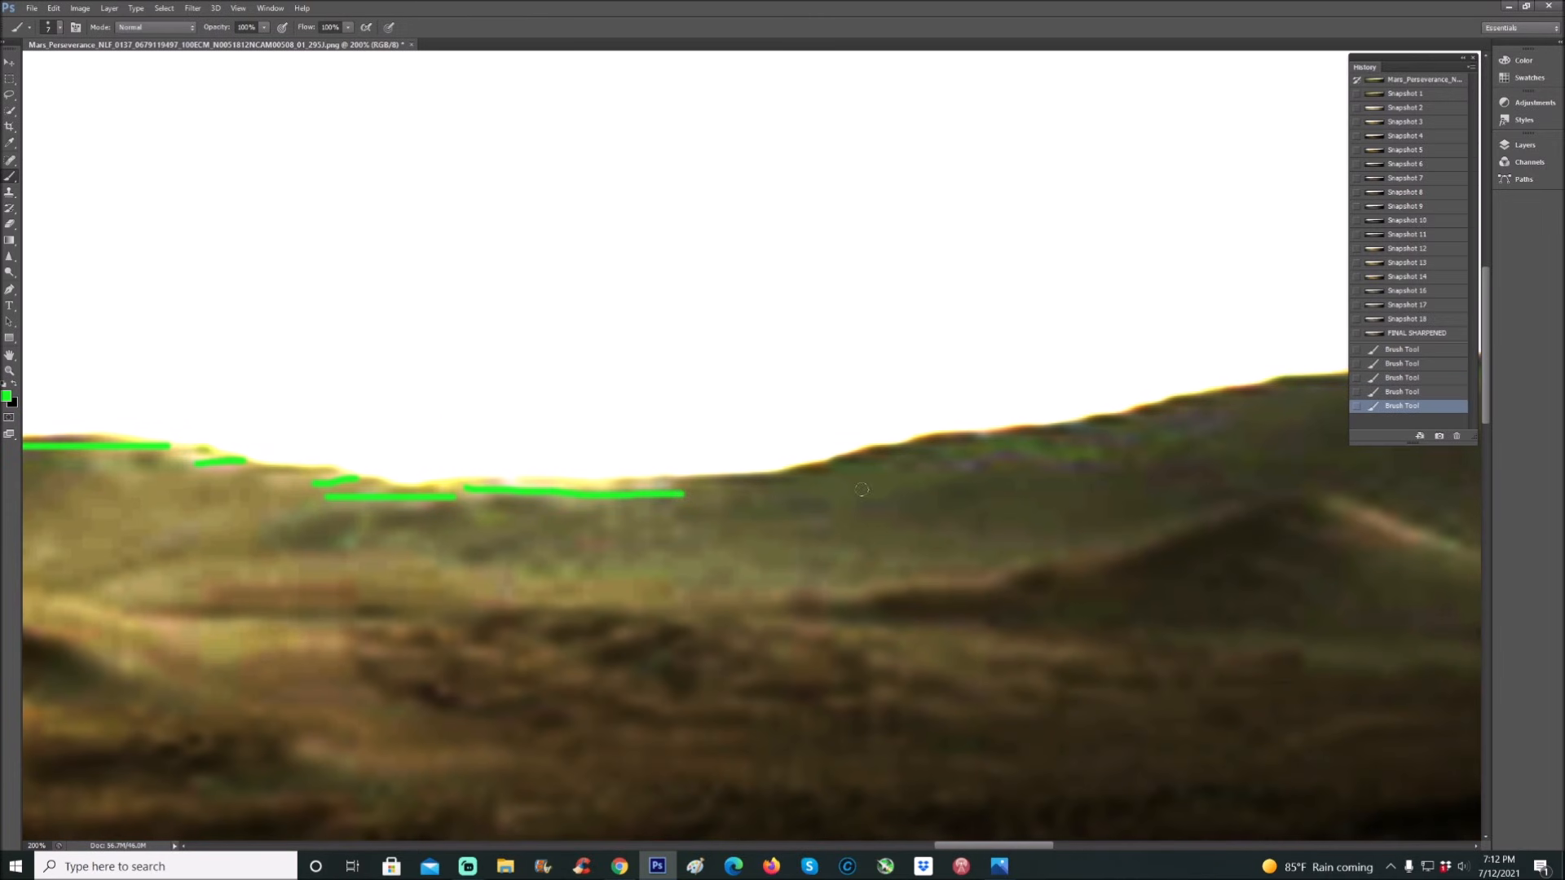
pyautogui.moveTo(679, 470); pyautogui.dragTo(729, 574)
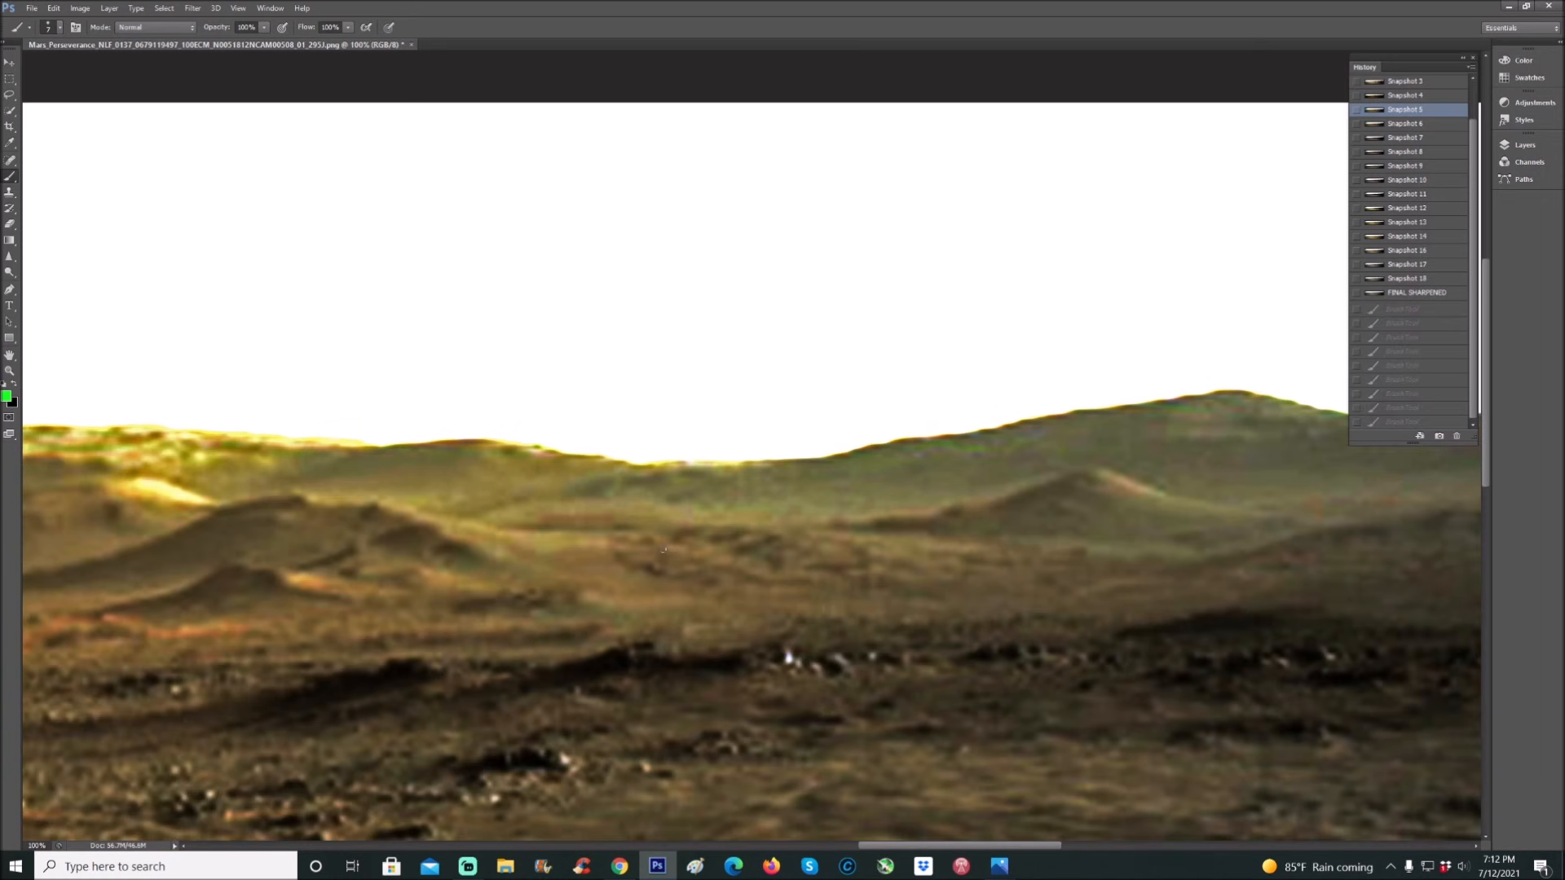
# - Outline two suspected structures on the hillside in green, then switch to an earlier colour snapshot
pyautogui.moveTo(663, 551); pyautogui.dragTo(682, 567)
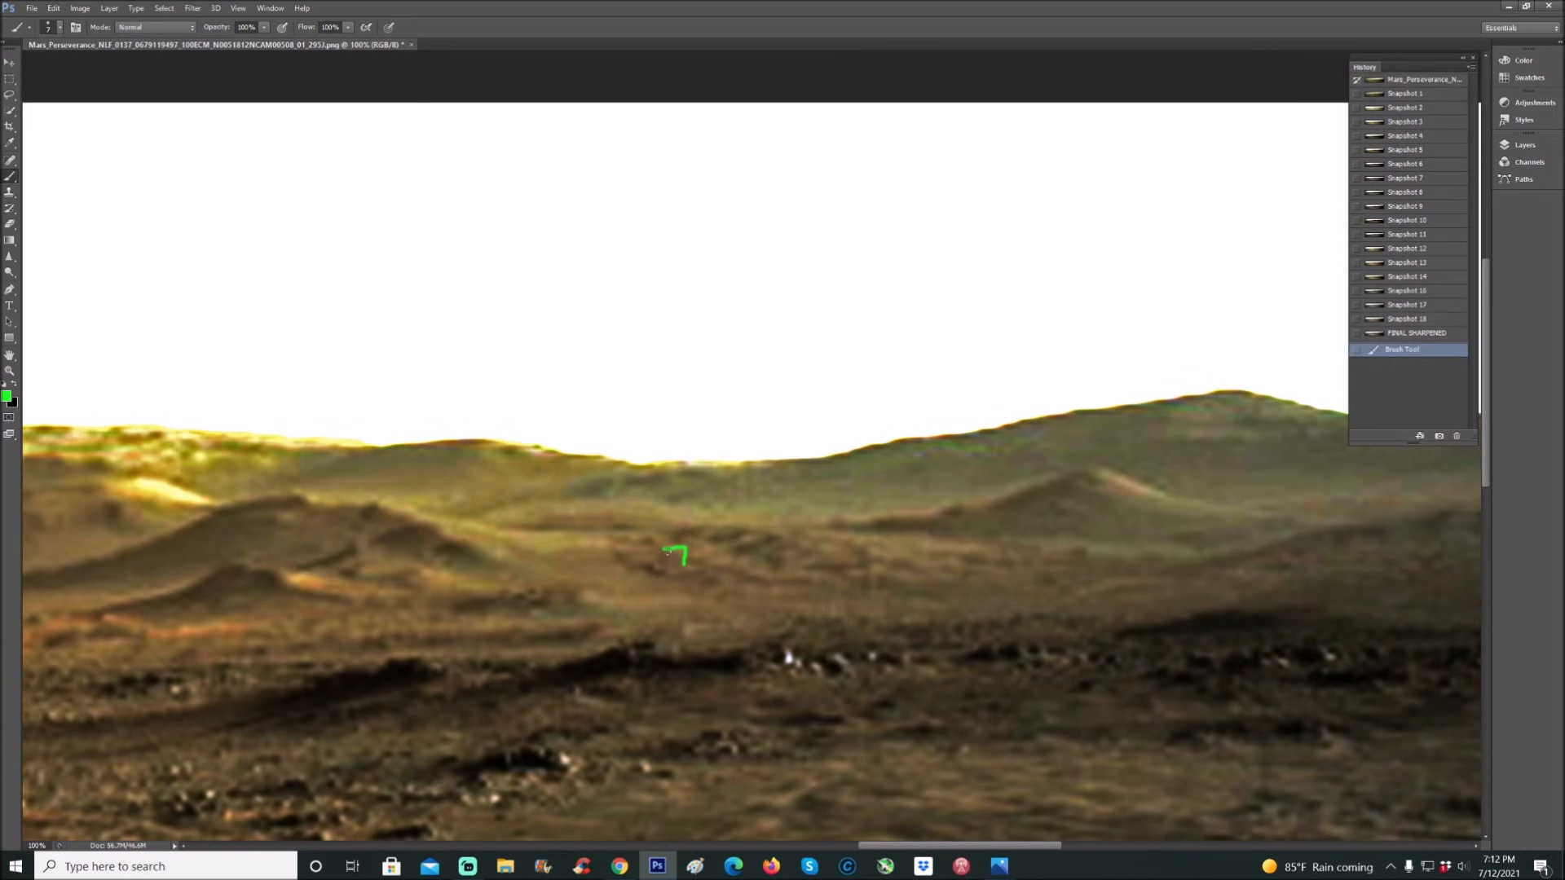
pyautogui.moveTo(663, 564); pyautogui.dragTo(772, 559)
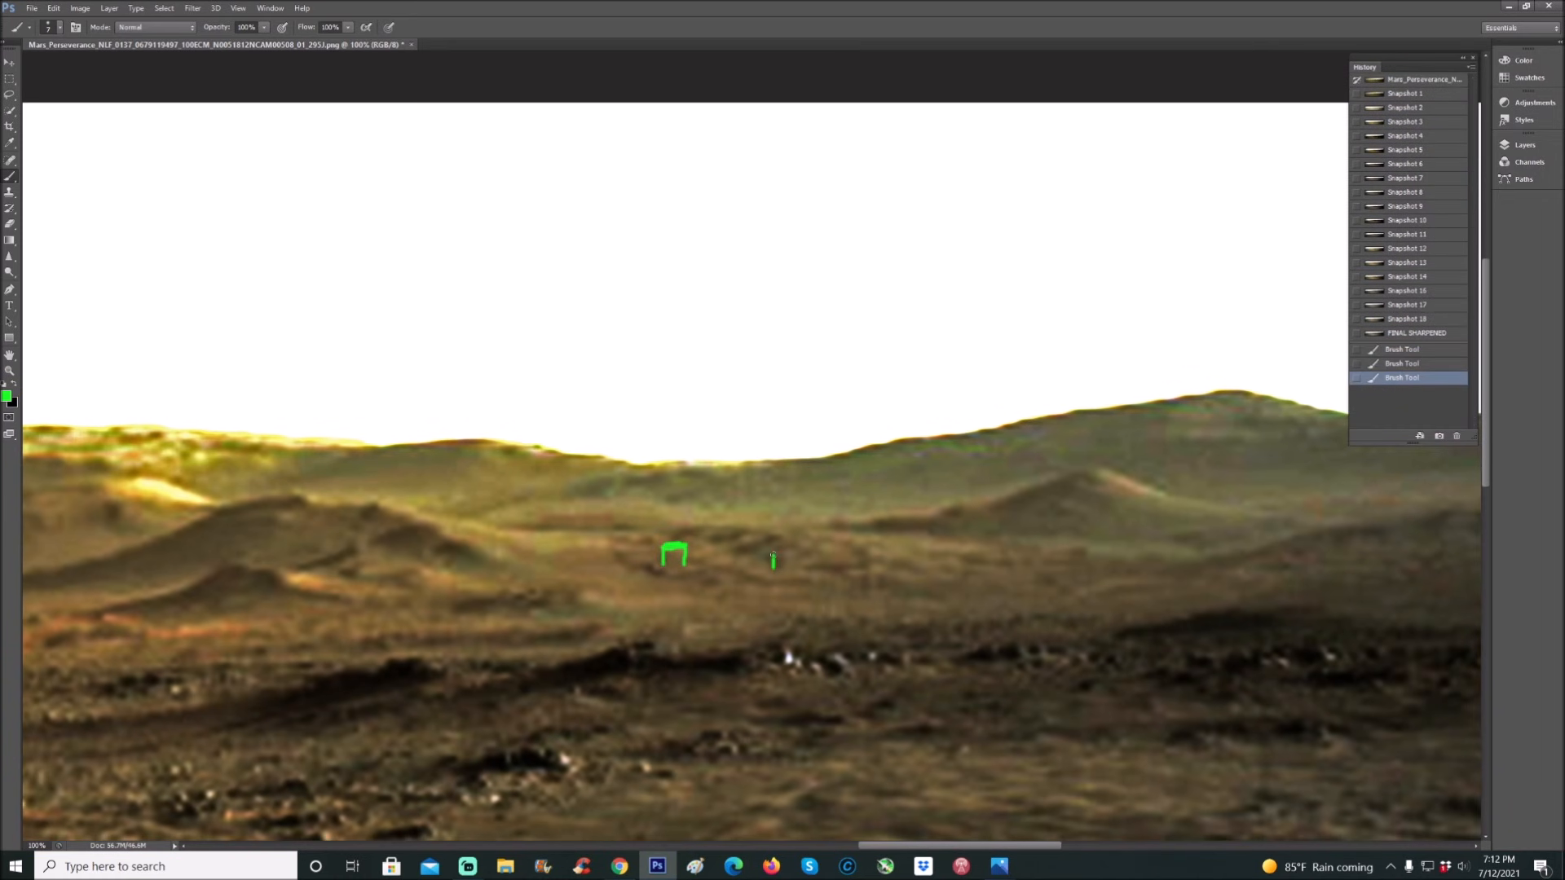
pyautogui.moveTo(773, 569); pyautogui.dragTo(784, 554)
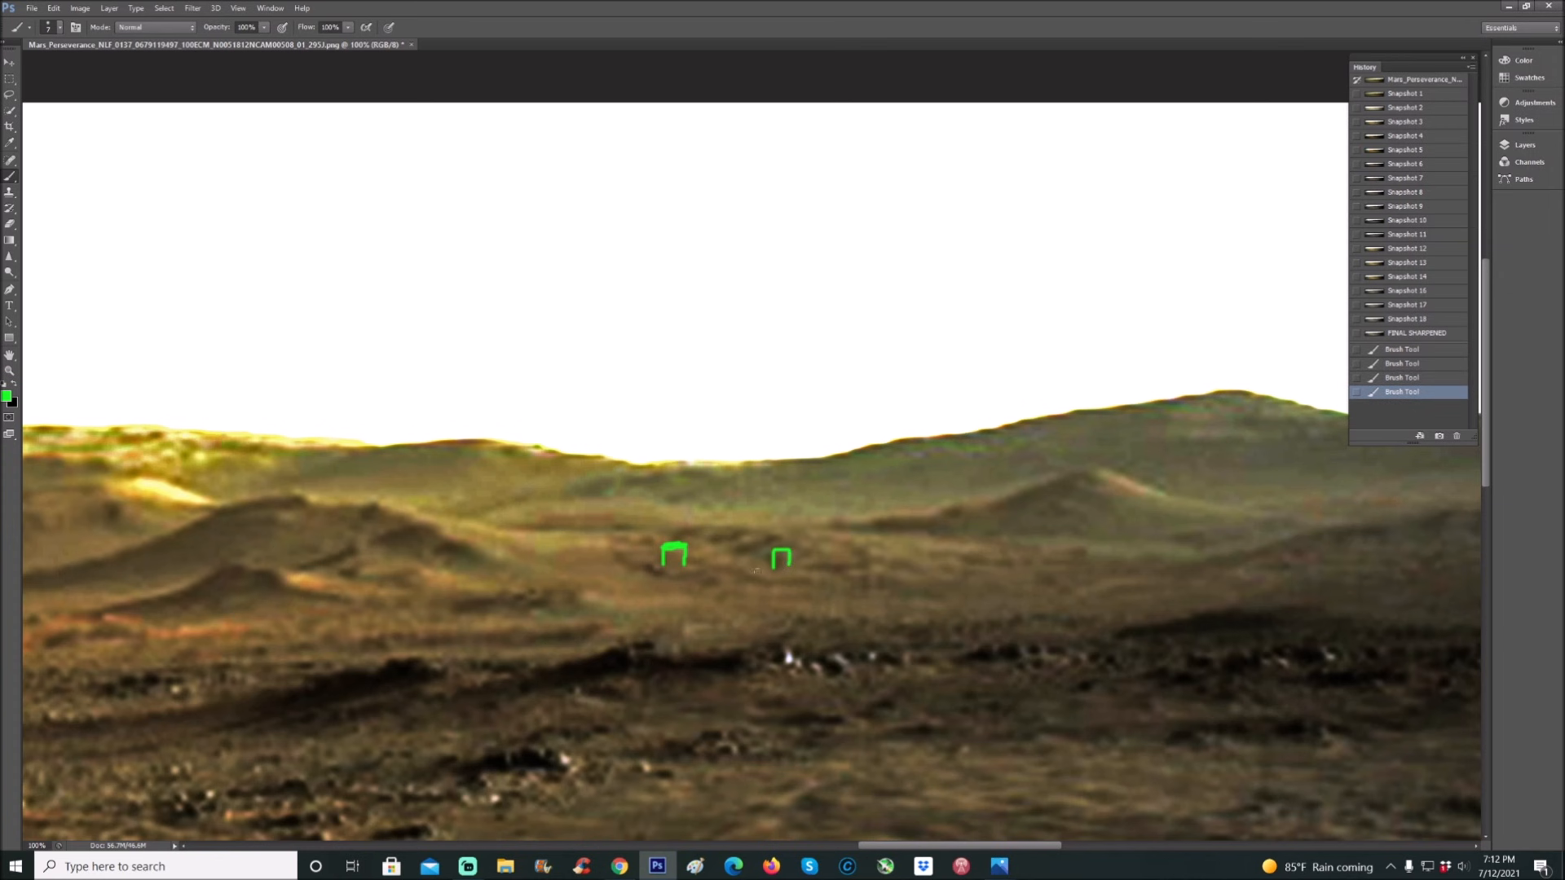
pyautogui.moveTo(743, 578); pyautogui.dragTo(811, 580)
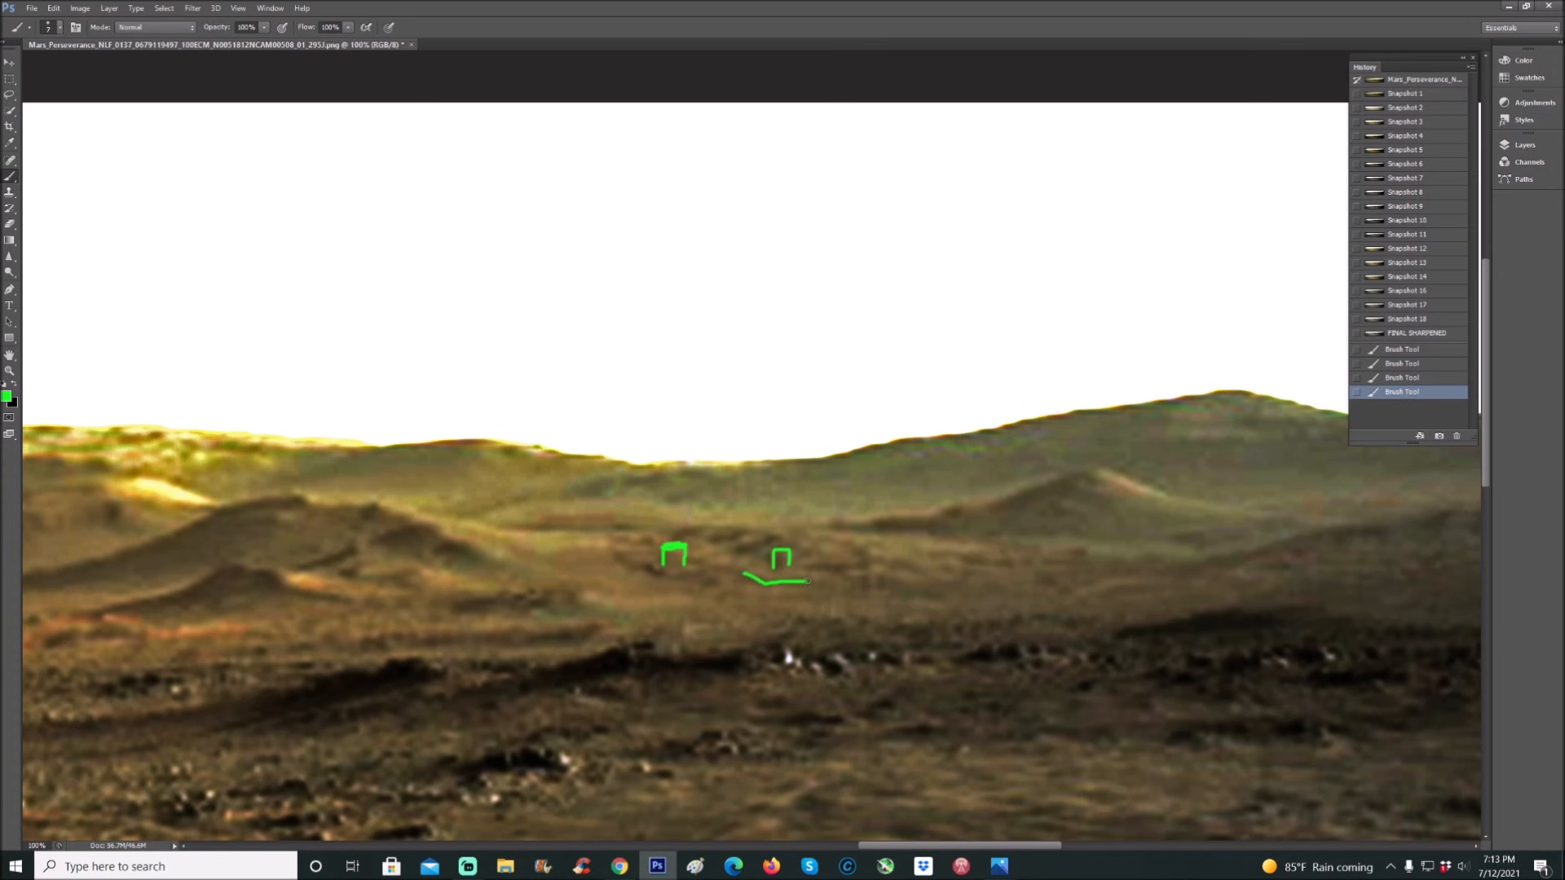
pyautogui.click(1406, 135)
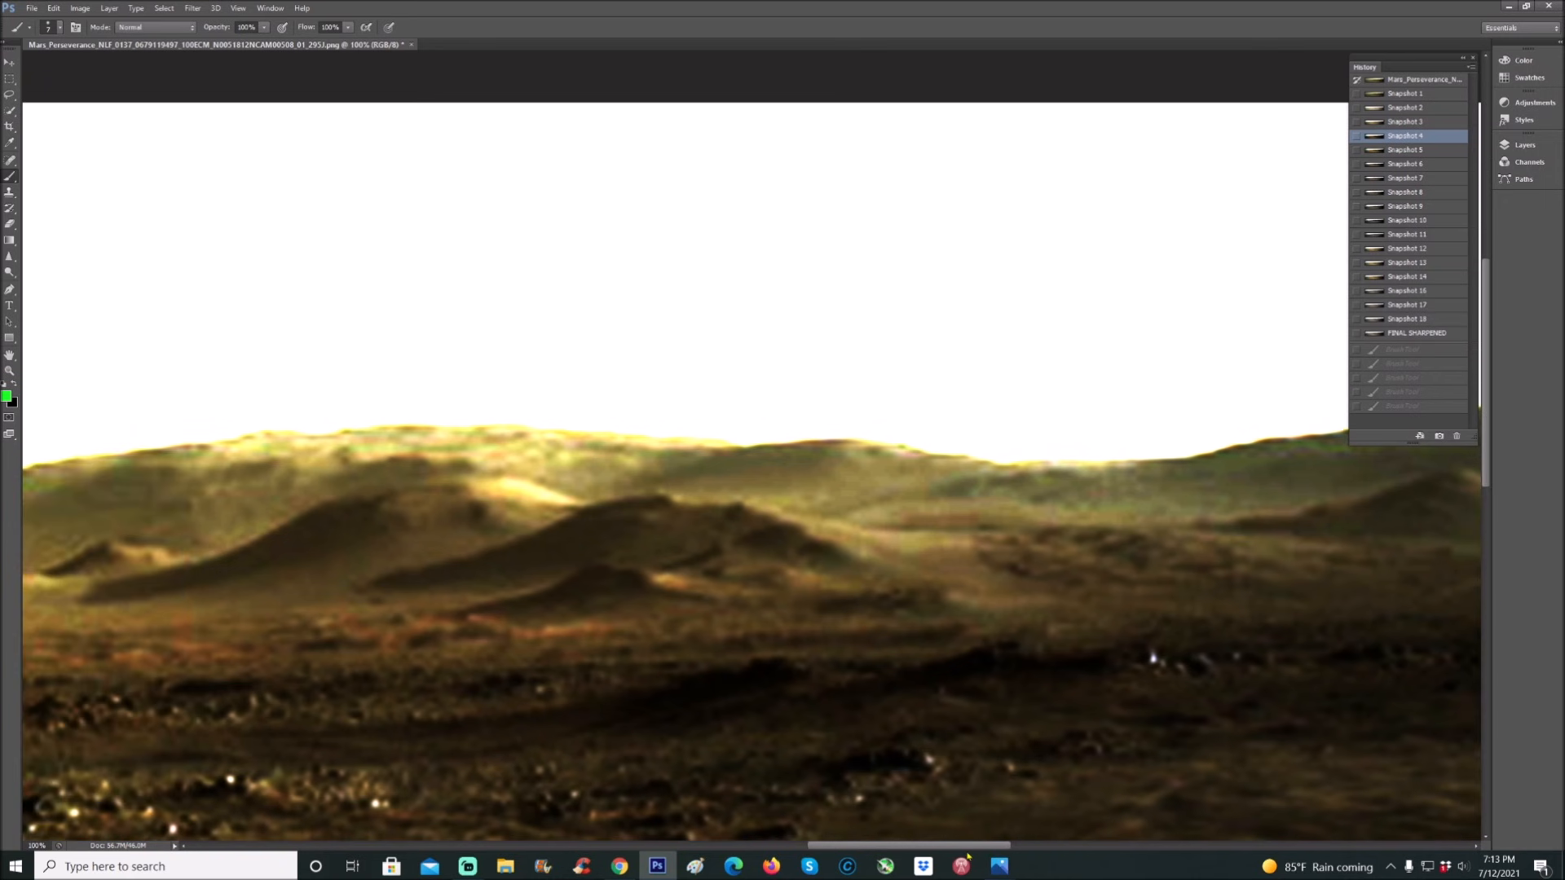
# - Circle structures near the dunes and the far ridge, comparing Snapshot 4, 5 and 3 colourings
pyautogui.moveTo(903, 549); pyautogui.dragTo(944, 599)
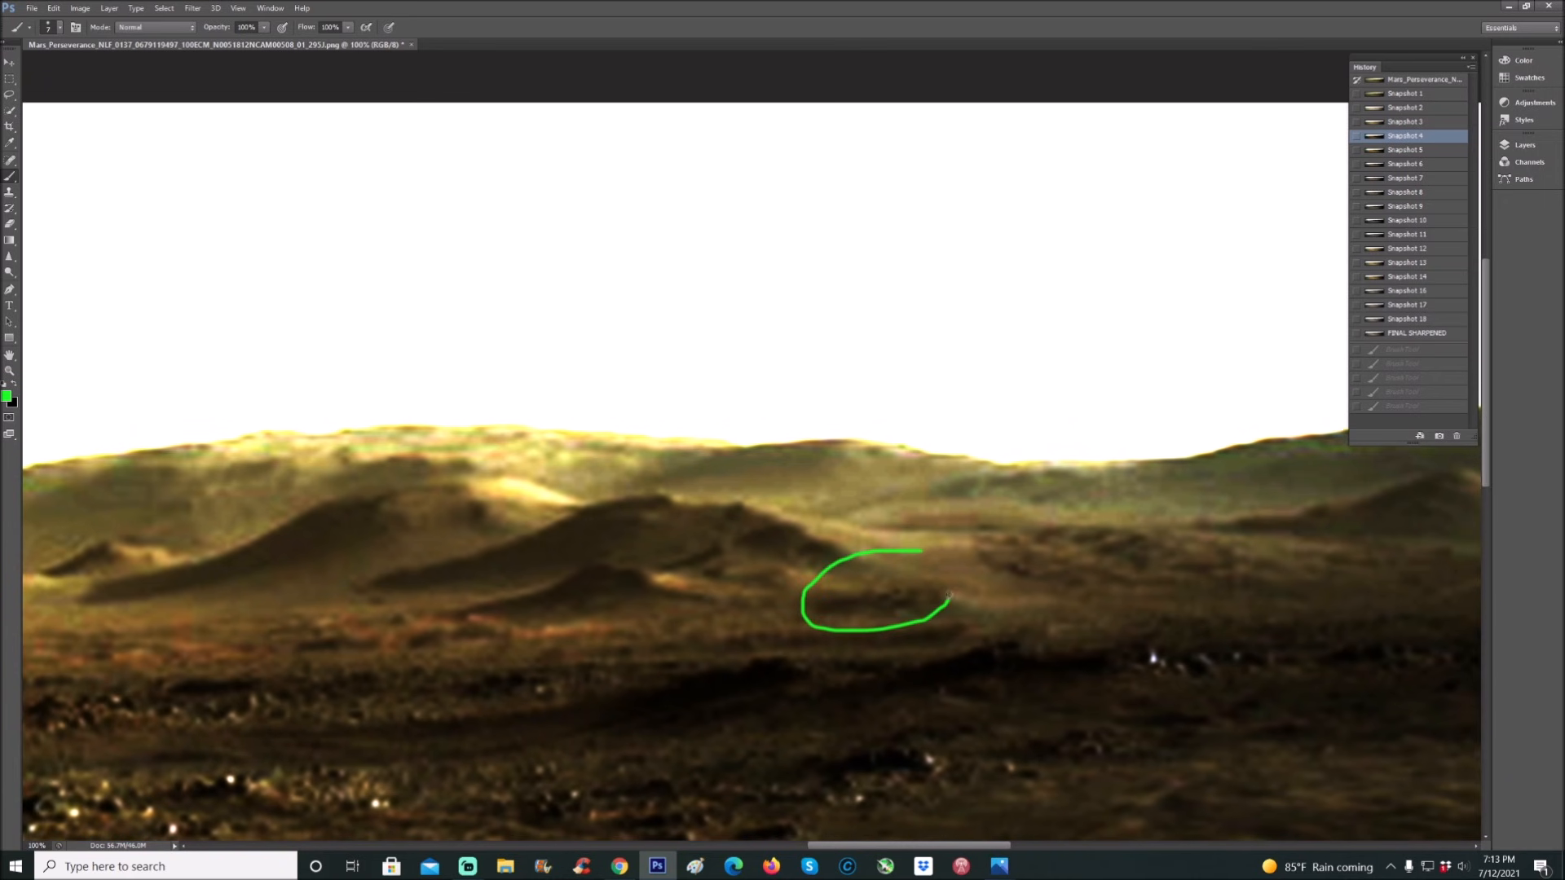
pyautogui.moveTo(763, 599); pyautogui.dragTo(784, 649)
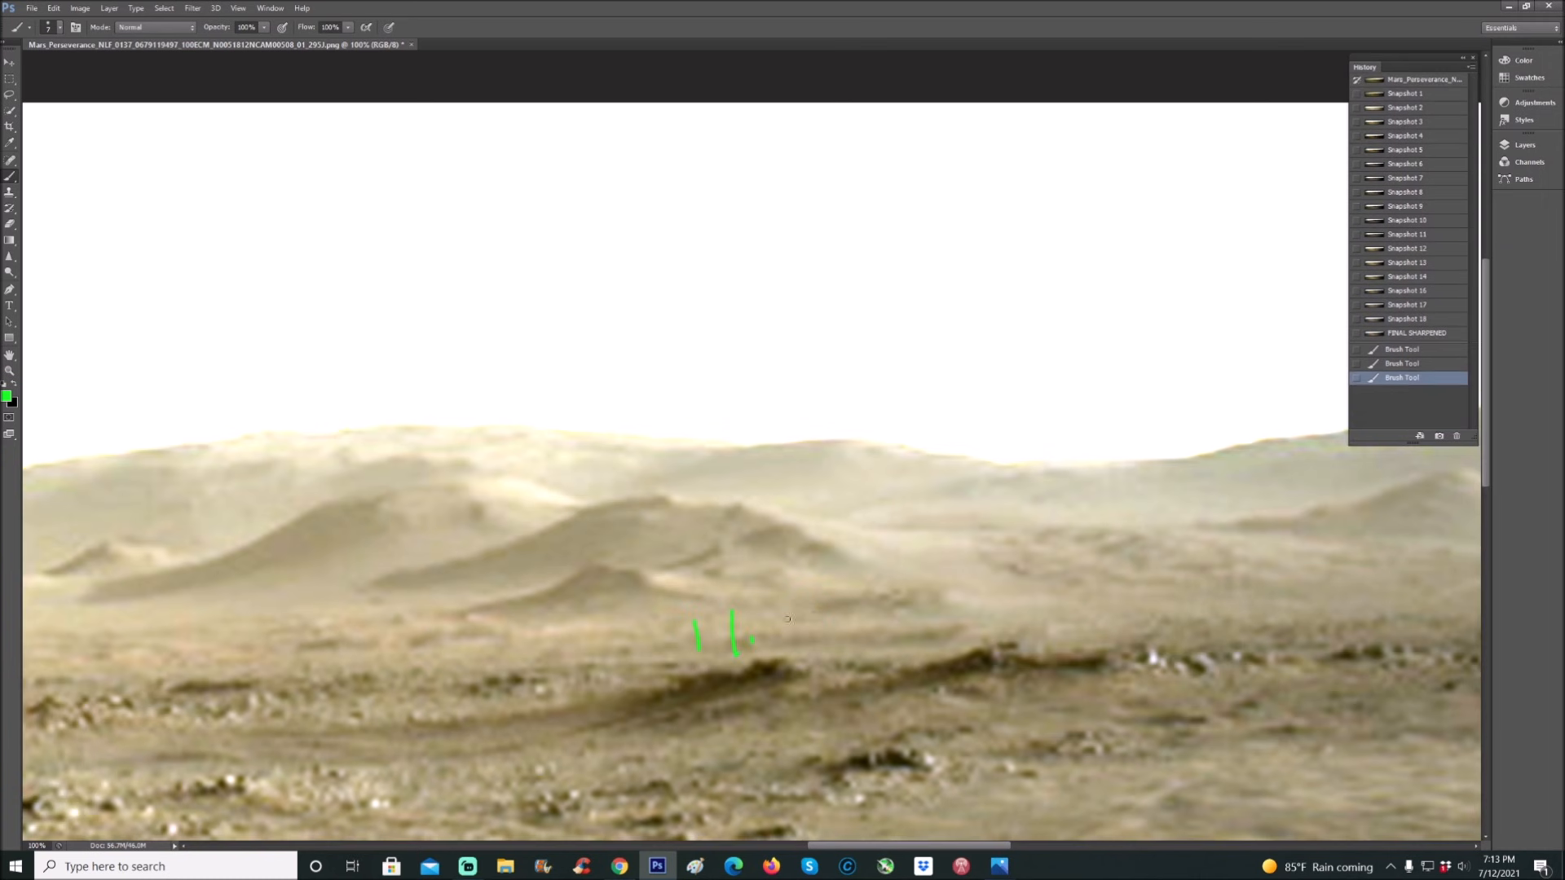
pyautogui.click(1404, 94)
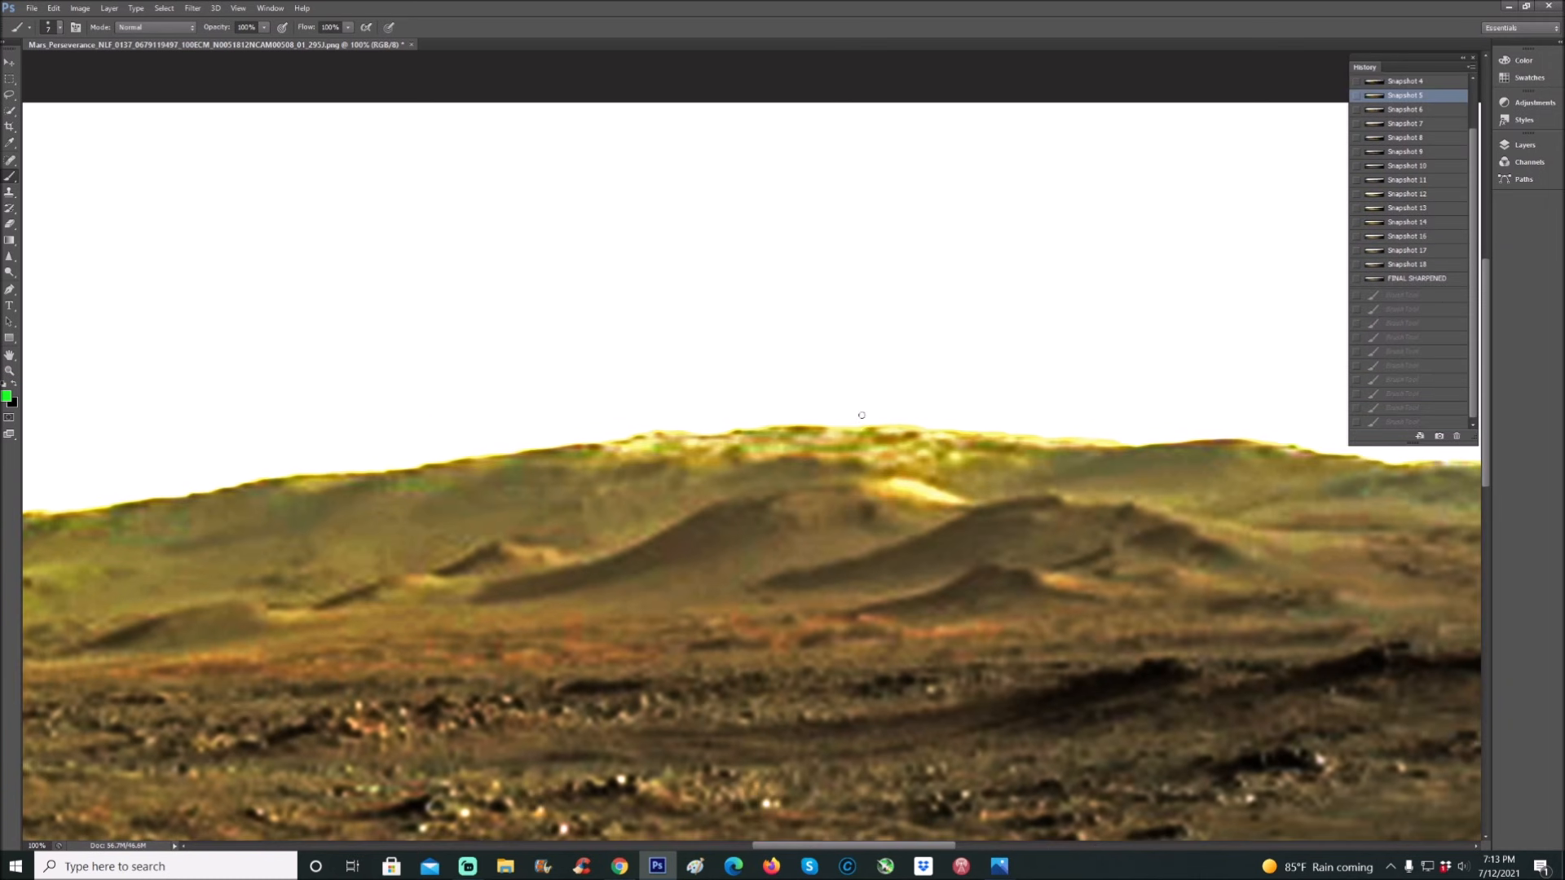
pyautogui.moveTo(848, 407); pyautogui.dragTo(1034, 447)
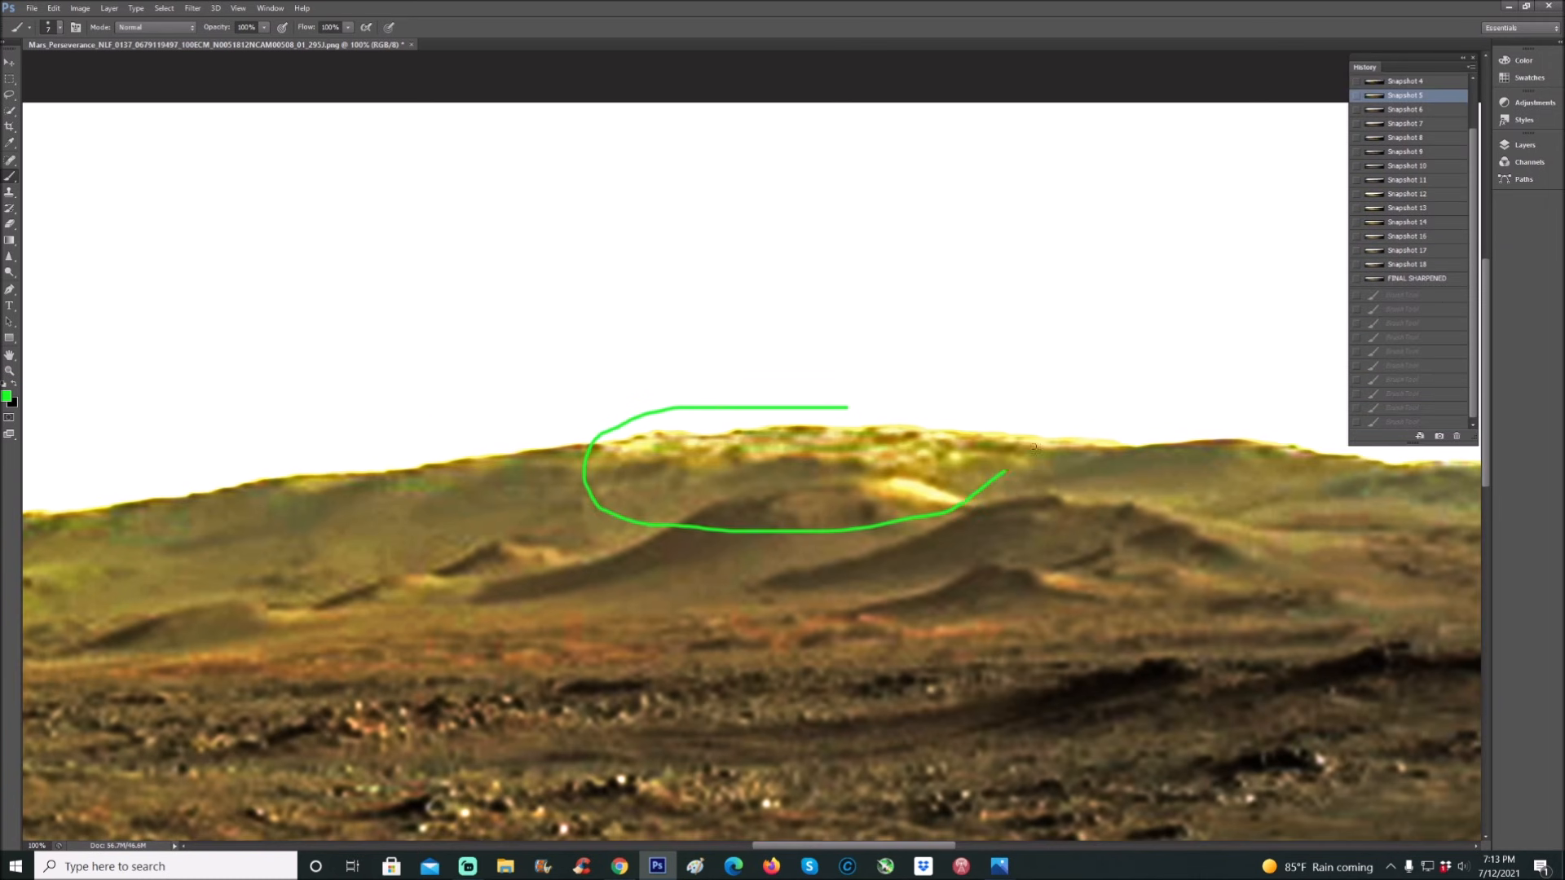
pyautogui.click(1405, 121)
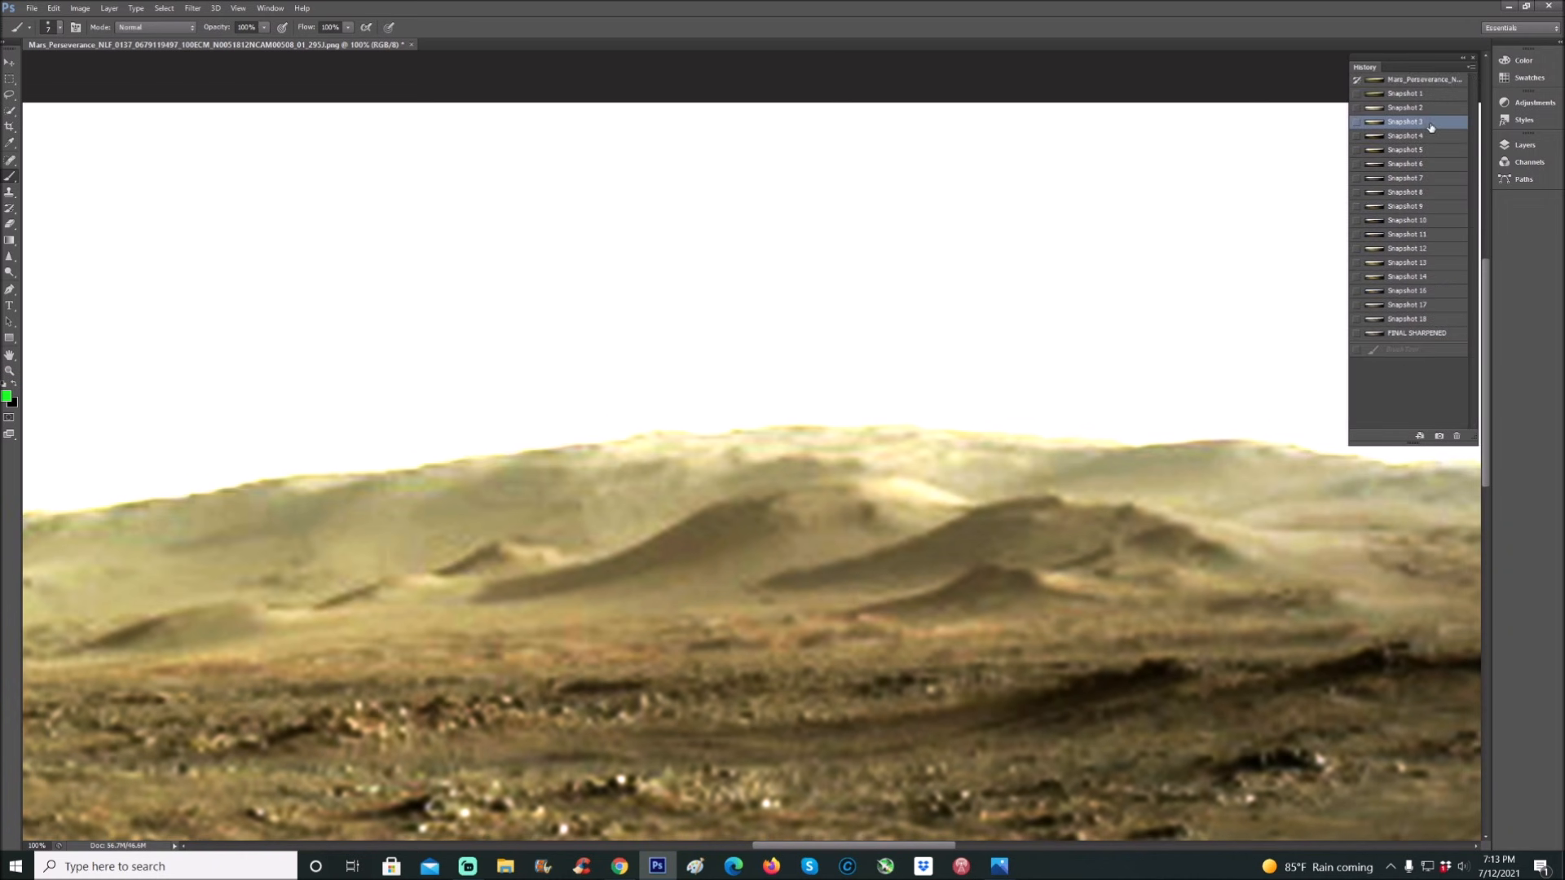
pyautogui.click(1407, 136)
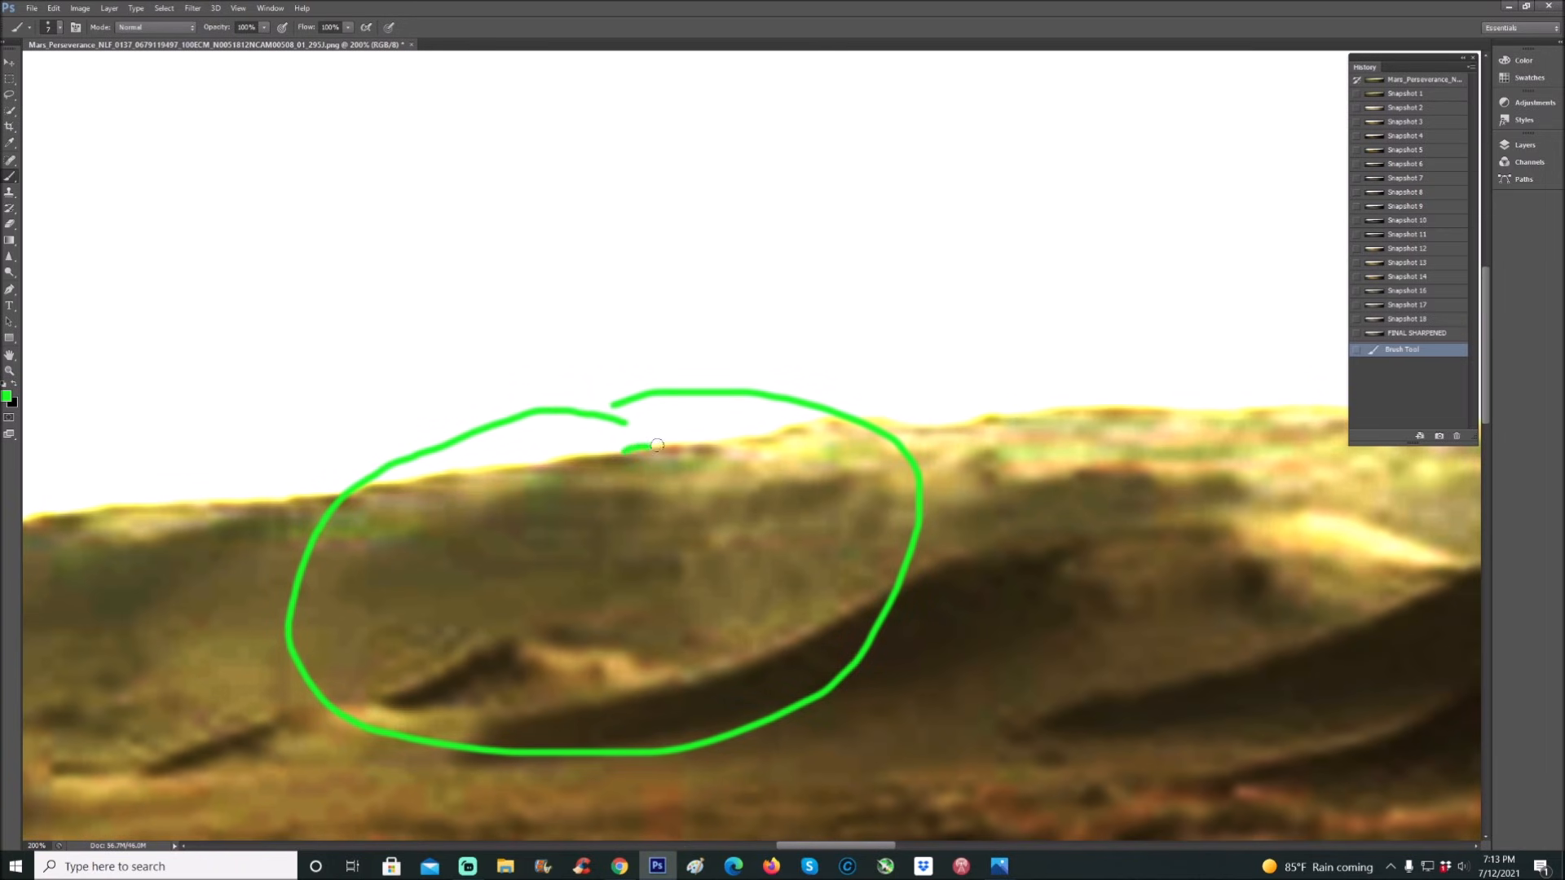
# - Trace green outlines inside and below the circled left hill, closing a triangular shape at its base
pyautogui.moveTo(625, 443); pyautogui.dragTo(758, 474)
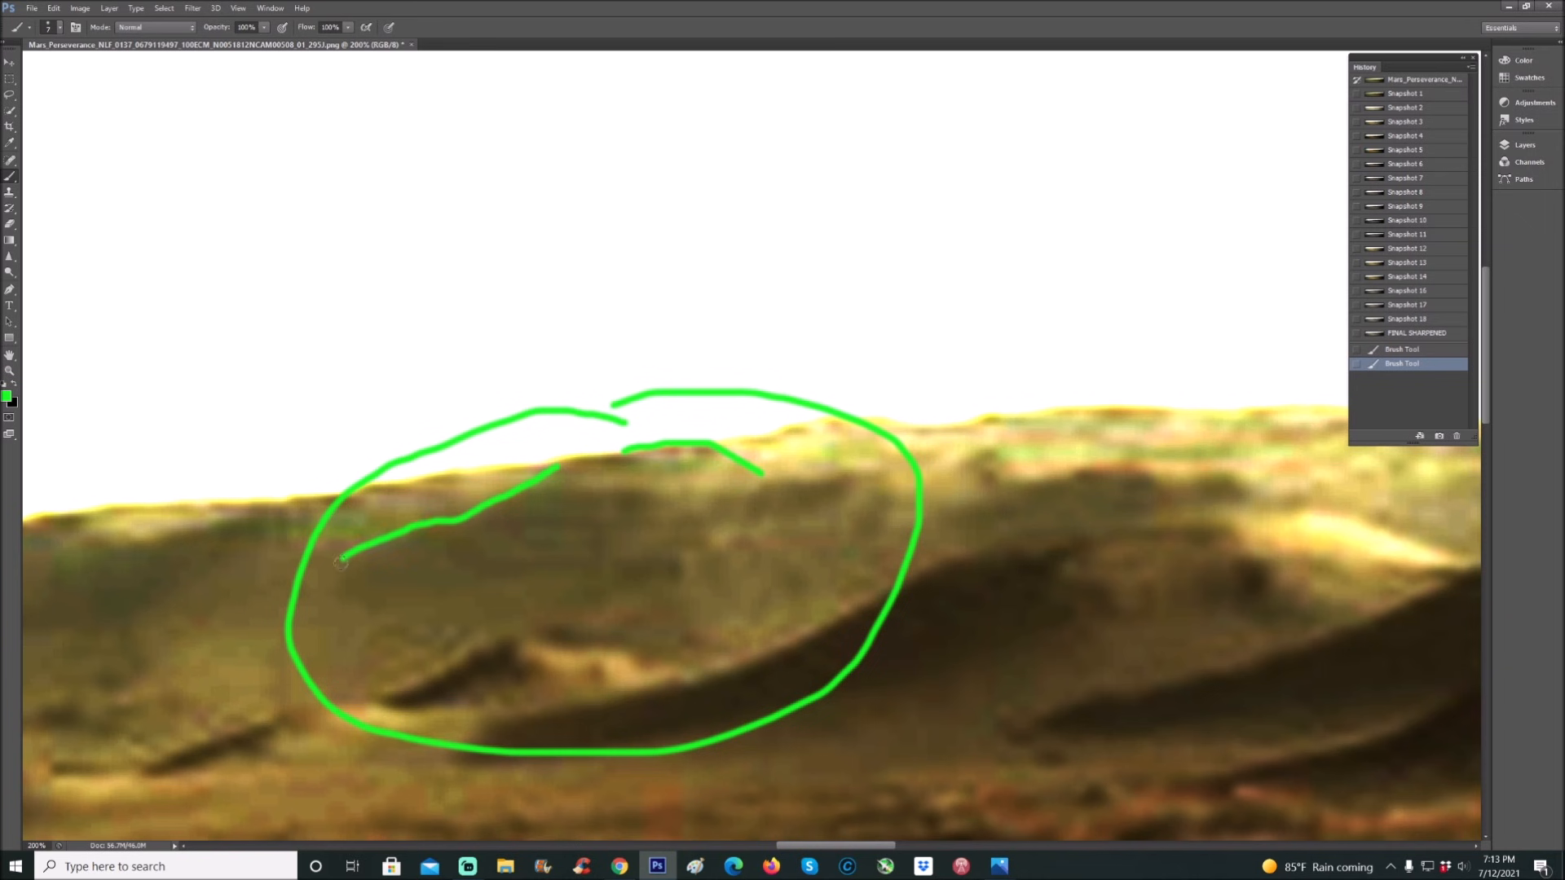
pyautogui.moveTo(348, 554); pyautogui.dragTo(326, 602)
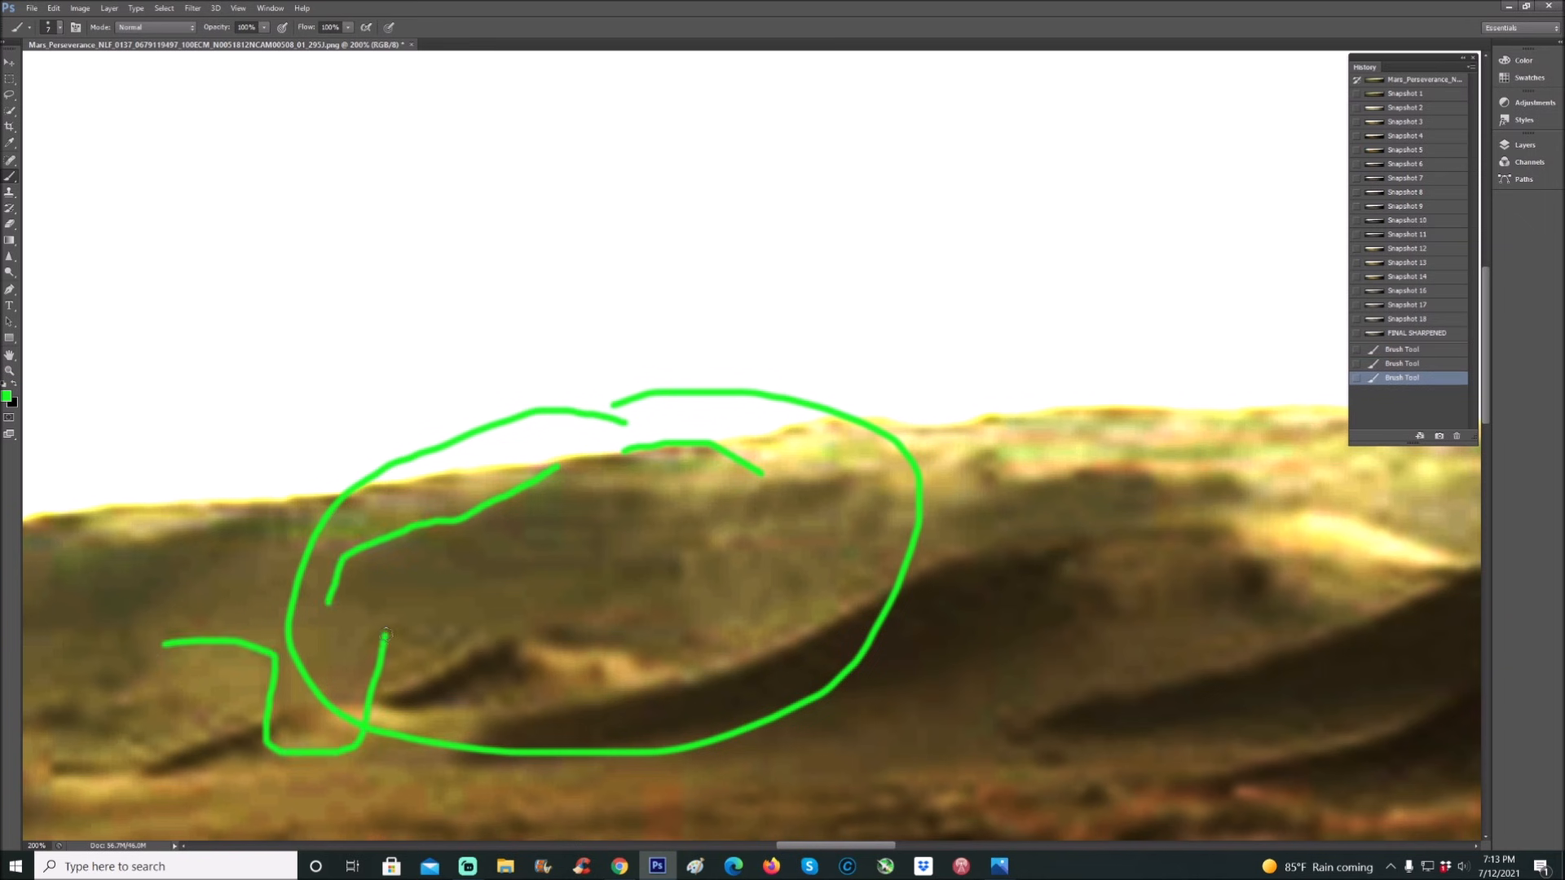
pyautogui.moveTo(388, 633); pyautogui.dragTo(534, 630)
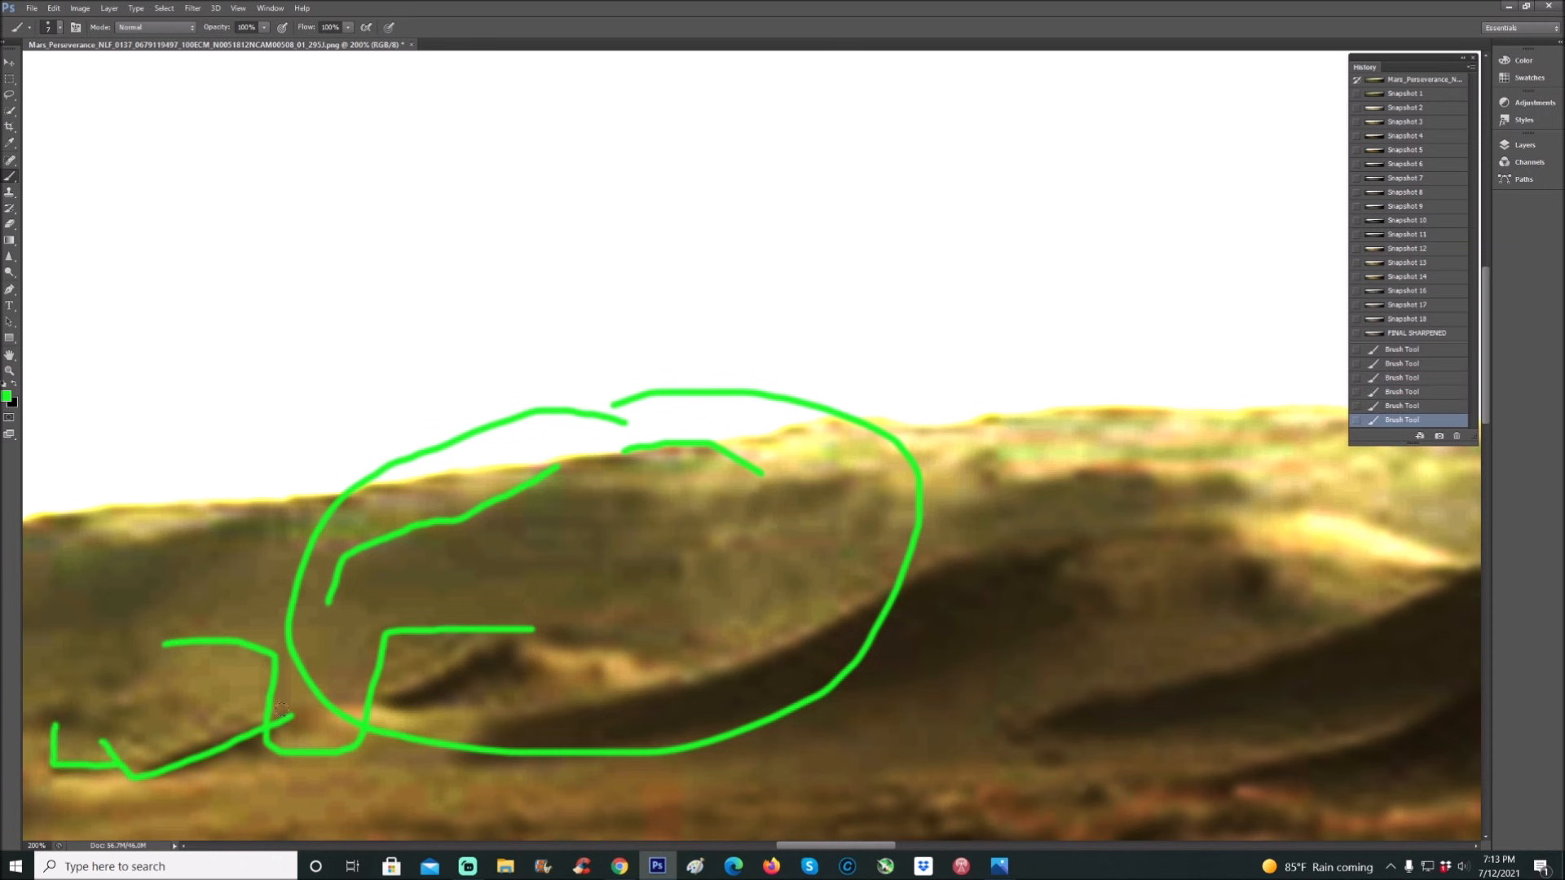
pyautogui.moveTo(375, 705); pyautogui.dragTo(509, 634)
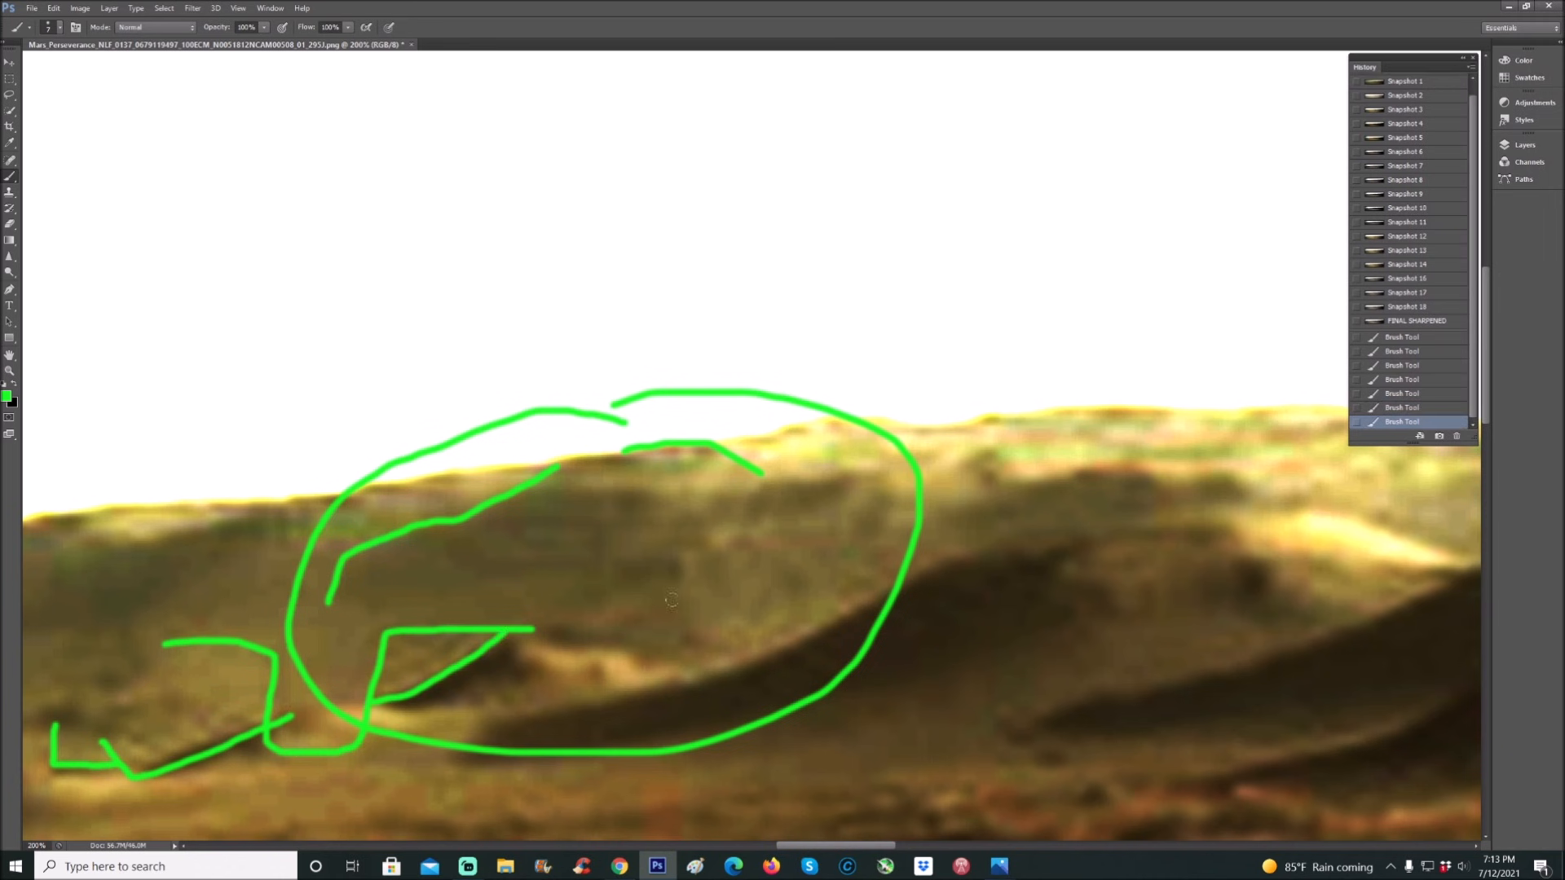
pyautogui.click(1403, 136)
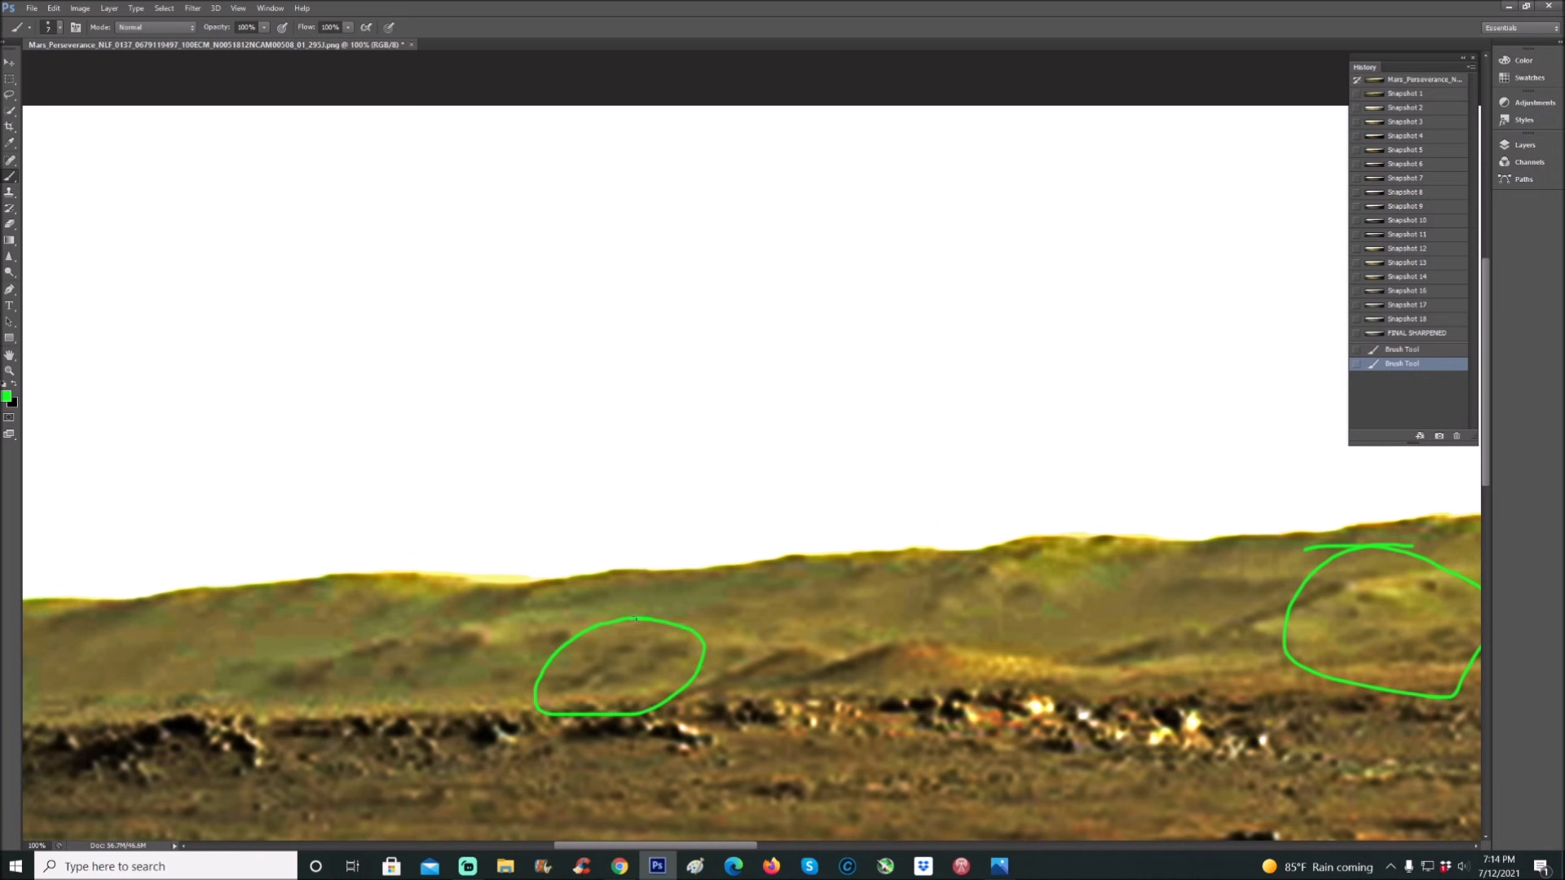
# - On Snapshot 6 colouring, circle structures on the left and central hills with an arrow, then switch to Snapshot 8
pyautogui.click(1405, 163)
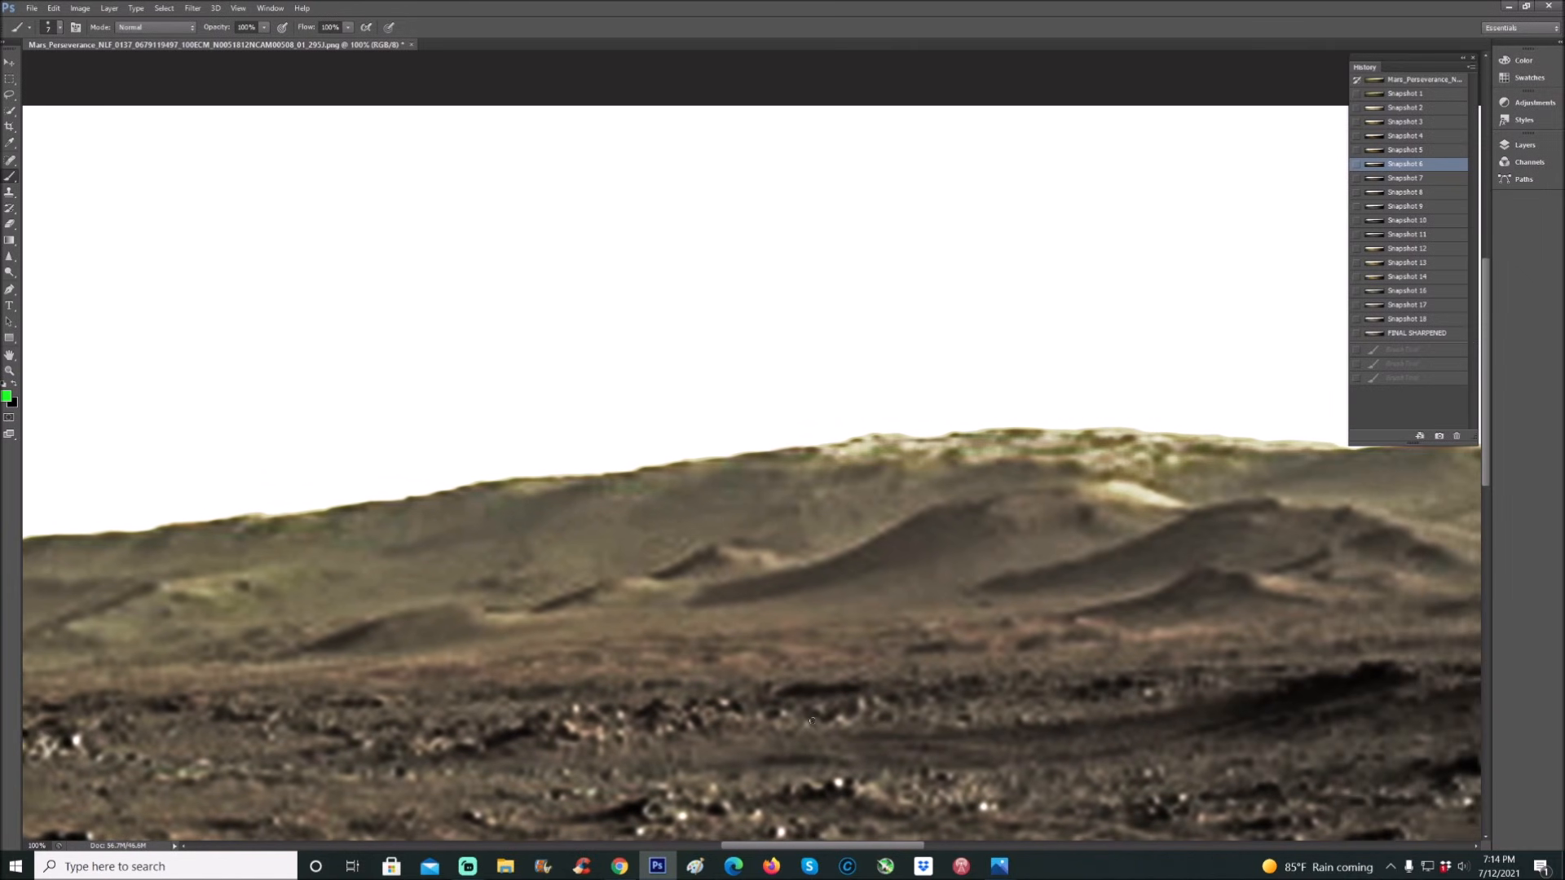
pyautogui.moveTo(489, 501); pyautogui.dragTo(518, 500)
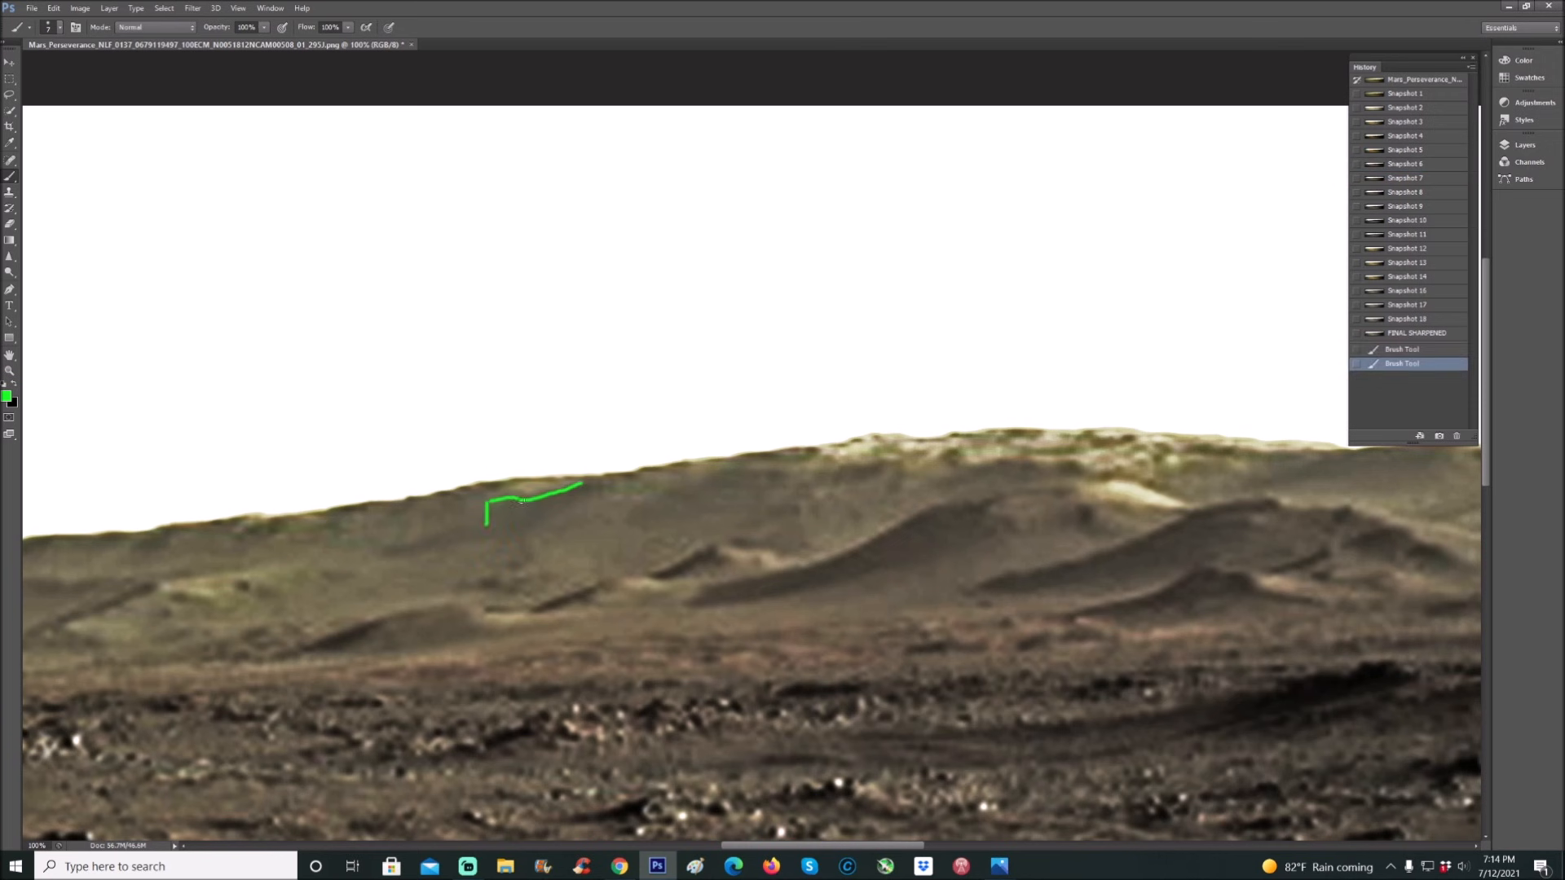
pyautogui.moveTo(523, 499); pyautogui.dragTo(523, 526)
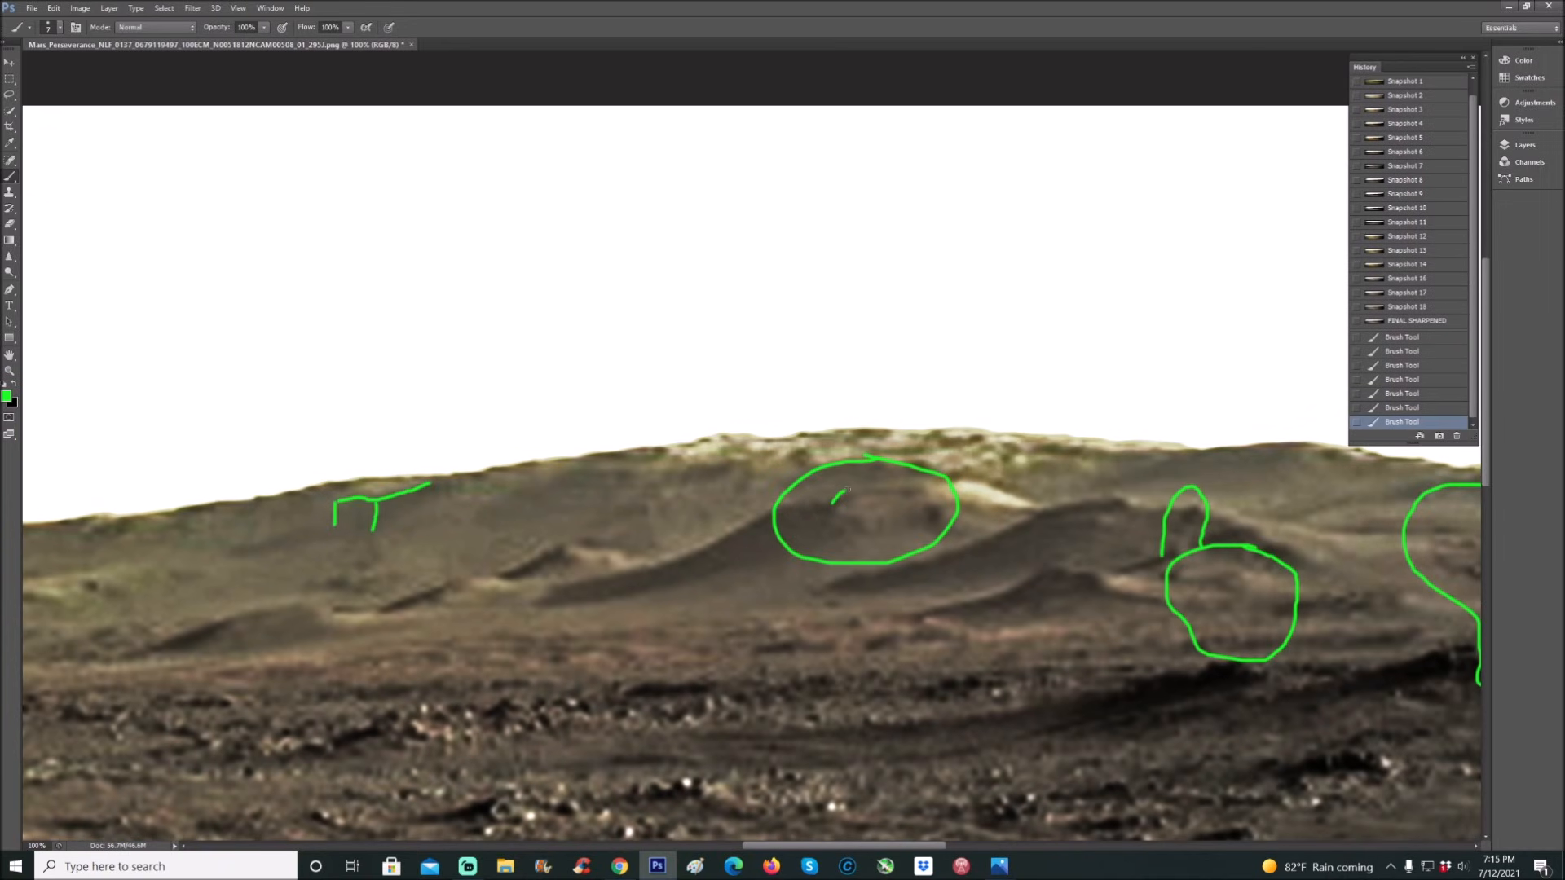
pyautogui.moveTo(846, 489); pyautogui.dragTo(916, 494)
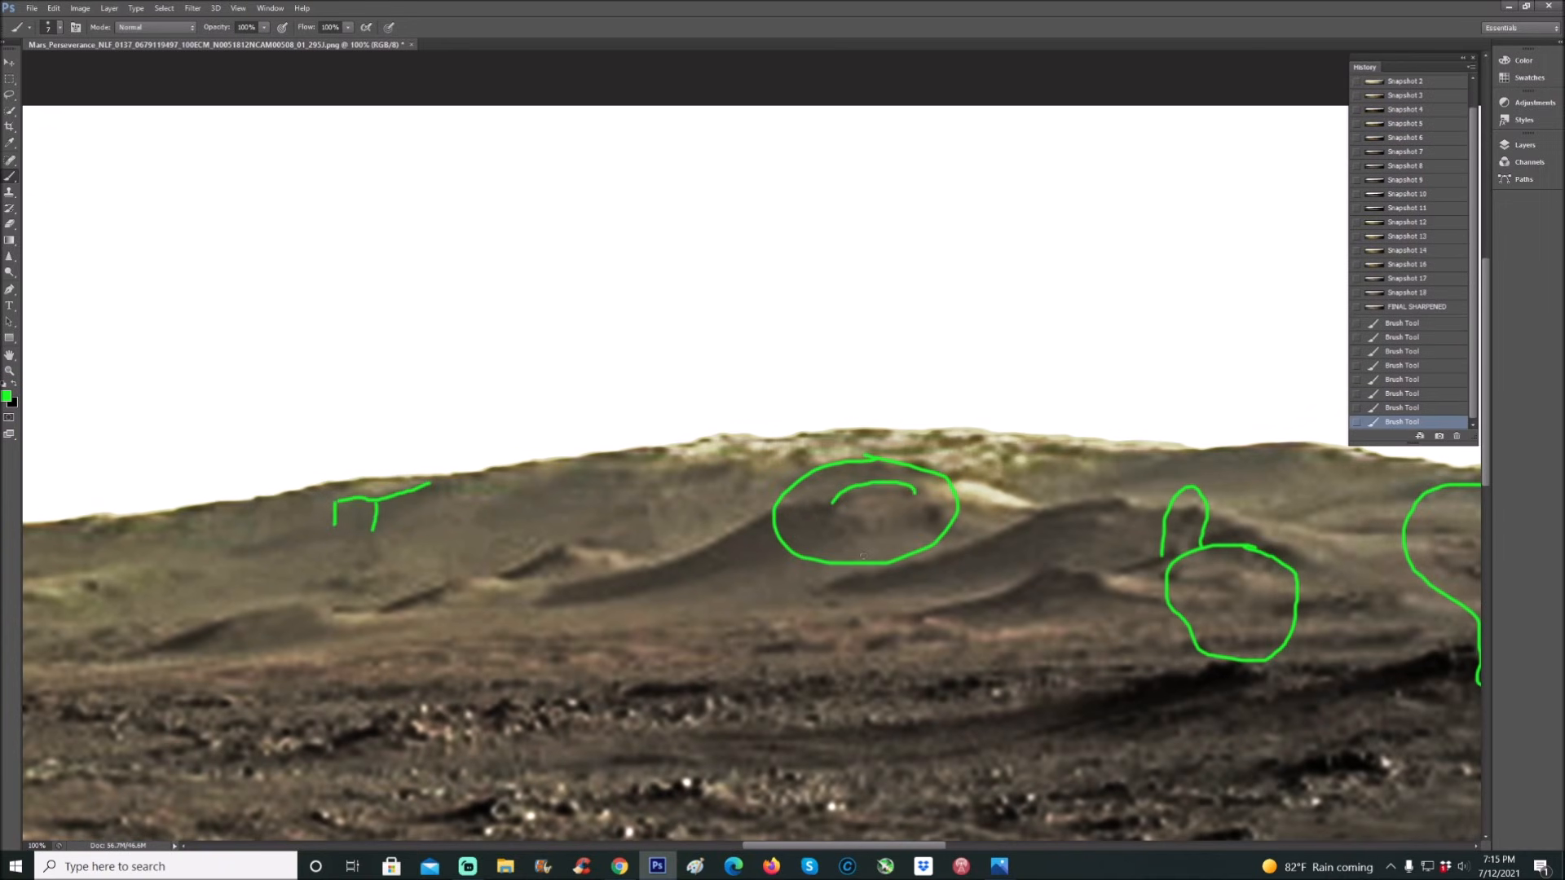
pyautogui.moveTo(859, 560); pyautogui.dragTo(865, 528)
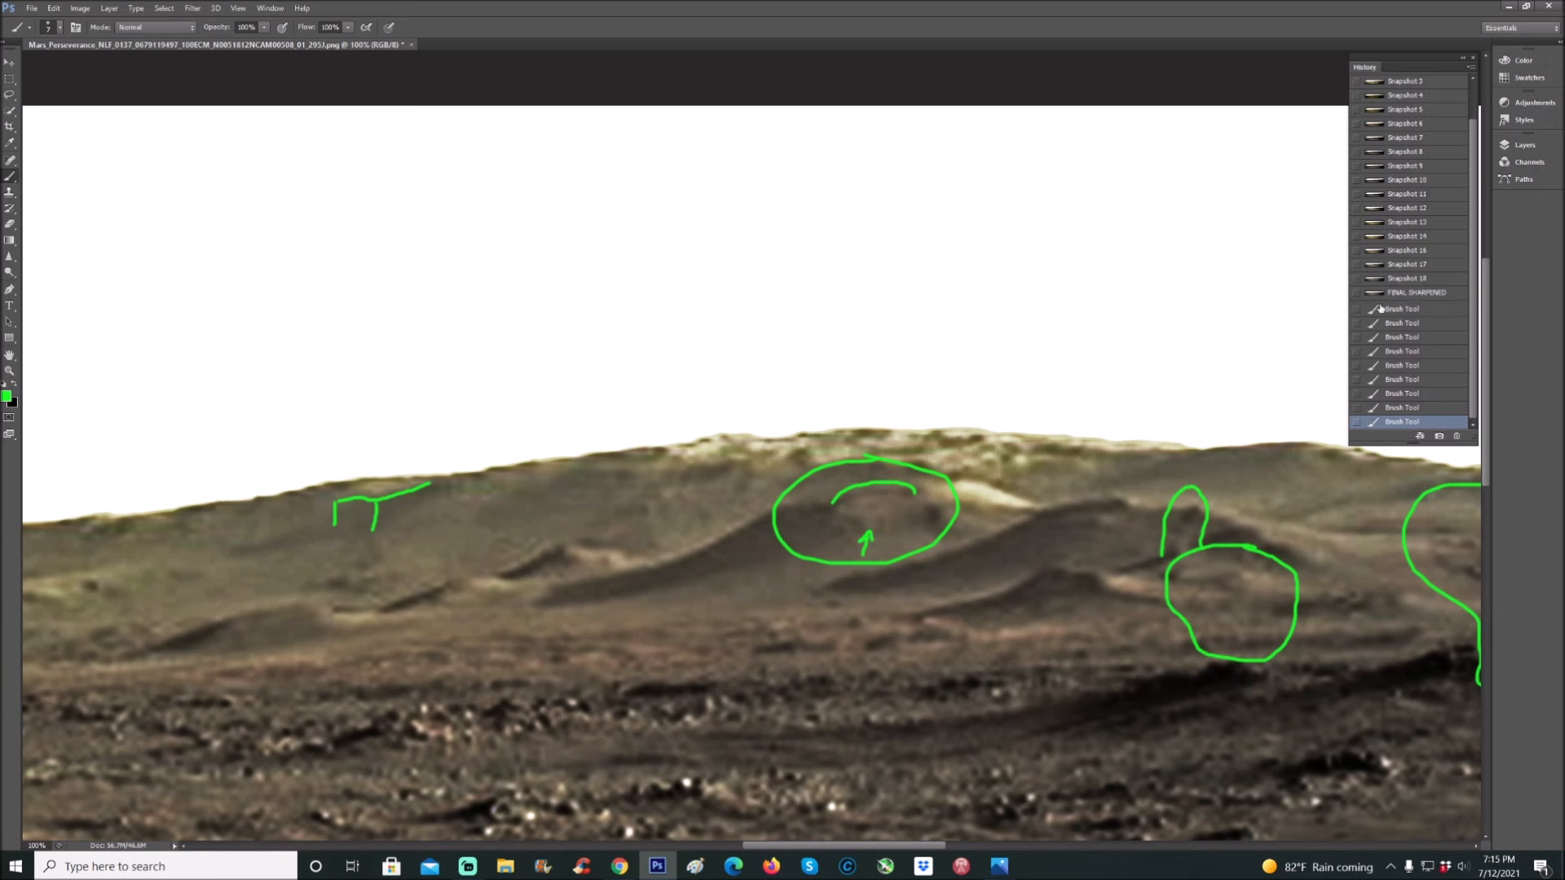
pyautogui.click(1406, 150)
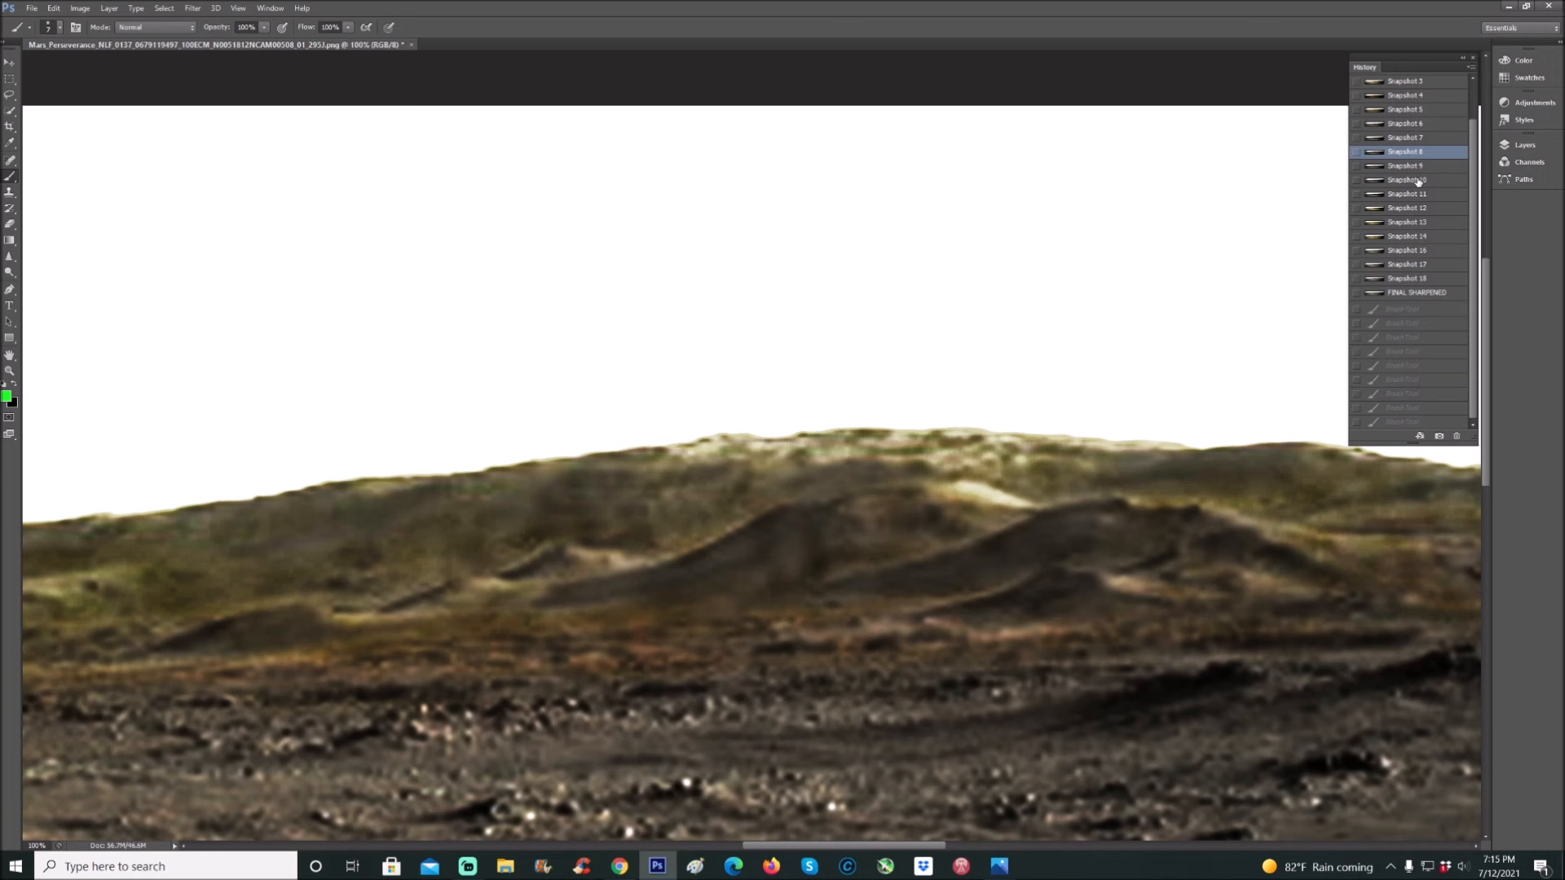
pyautogui.moveTo(861, 850)
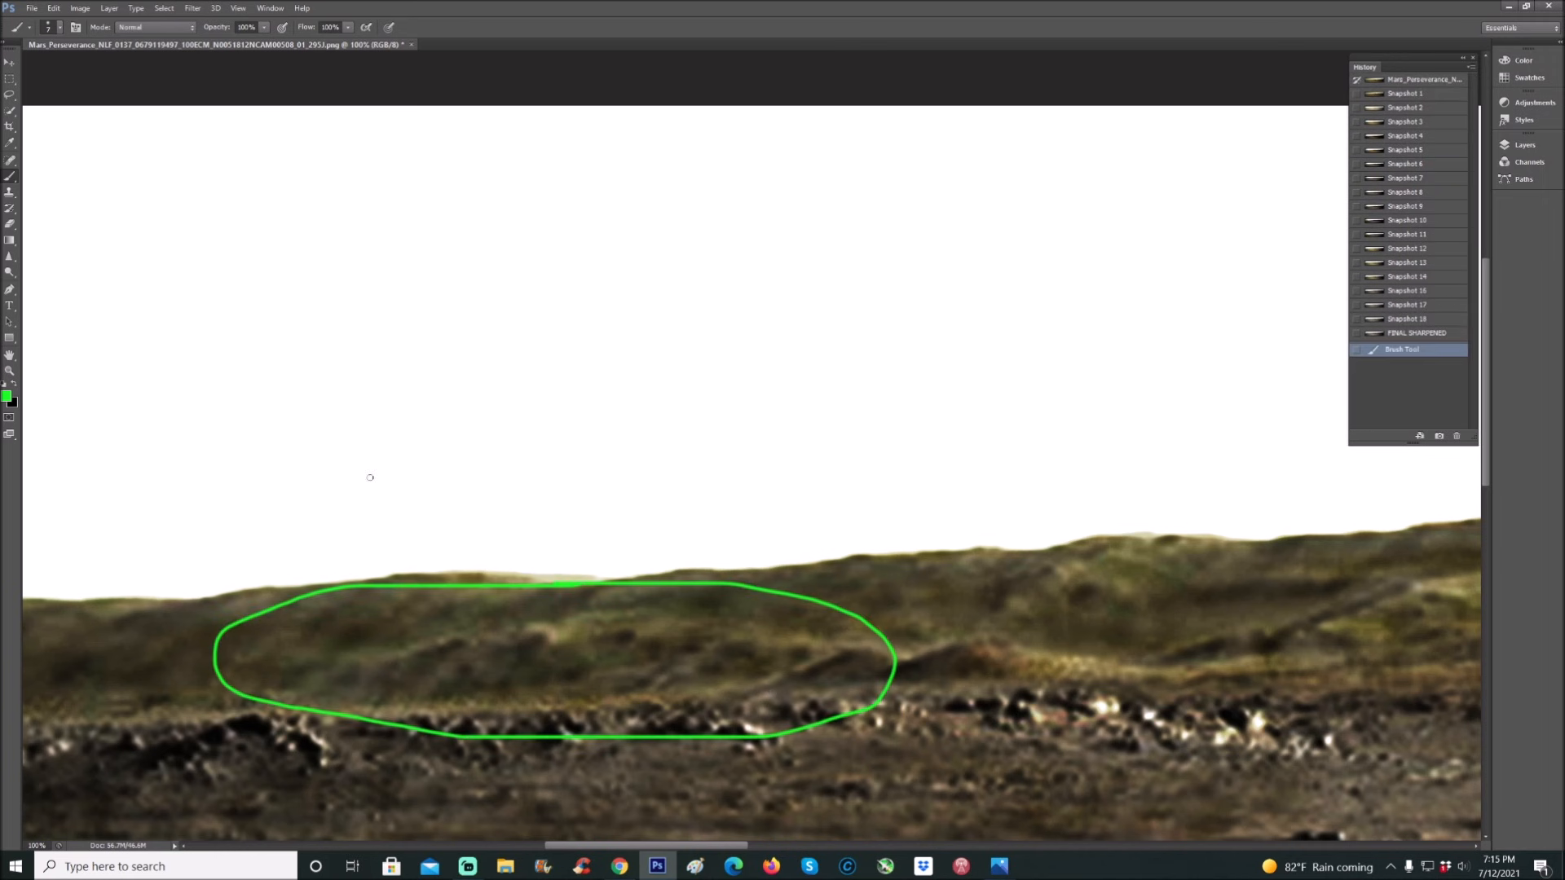
# - Add an arrow into the long ellipse and circle another suspected structure on the hill
pyautogui.moveTo(372, 478); pyautogui.dragTo(389, 626)
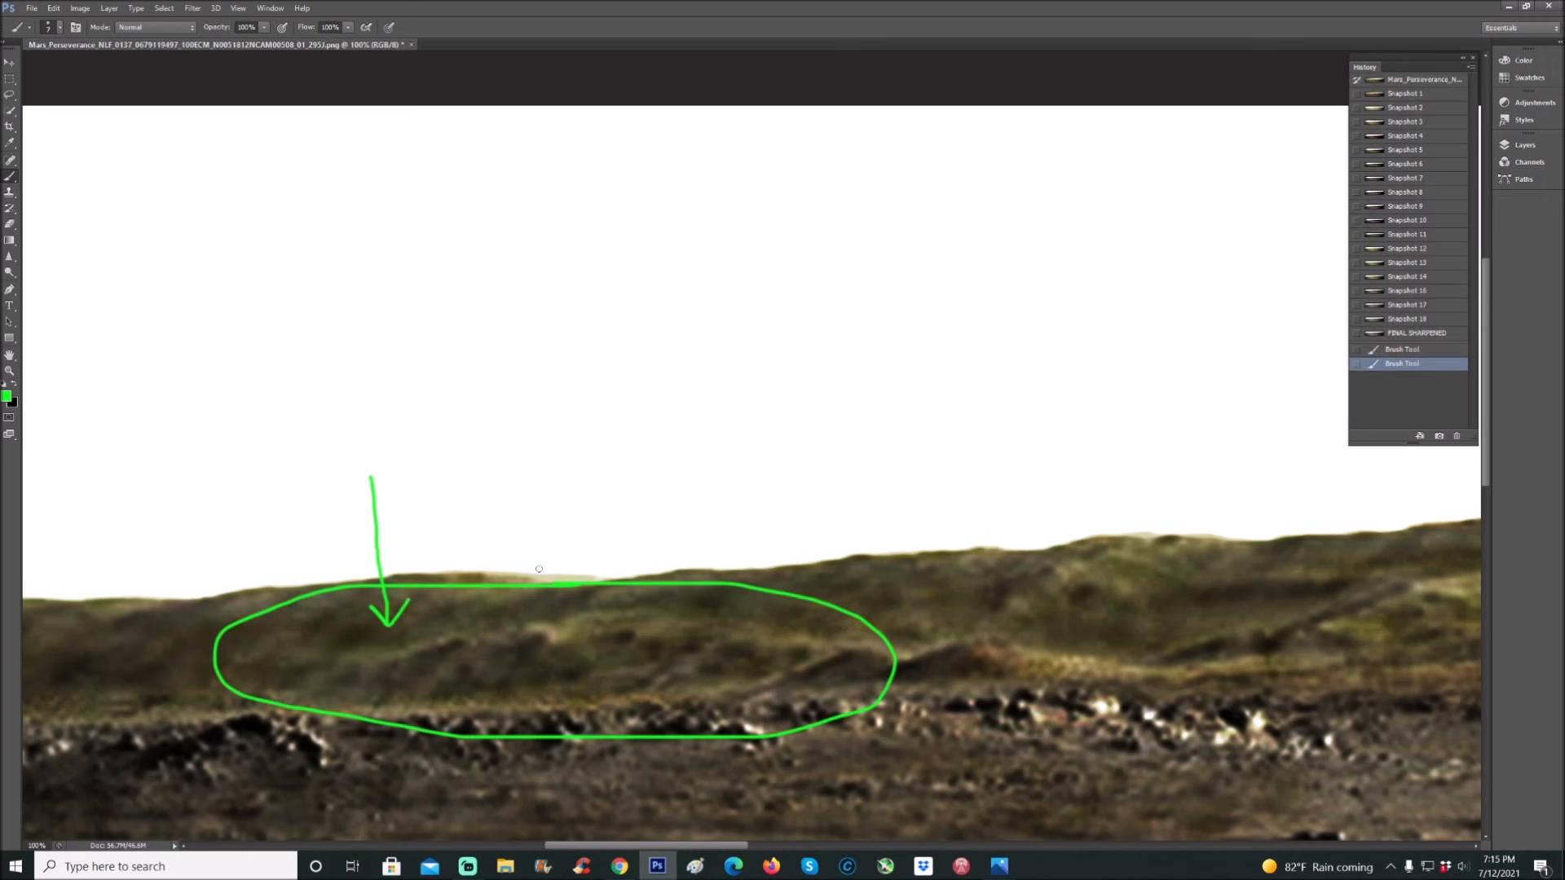
pyautogui.moveTo(773, 479); pyautogui.dragTo(744, 598)
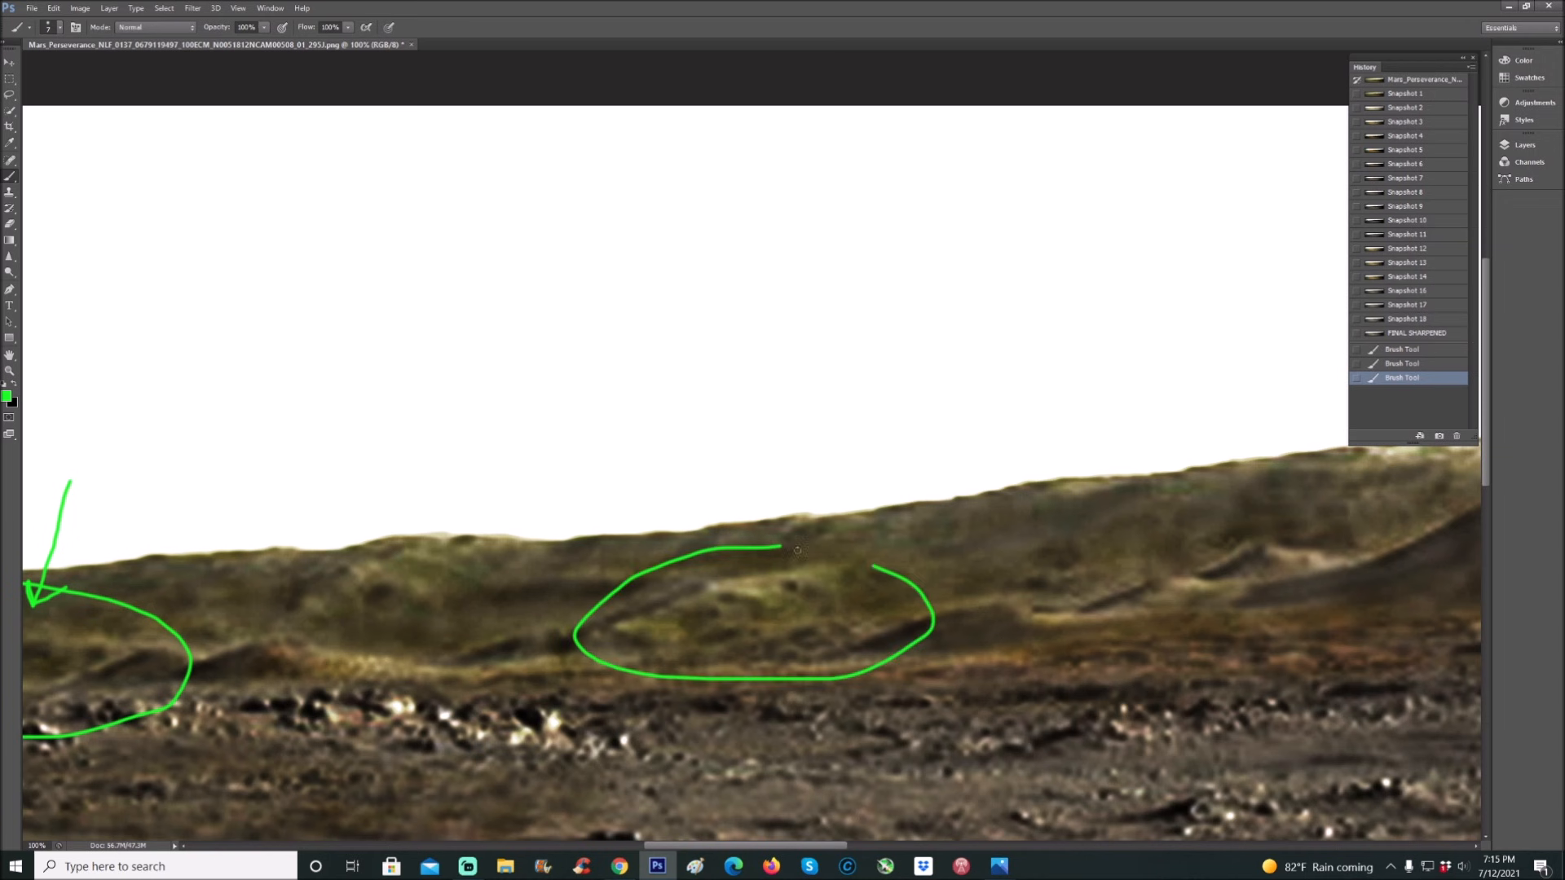
pyautogui.click(1402, 392)
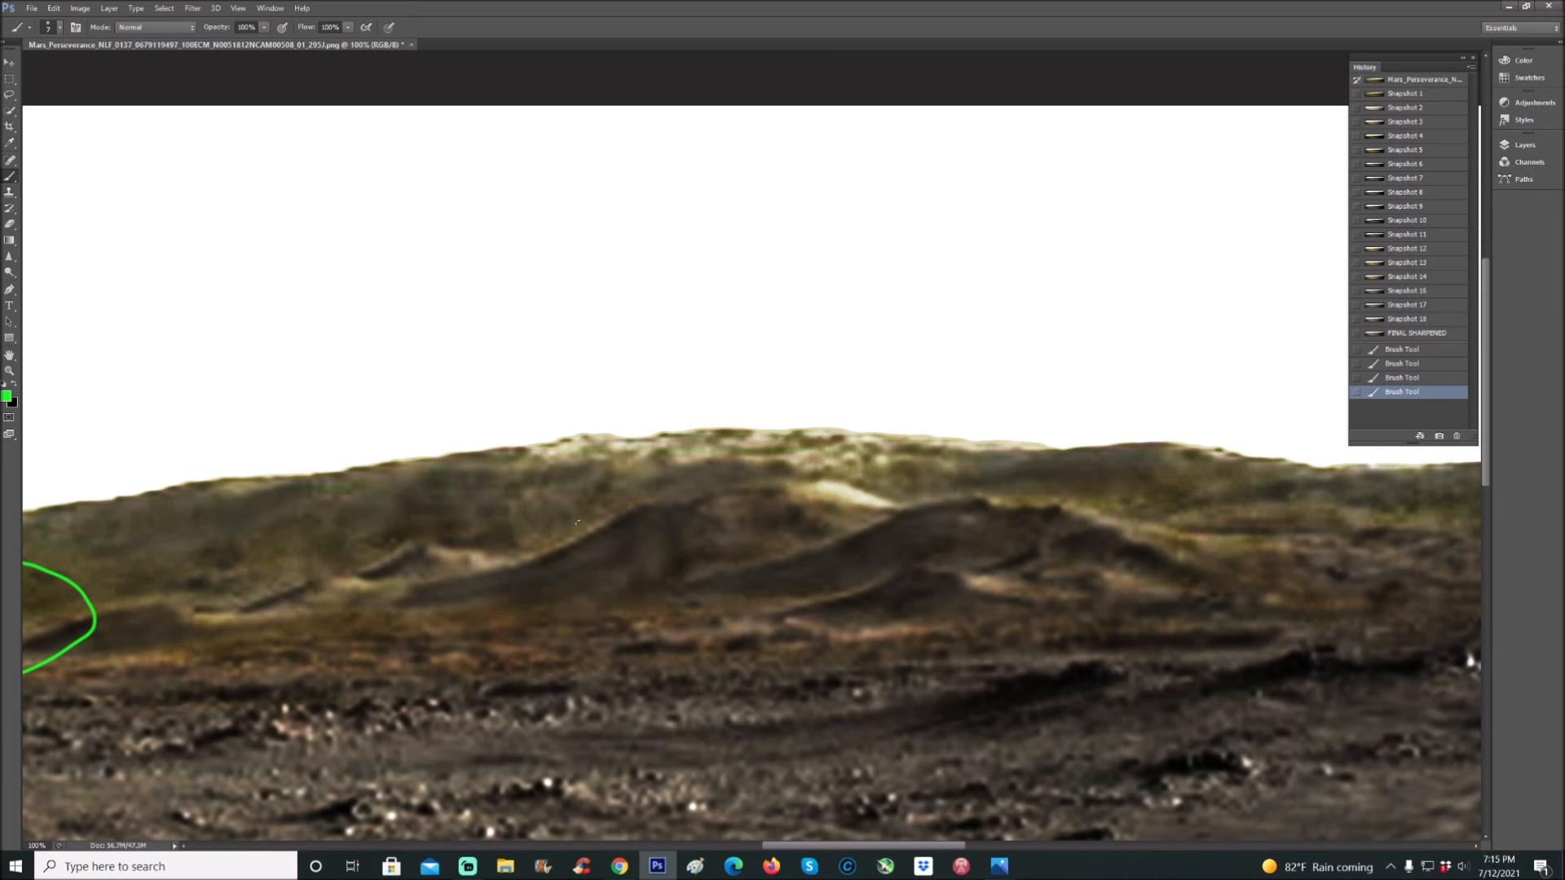
pyautogui.moveTo(424, 447); pyautogui.dragTo(621, 540)
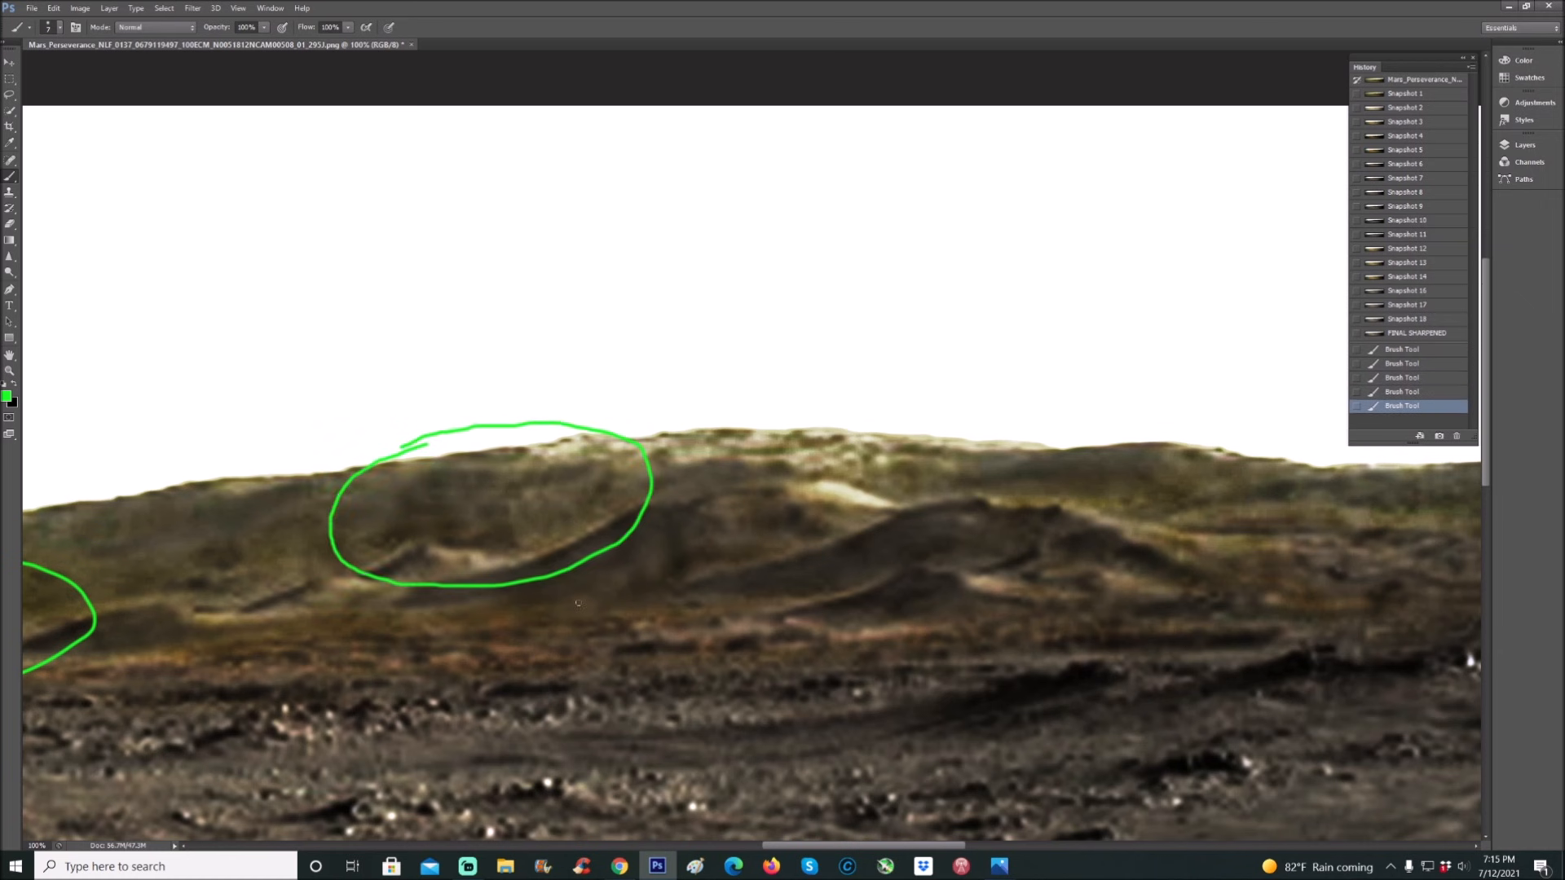
# - Draw an arrow at the circled hill and sketch a small rectangular structure inside it, then revert to an unmarked snapshot
pyautogui.moveTo(608, 489); pyautogui.dragTo(711, 484)
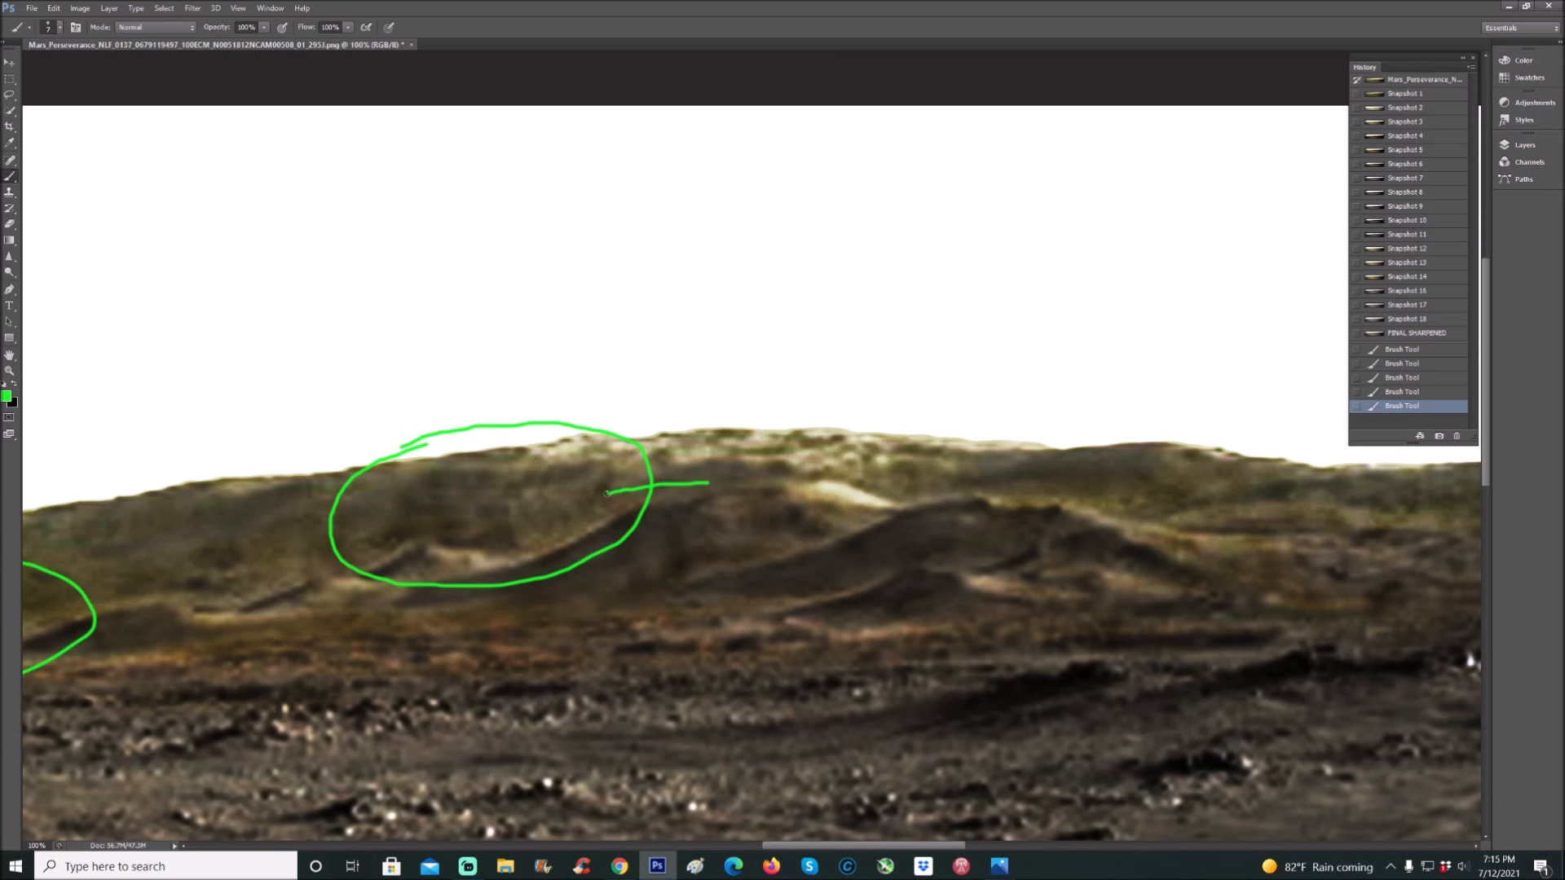
pyautogui.moveTo(644, 470); pyautogui.dragTo(620, 518)
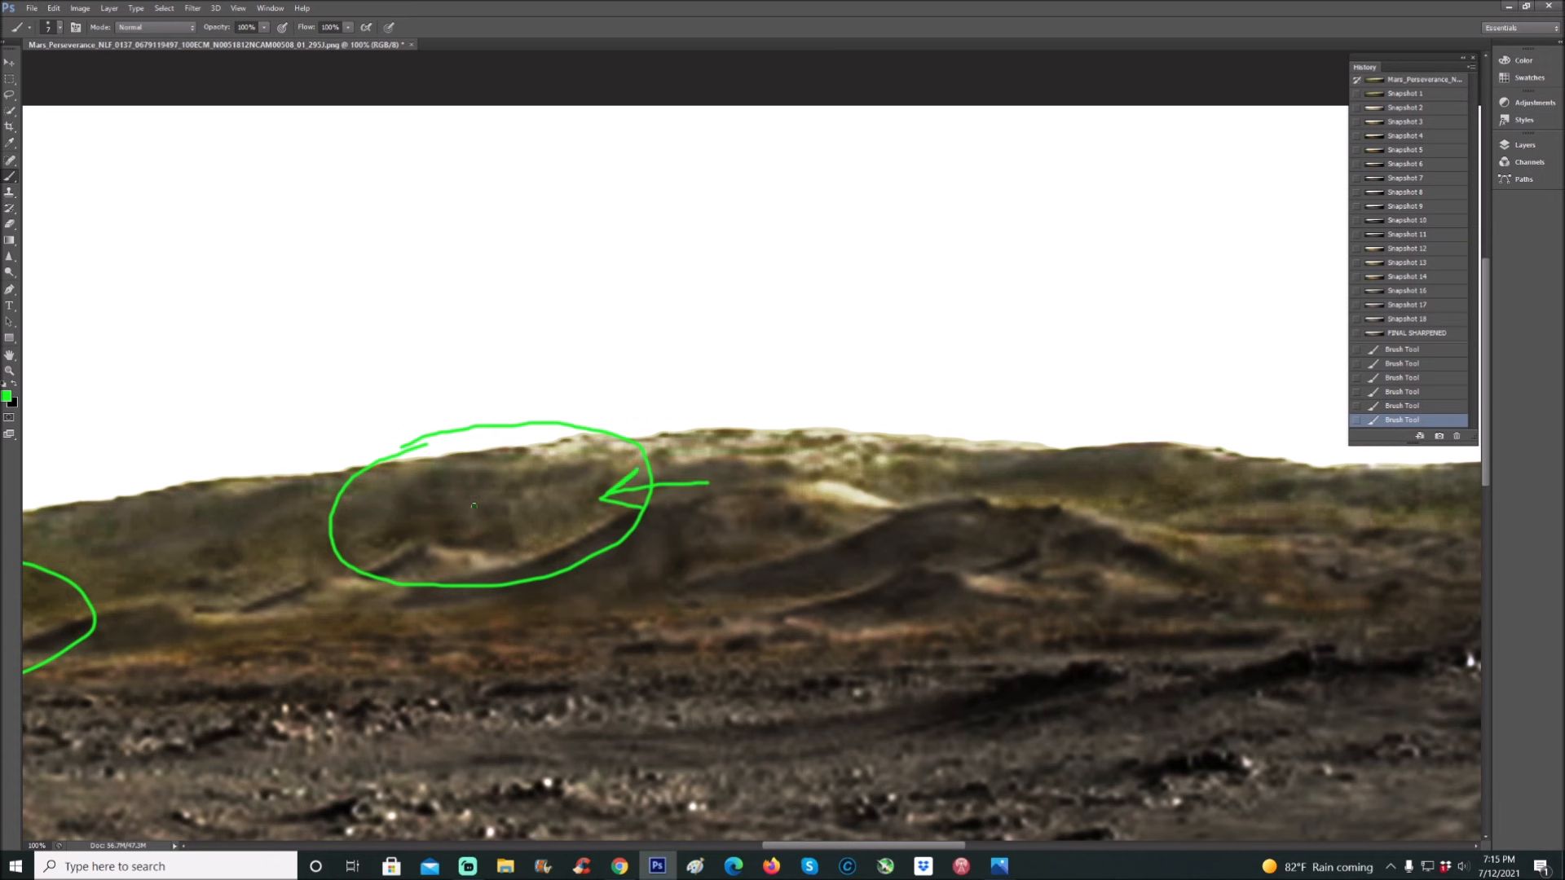
pyautogui.moveTo(480, 514); pyautogui.dragTo(504, 503)
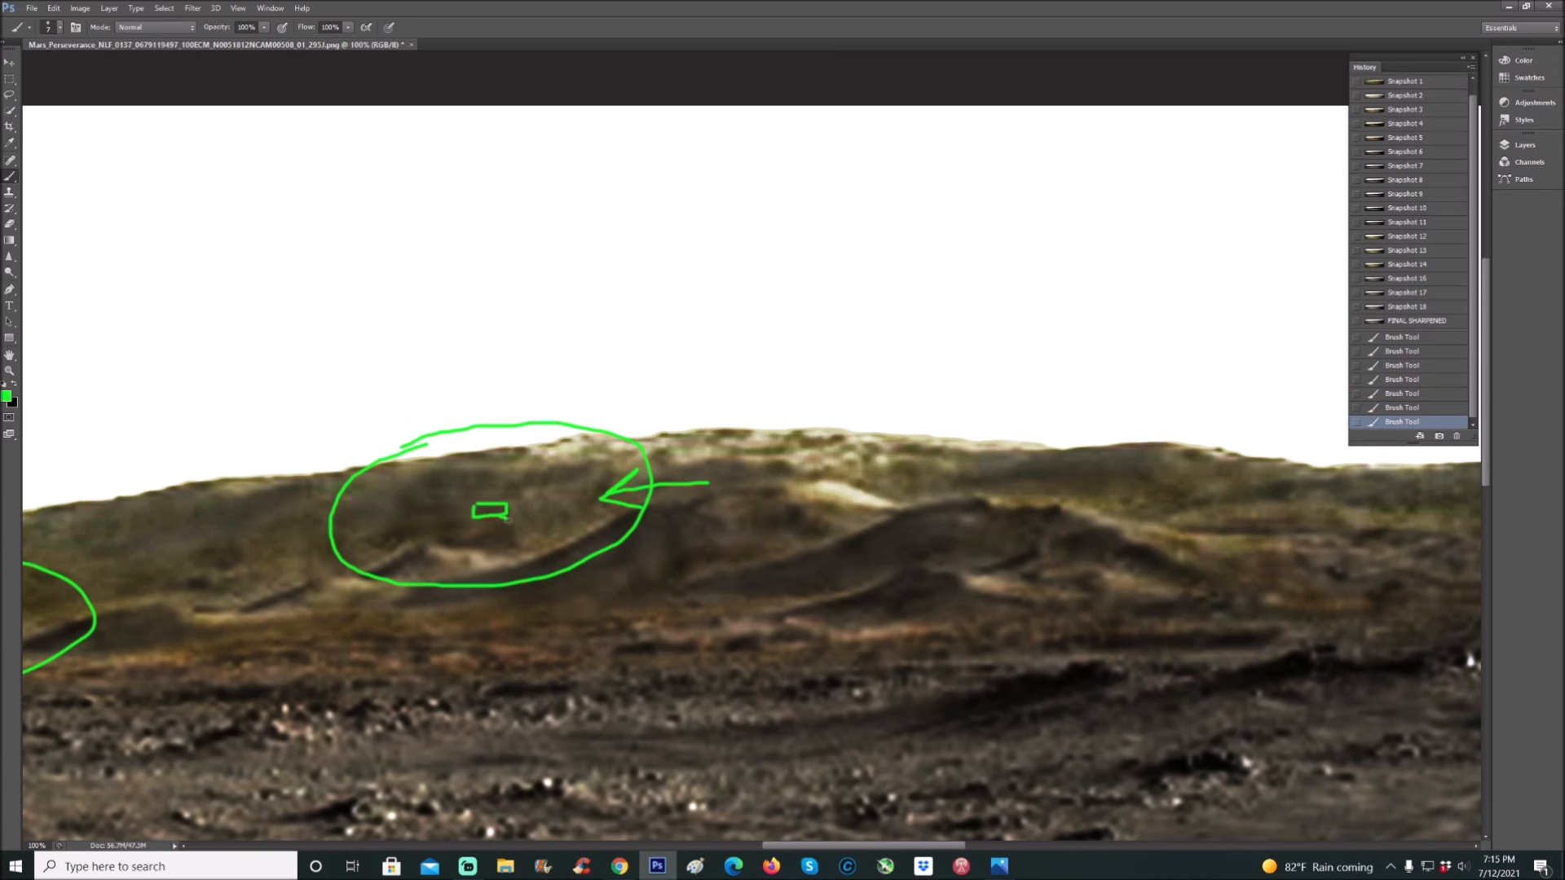
pyautogui.moveTo(504, 504); pyautogui.dragTo(514, 535)
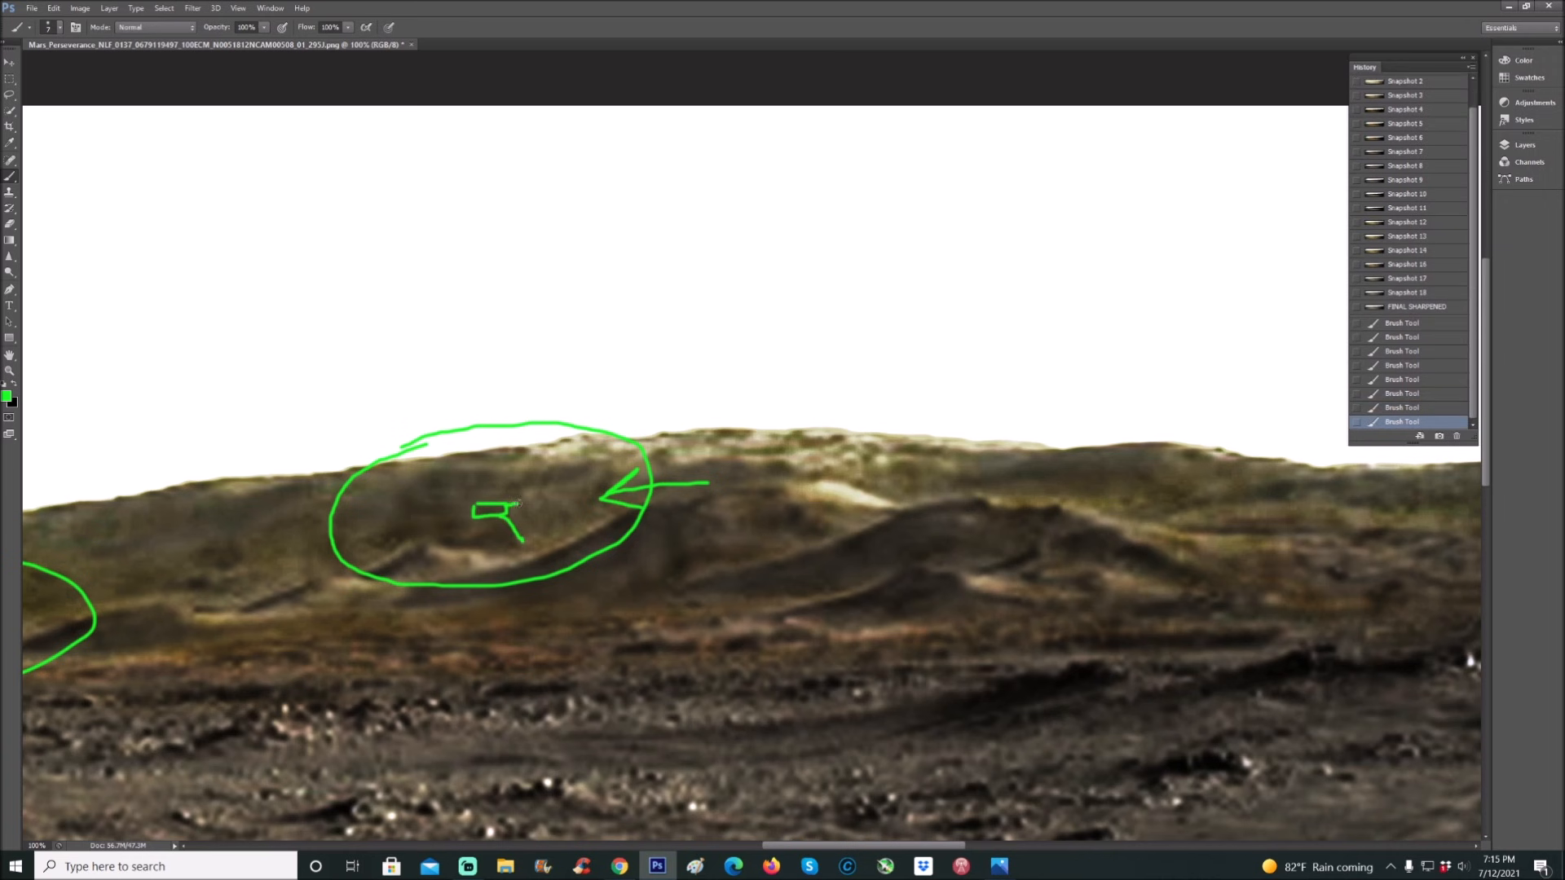
pyautogui.moveTo(512, 504); pyautogui.dragTo(547, 535)
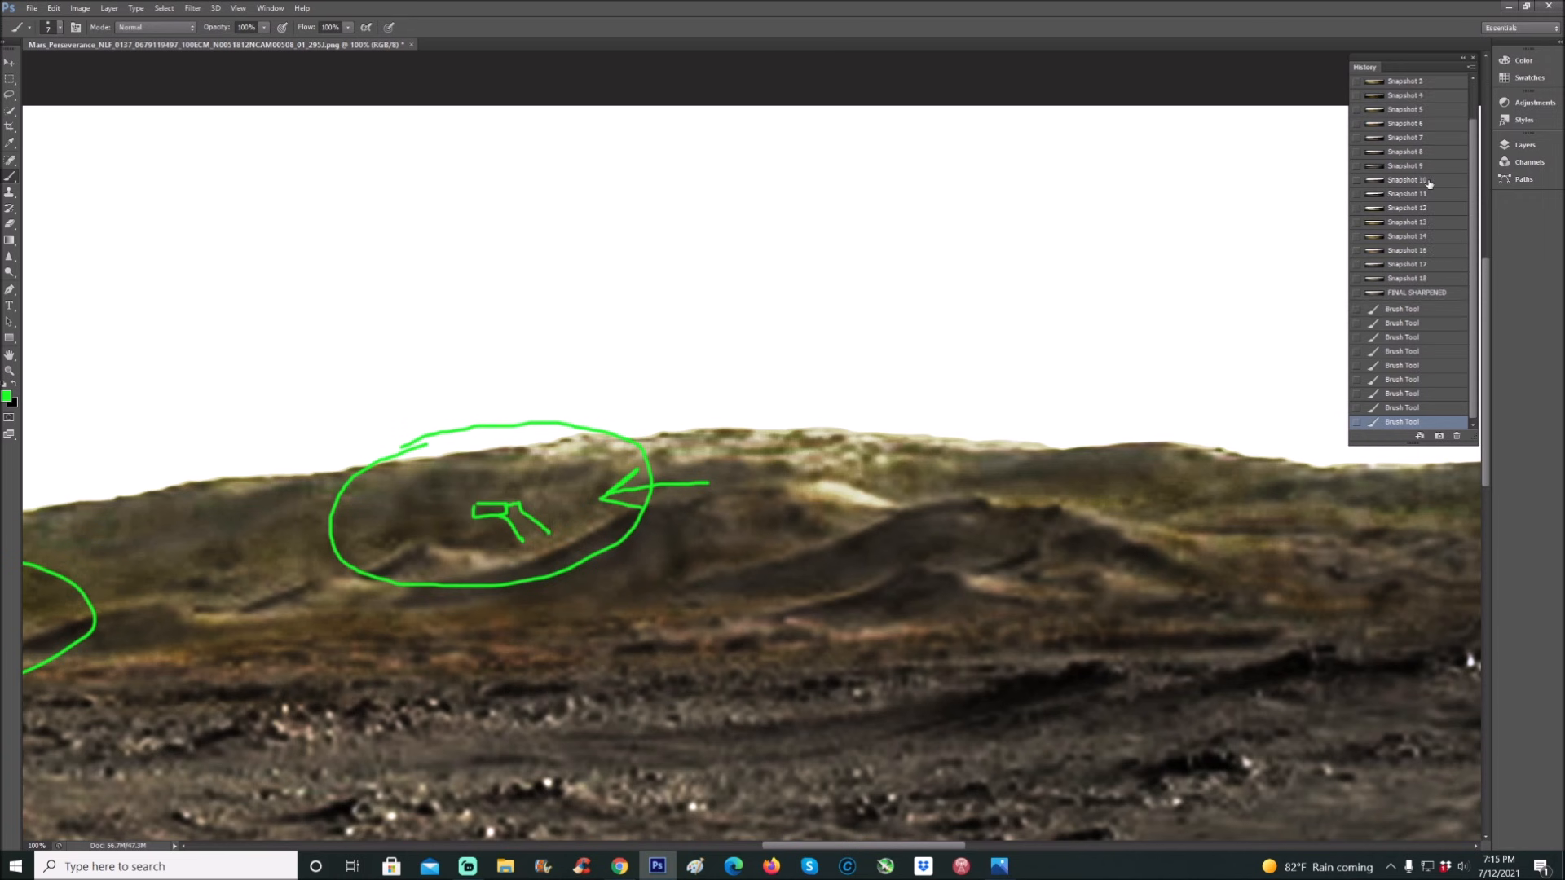
pyautogui.click(1407, 165)
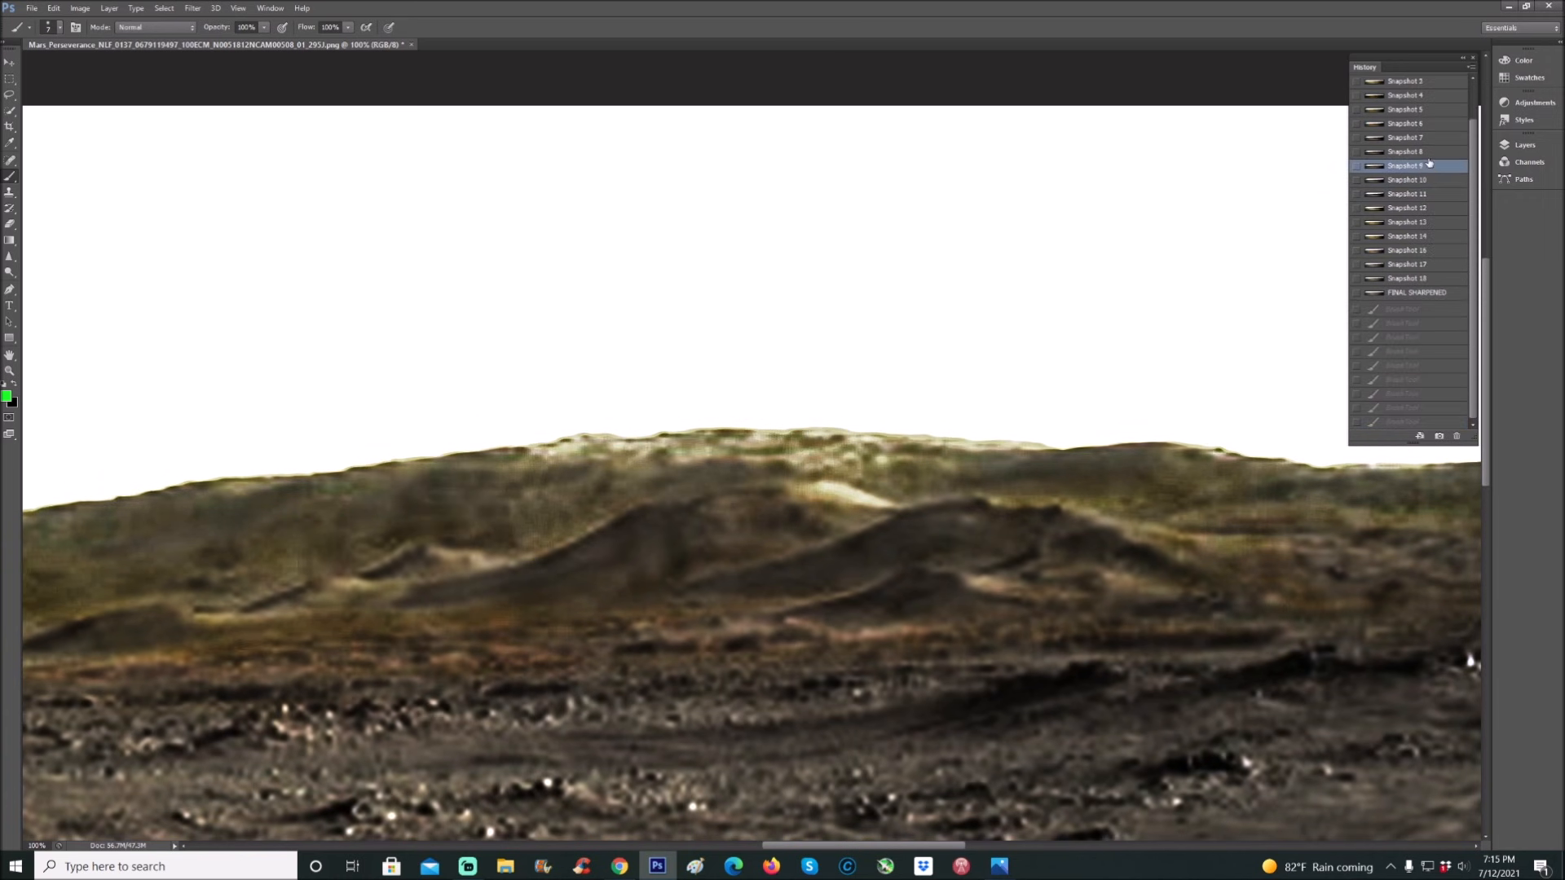
# - Circle the low terrain below the ridge in green on another colour snapshot
pyautogui.click(1407, 150)
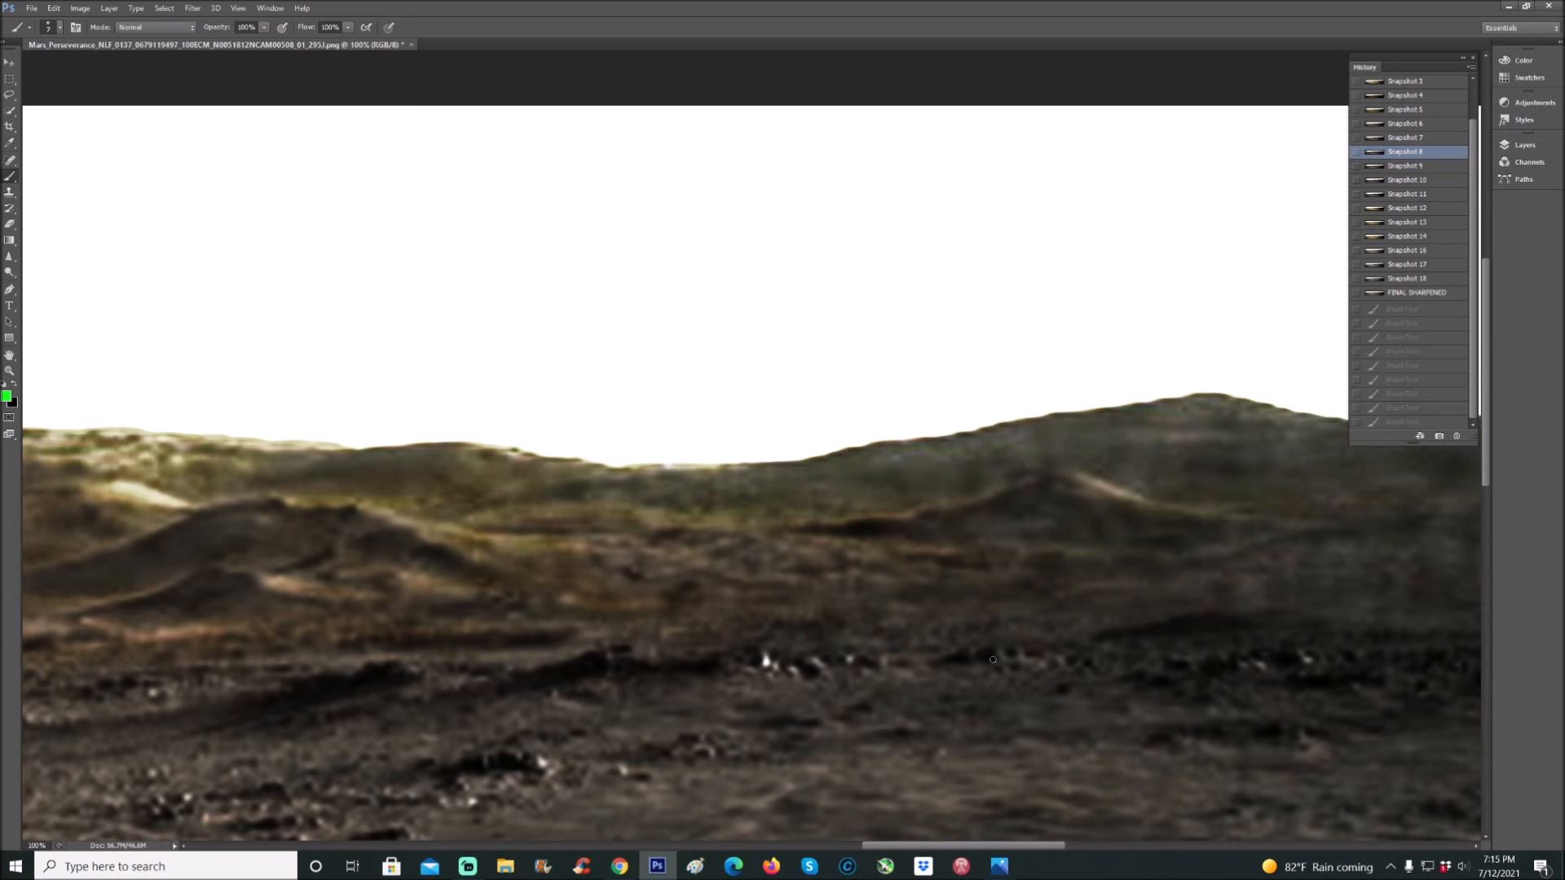
pyautogui.moveTo(485, 523); pyautogui.dragTo(853, 461)
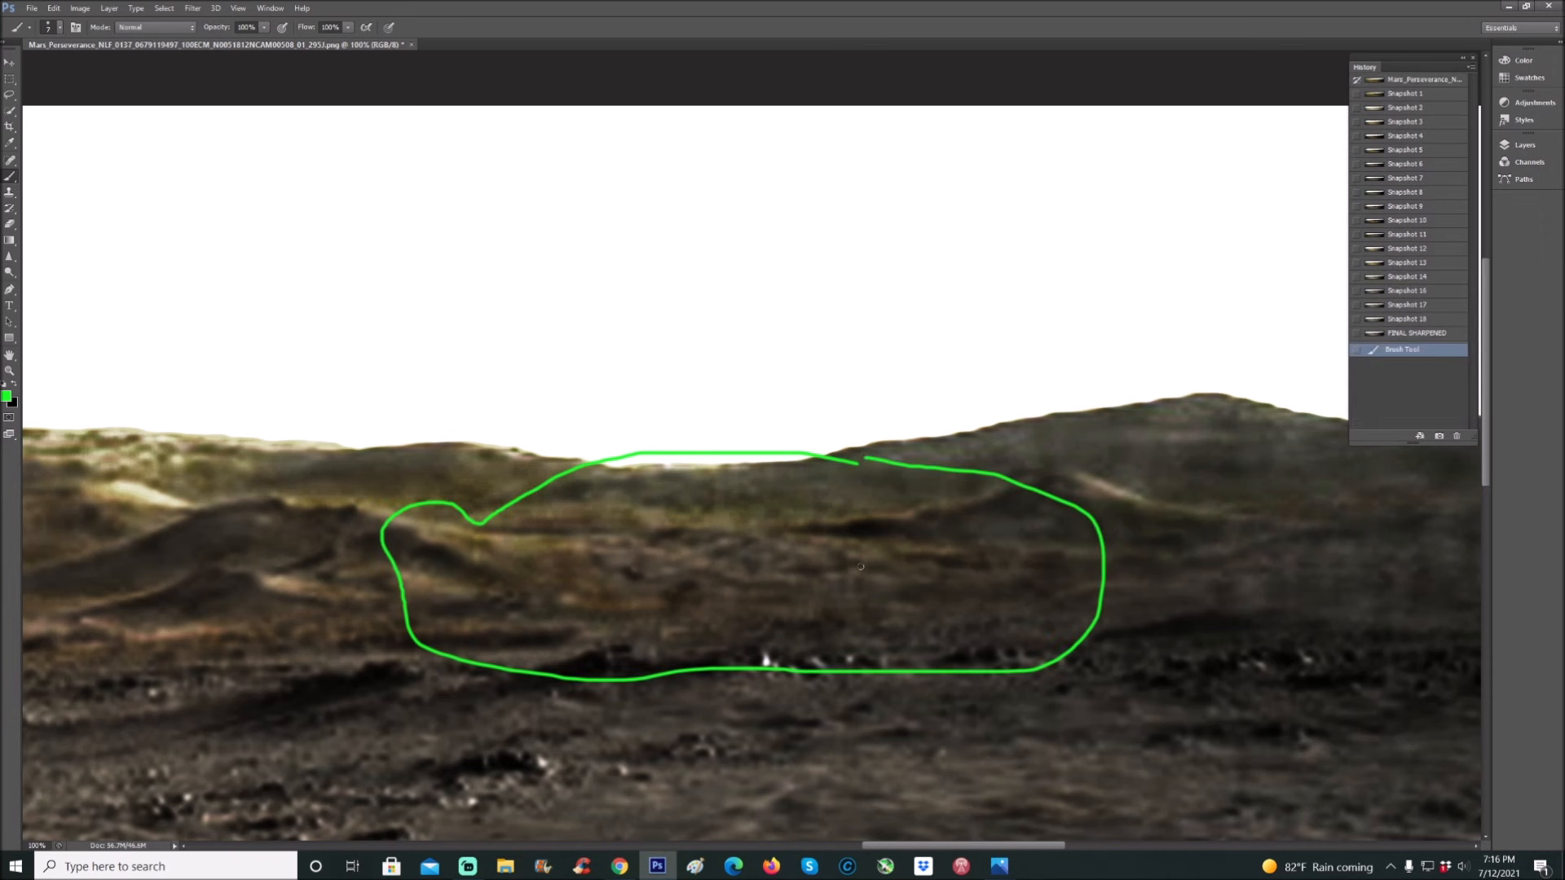
pyautogui.click(1406, 177)
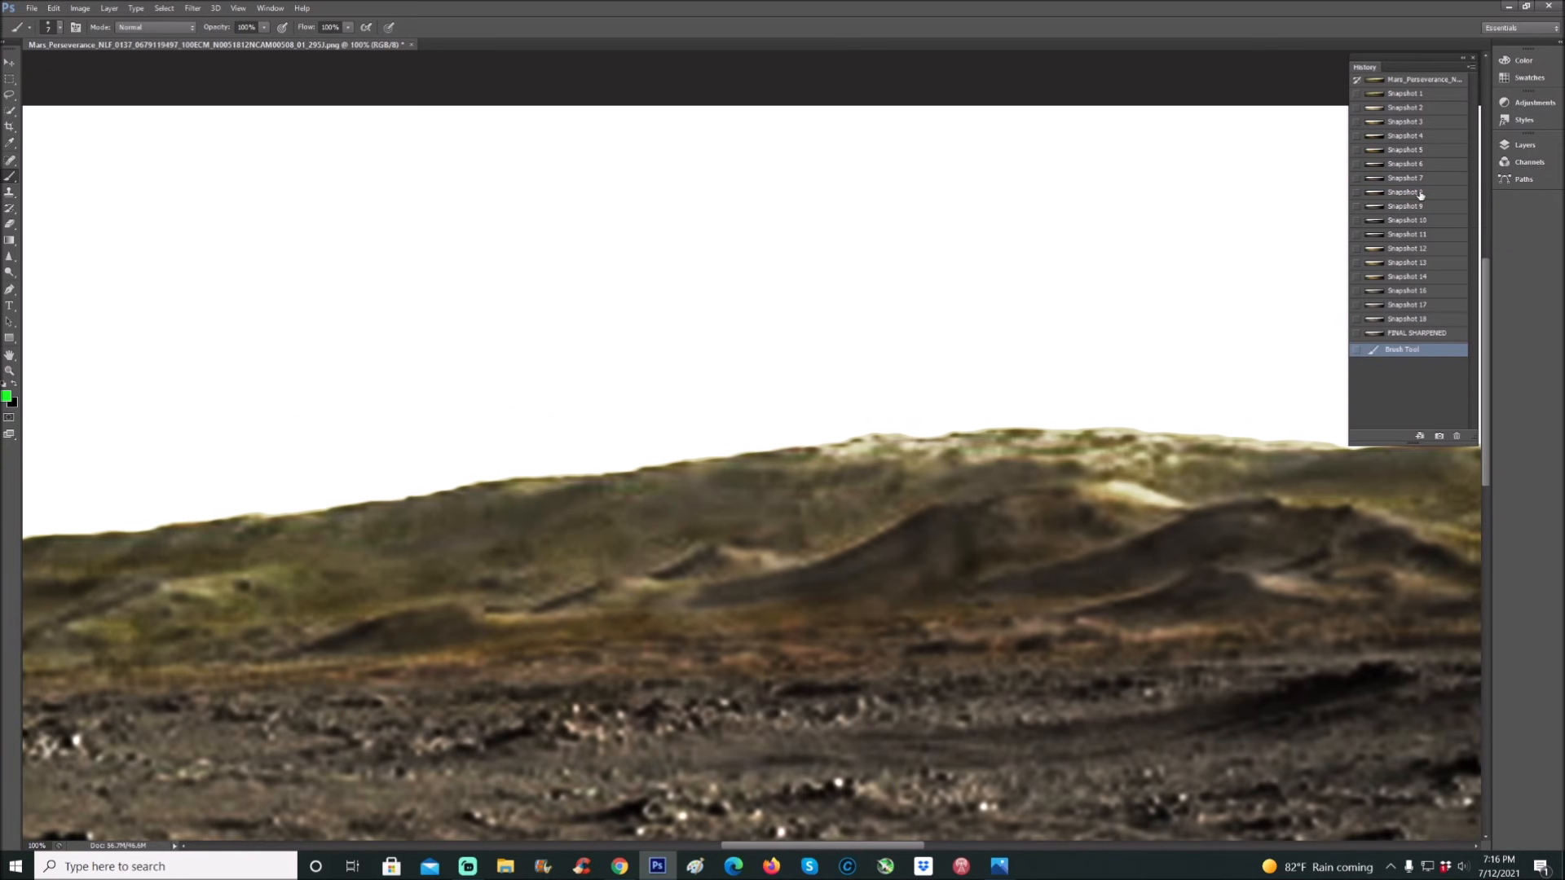
# - Compare the warmer and greyish snapshots, then draw a green curve around the low terrain on the grey one
pyautogui.click(1407, 220)
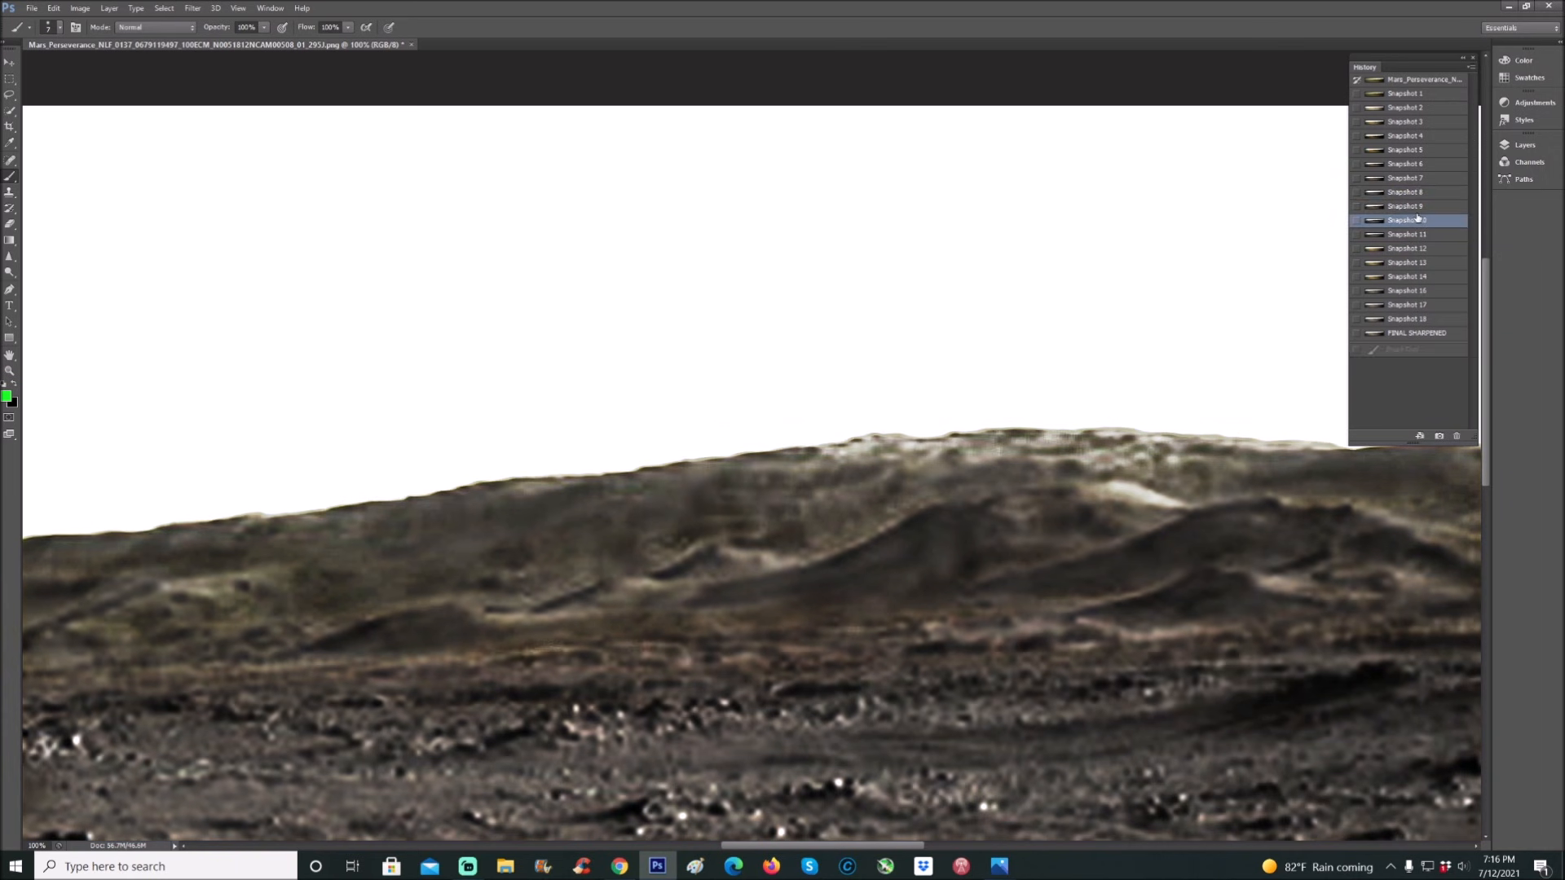
pyautogui.click(1405, 206)
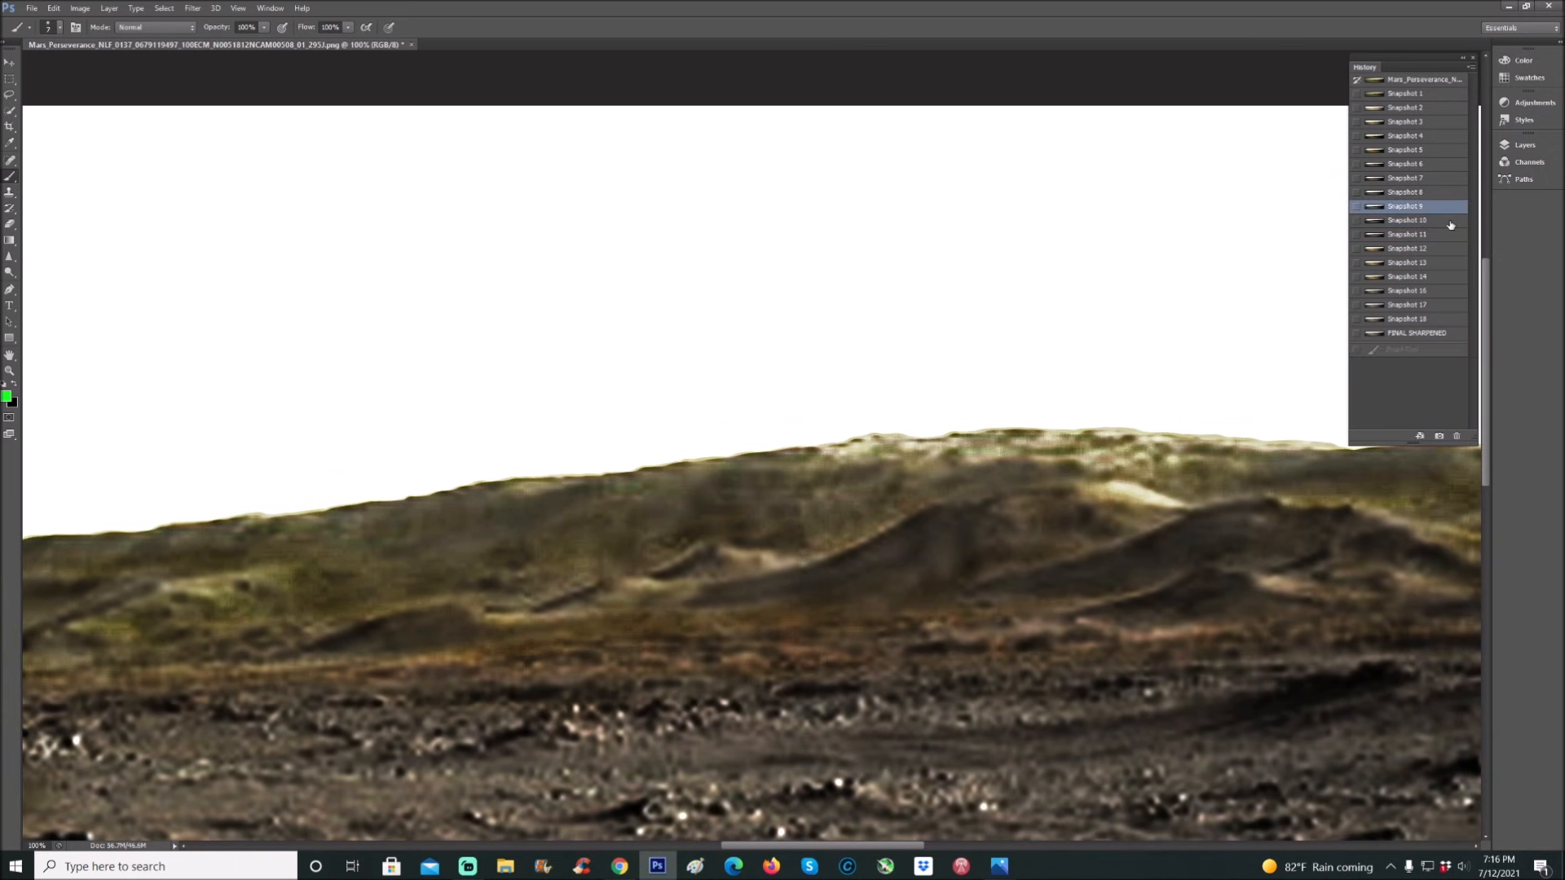
pyautogui.click(1407, 220)
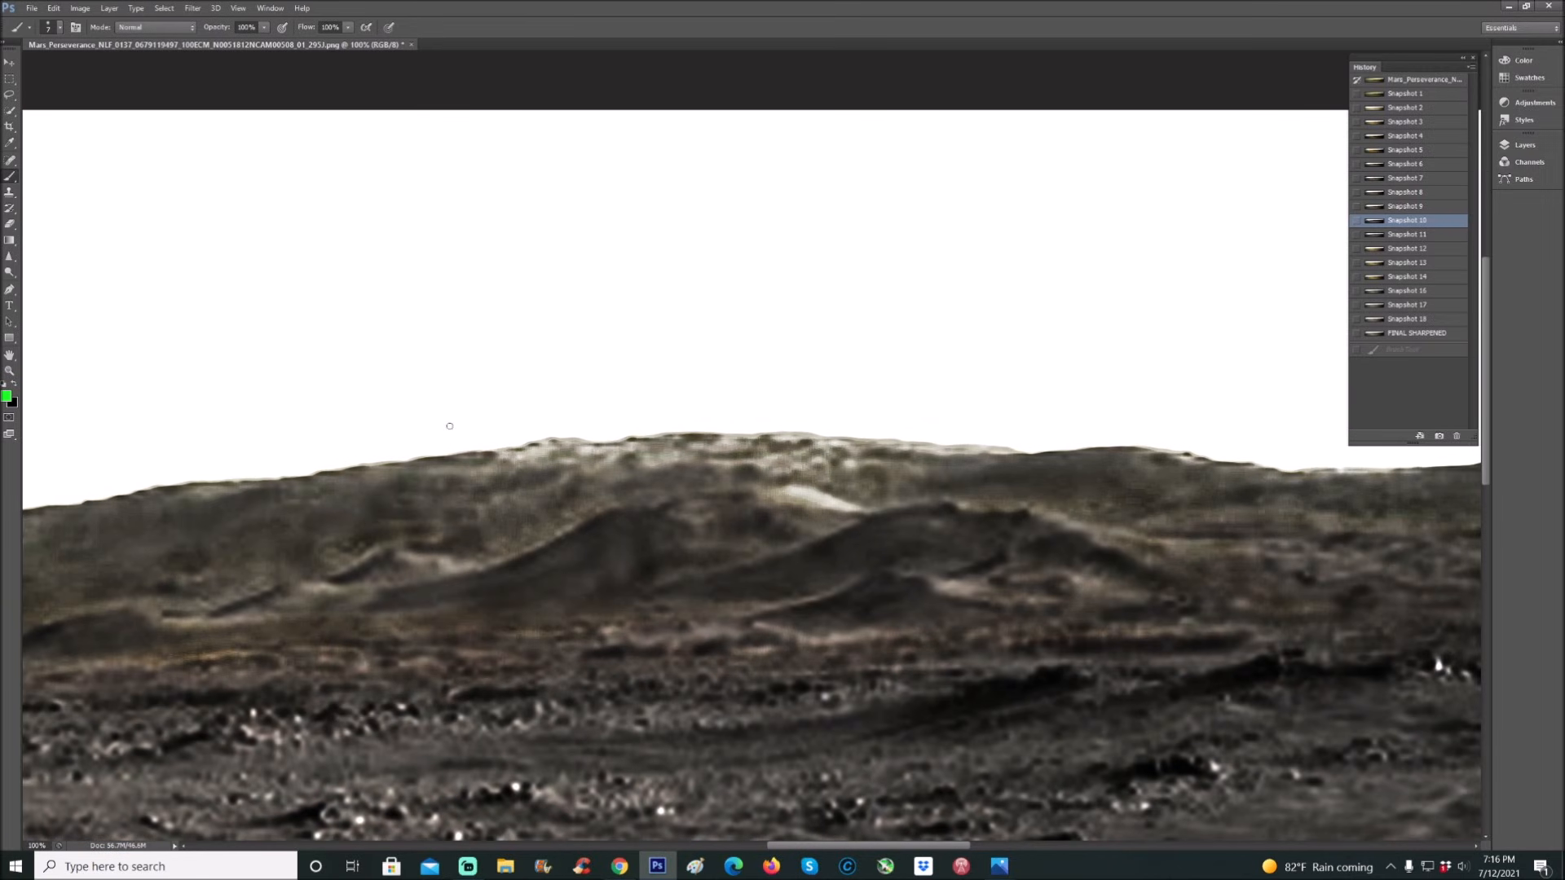
pyautogui.moveTo(450, 426); pyautogui.dragTo(923, 579)
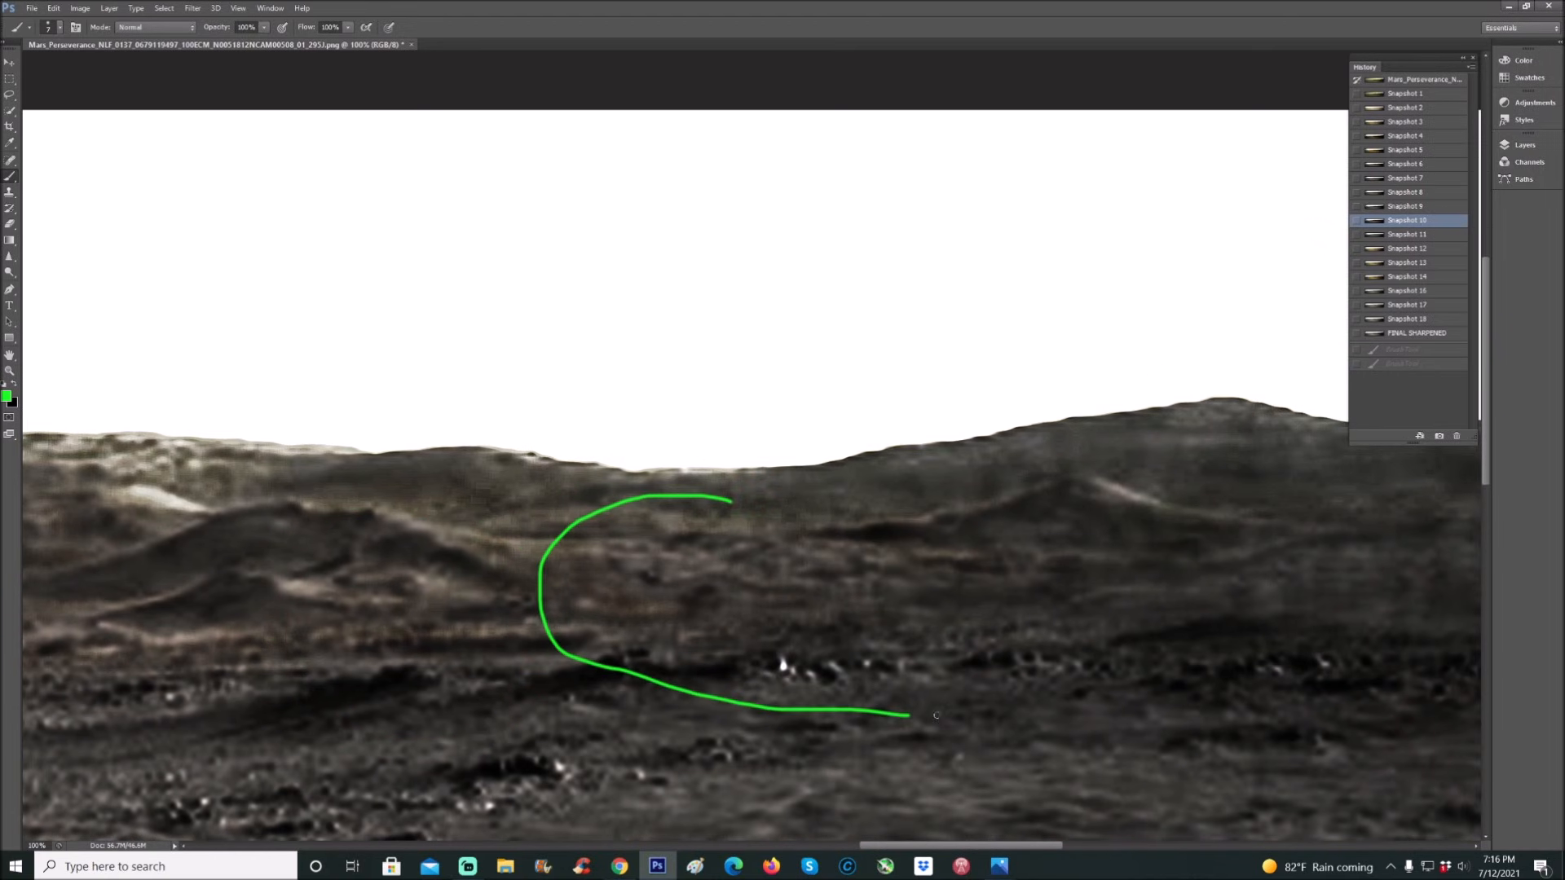
# - Switch History snapshots to a warmer, pale yellowish-green colouring, clearing the previous green curve
pyautogui.click(1406, 233)
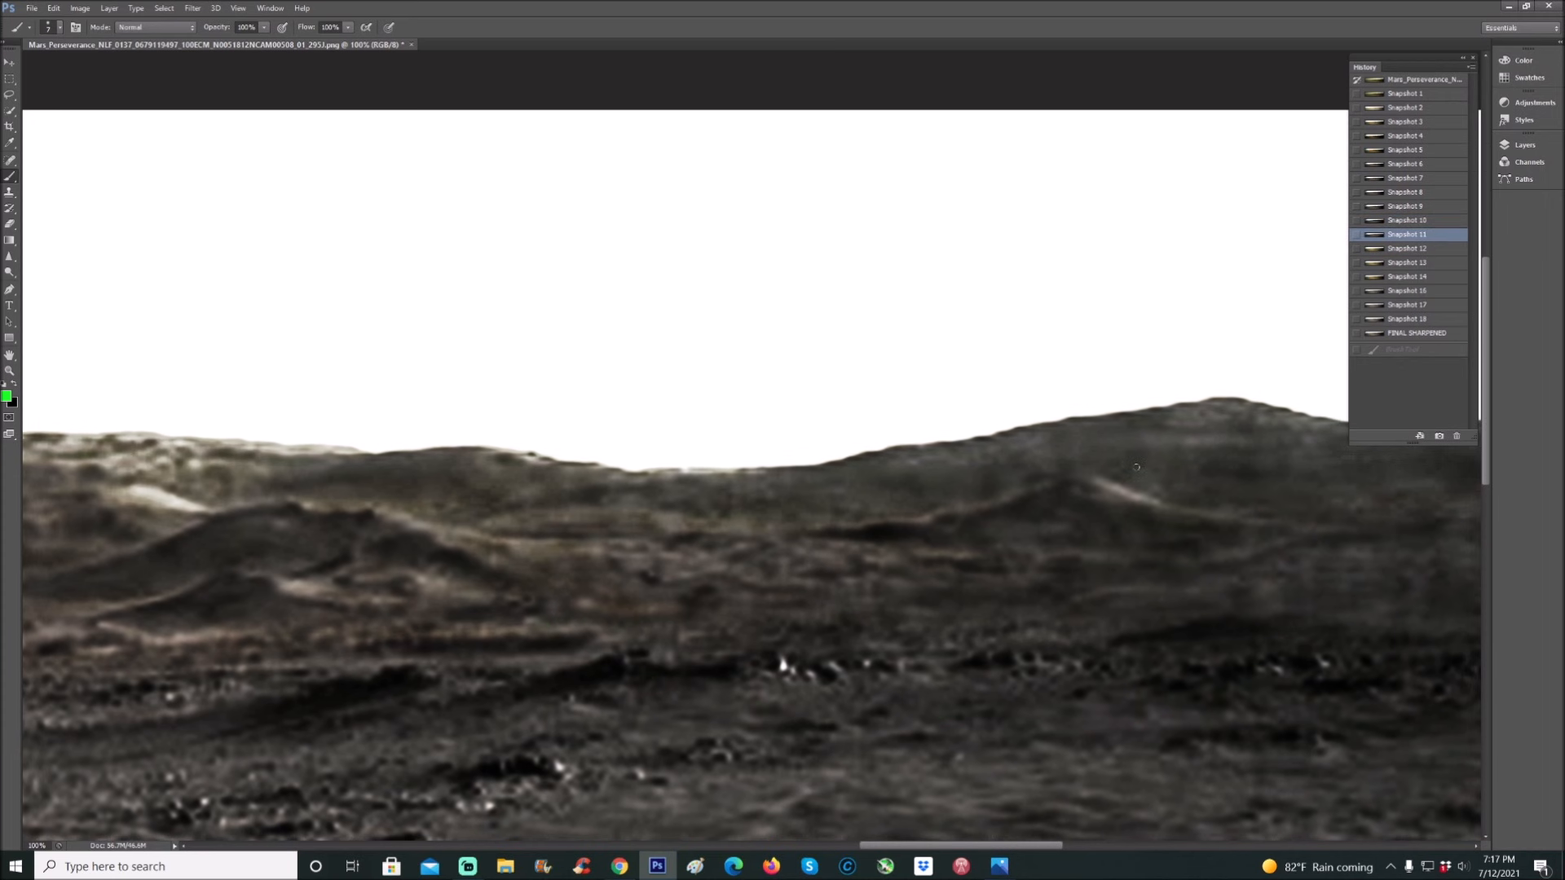
pyautogui.click(1407, 248)
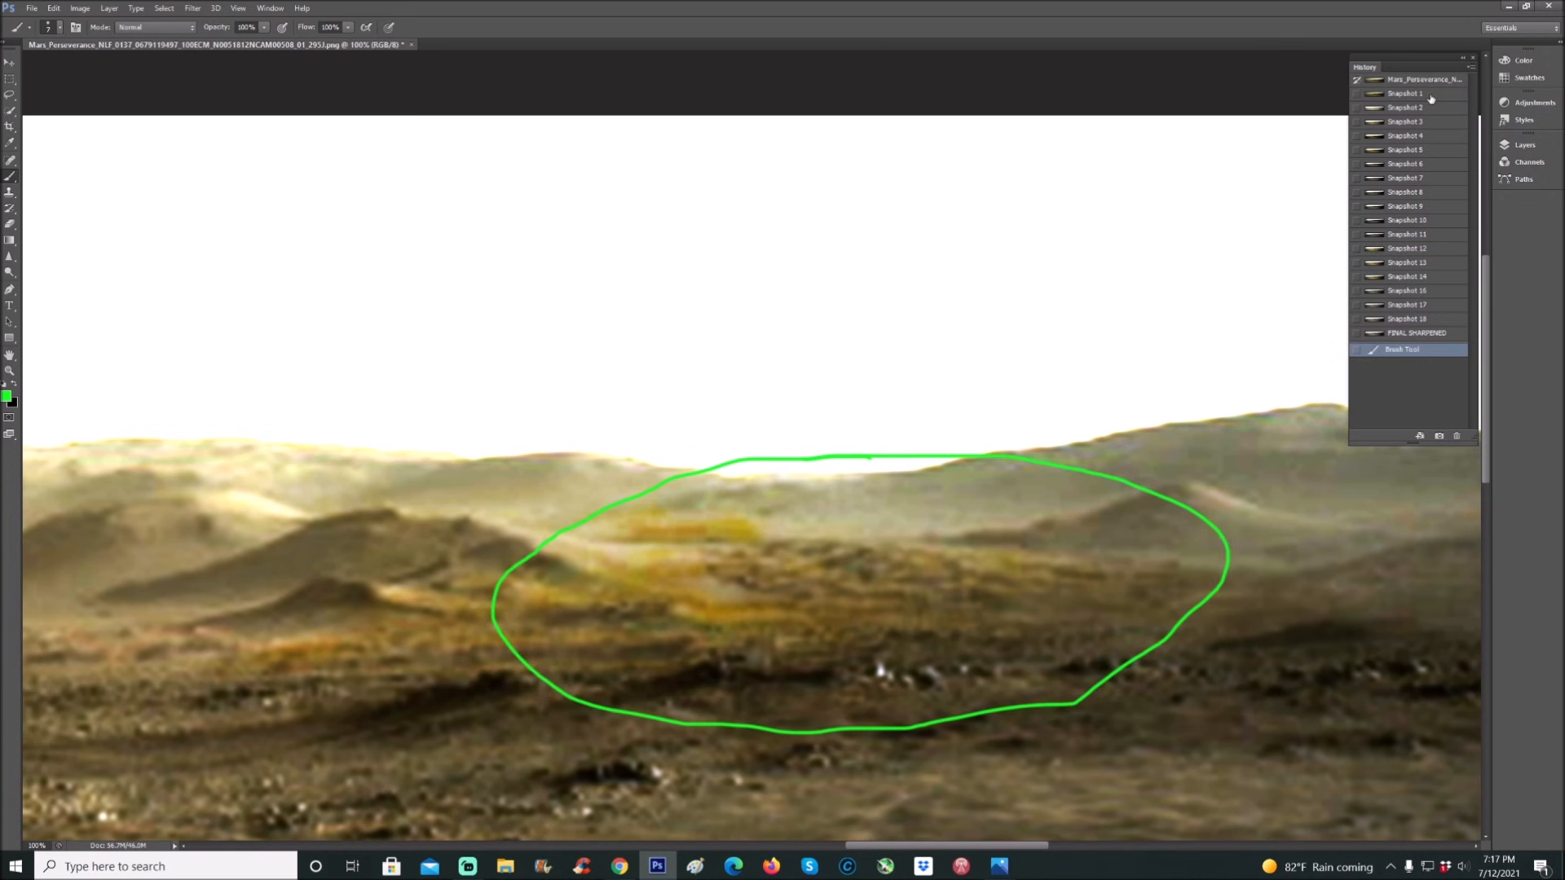
pyautogui.click(1405, 93)
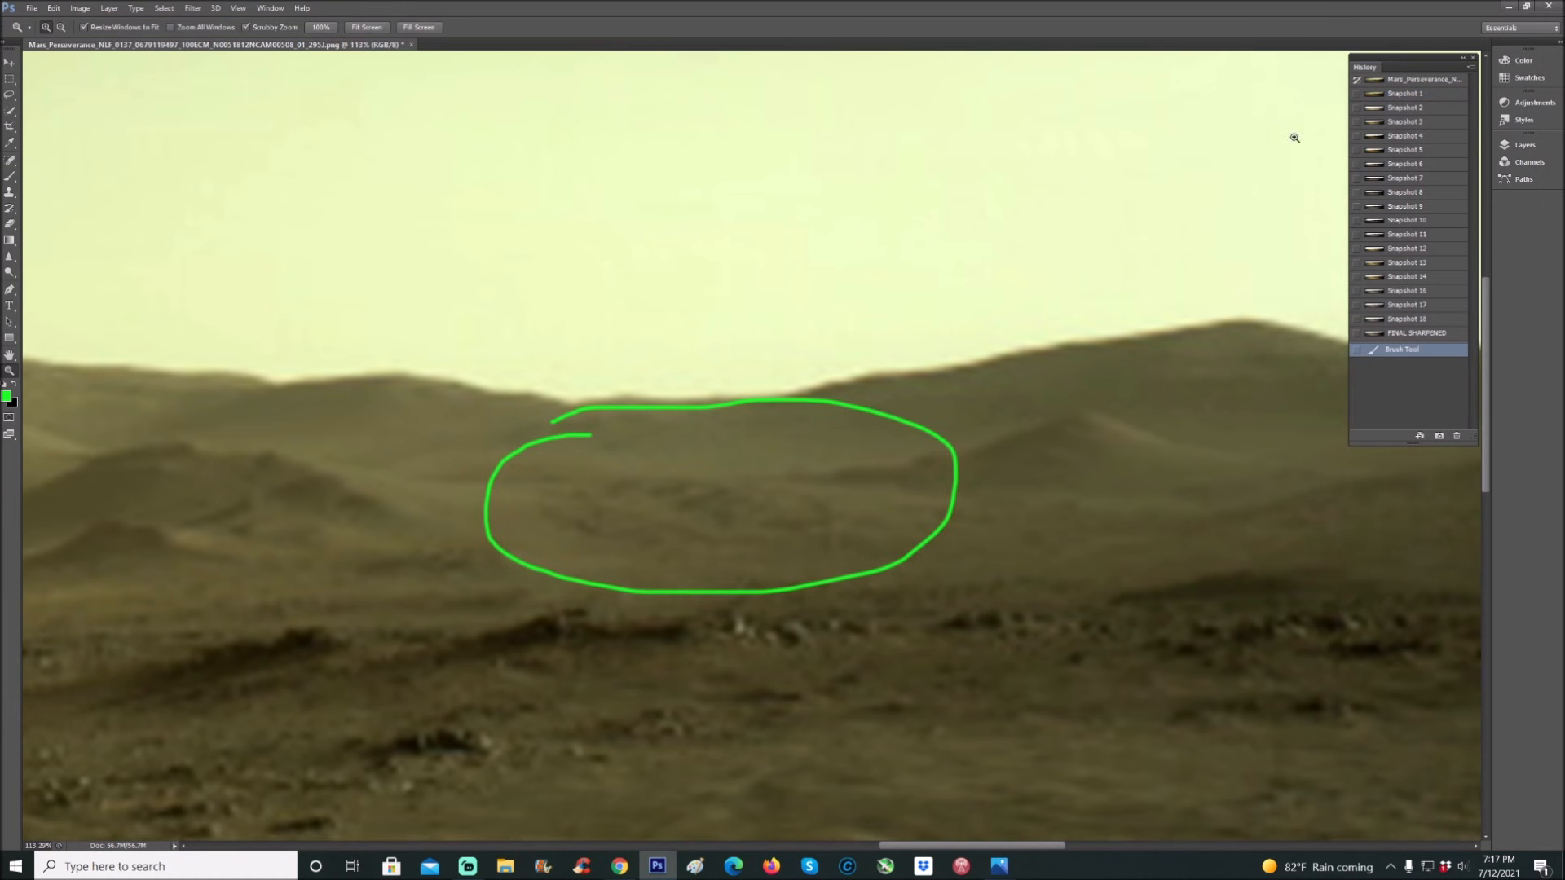
# - Preview the pale, tan, dark high-contrast and yellow-green snapshots, settling on the warm tan one
pyautogui.click(1404, 107)
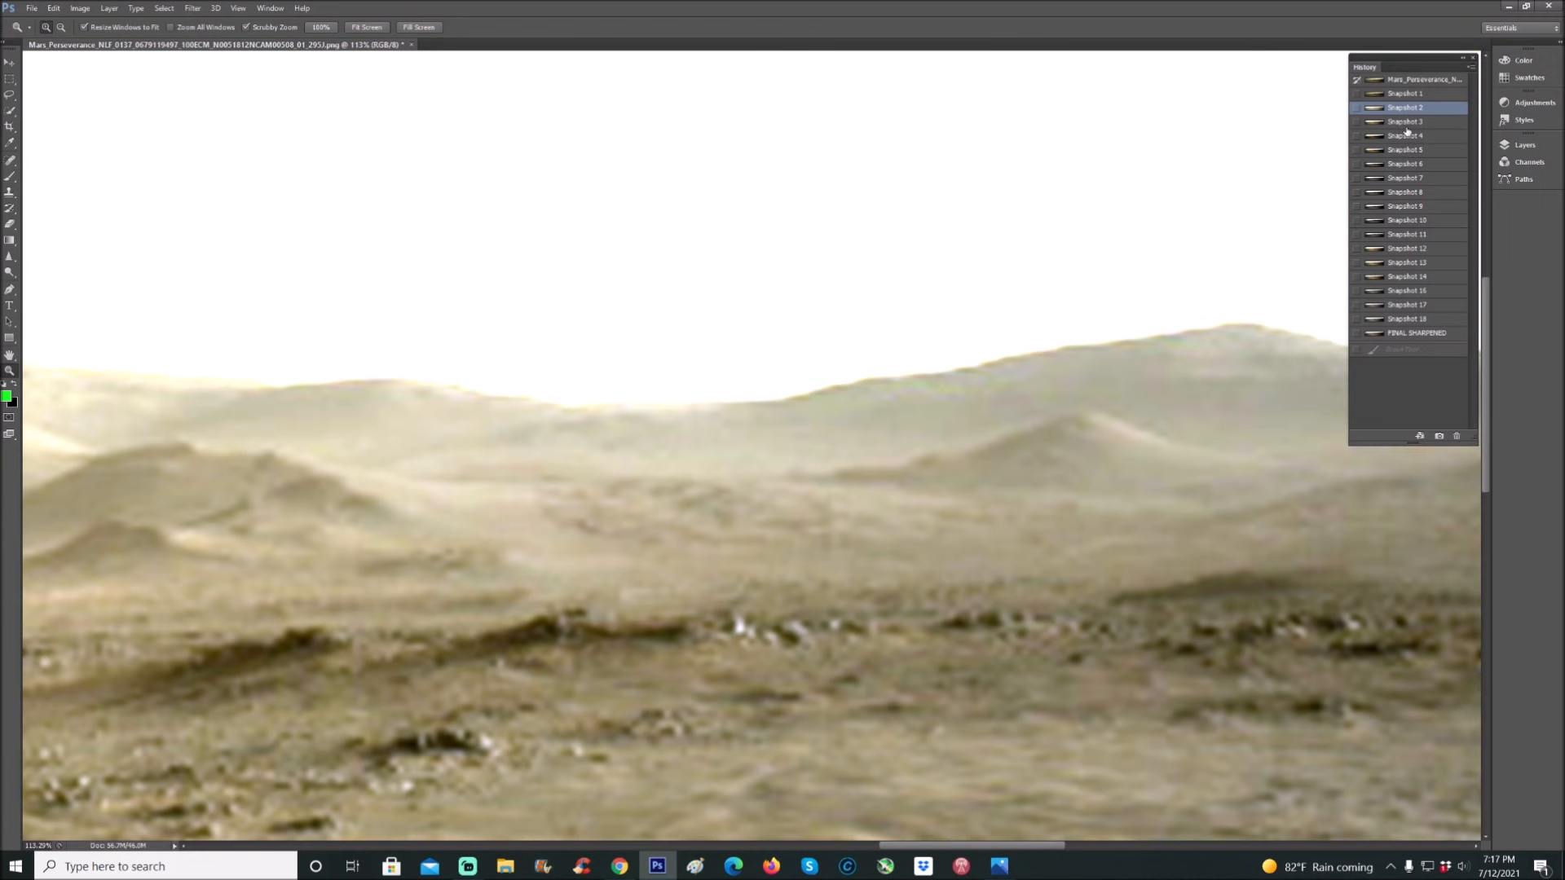
pyautogui.click(1405, 121)
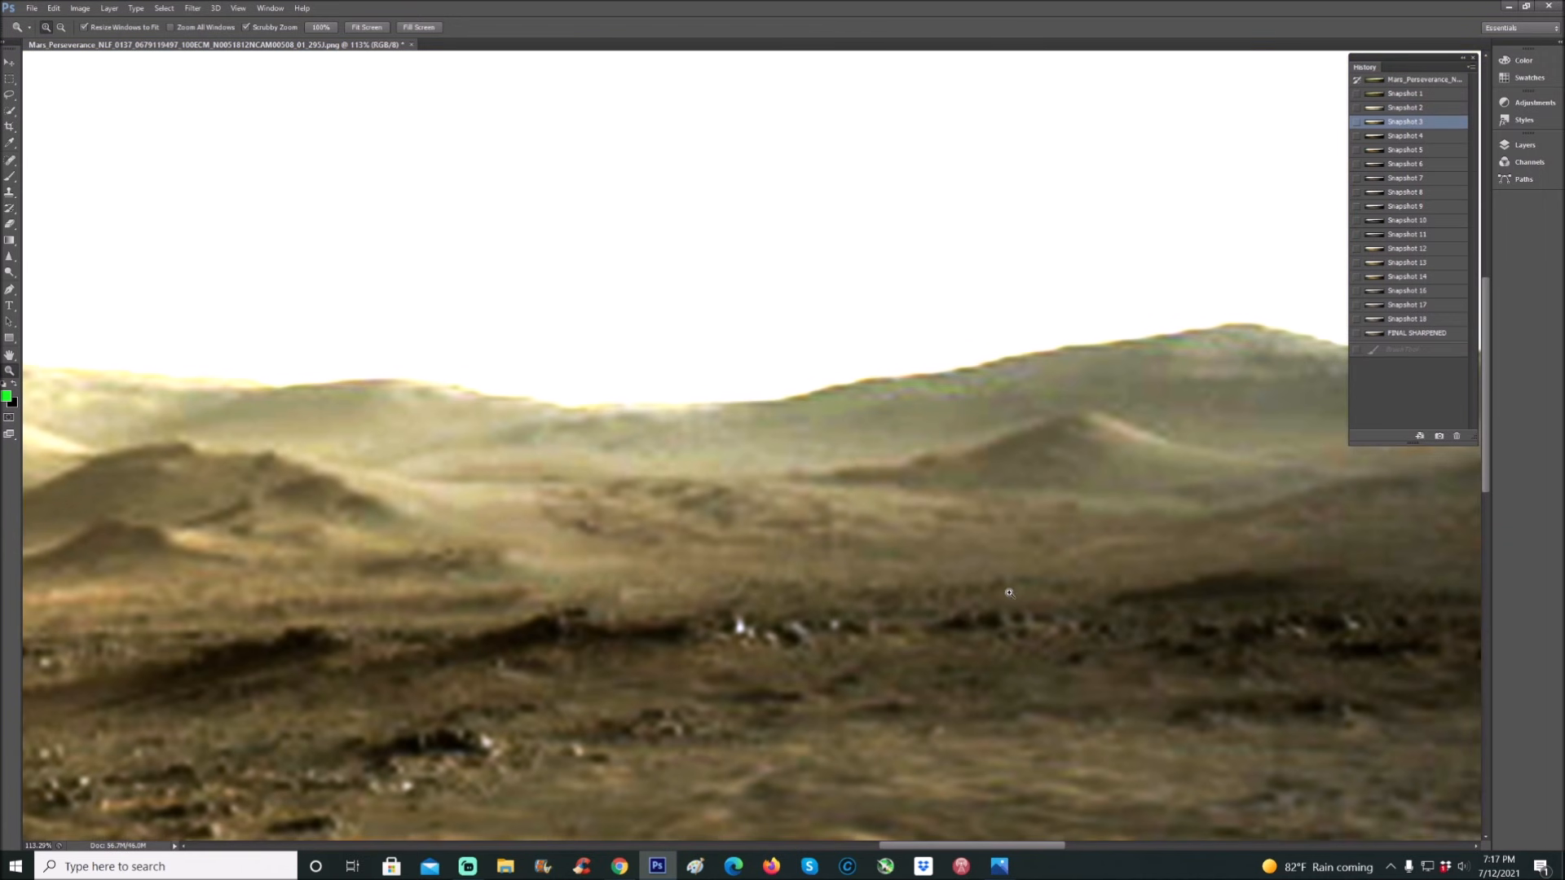
pyautogui.click(1406, 107)
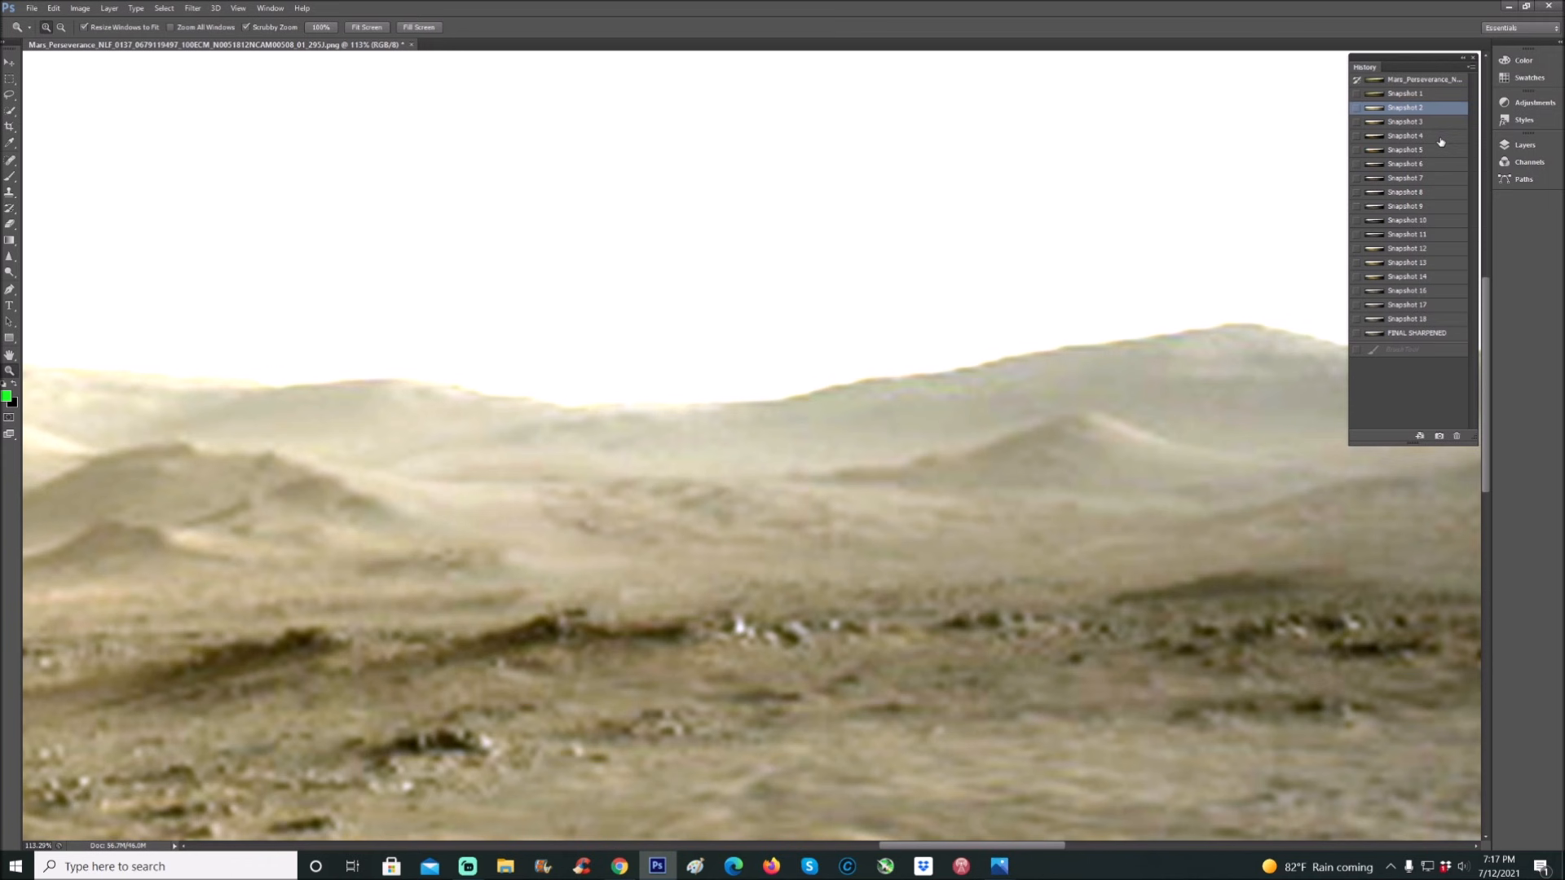
pyautogui.click(1405, 135)
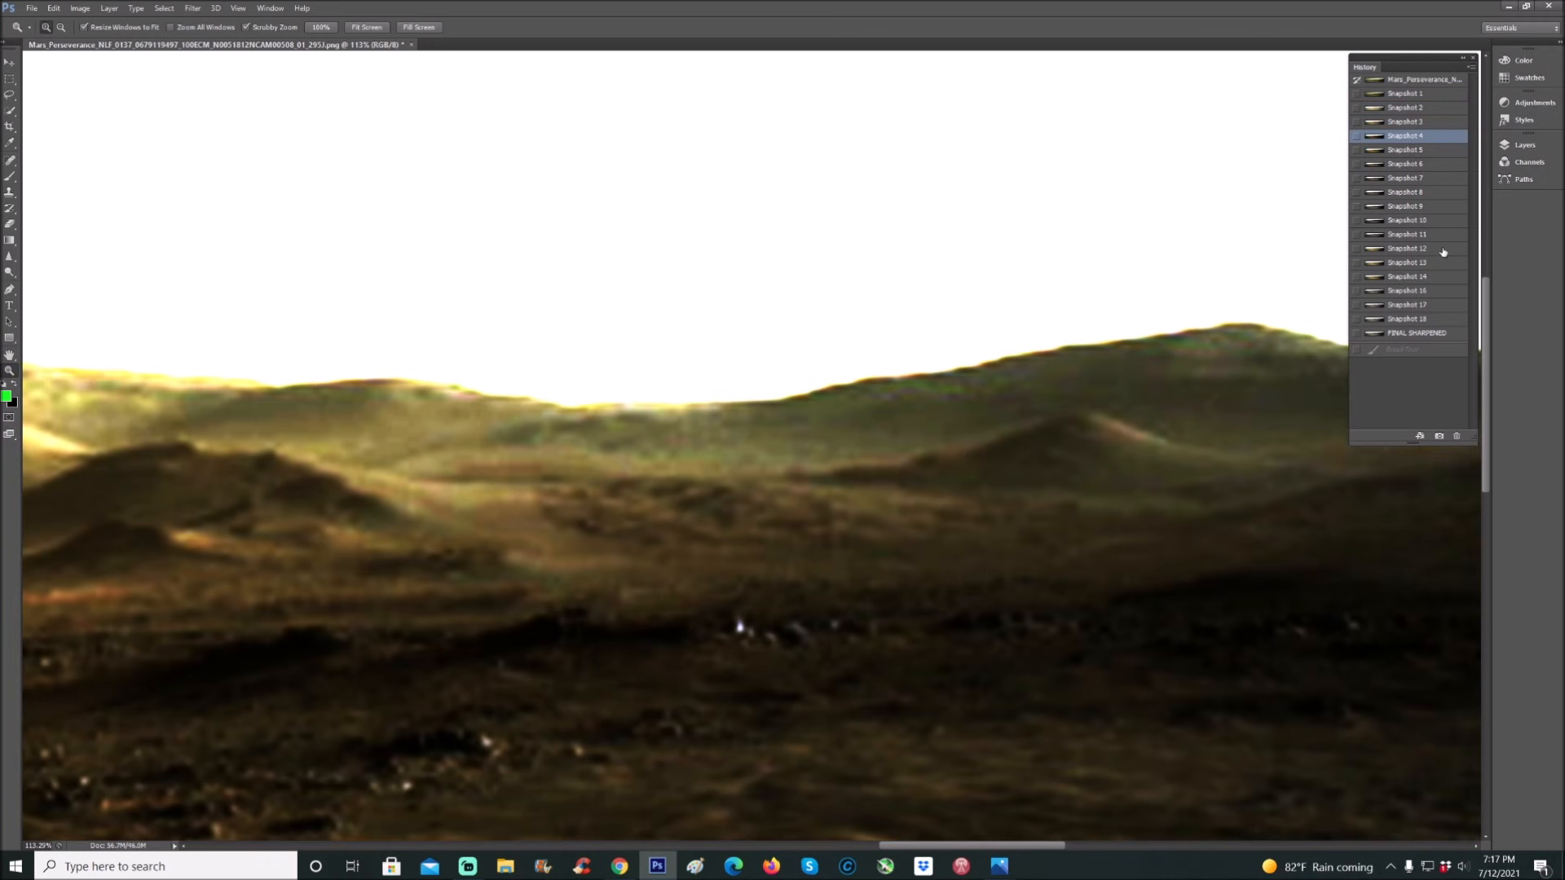
pyautogui.click(1405, 261)
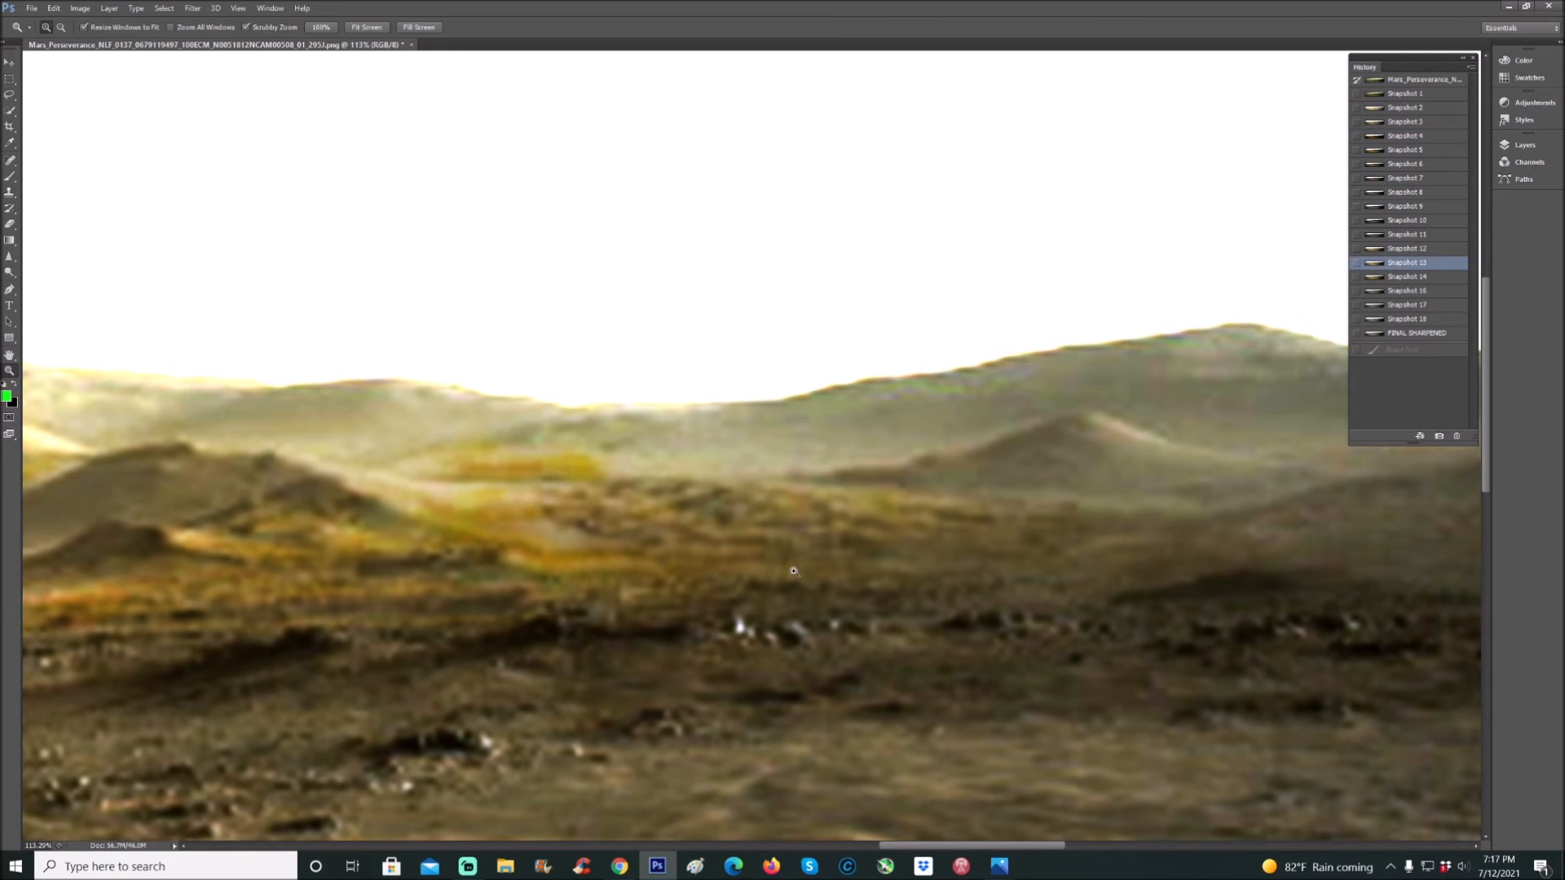
pyautogui.moveTo(467, 510)
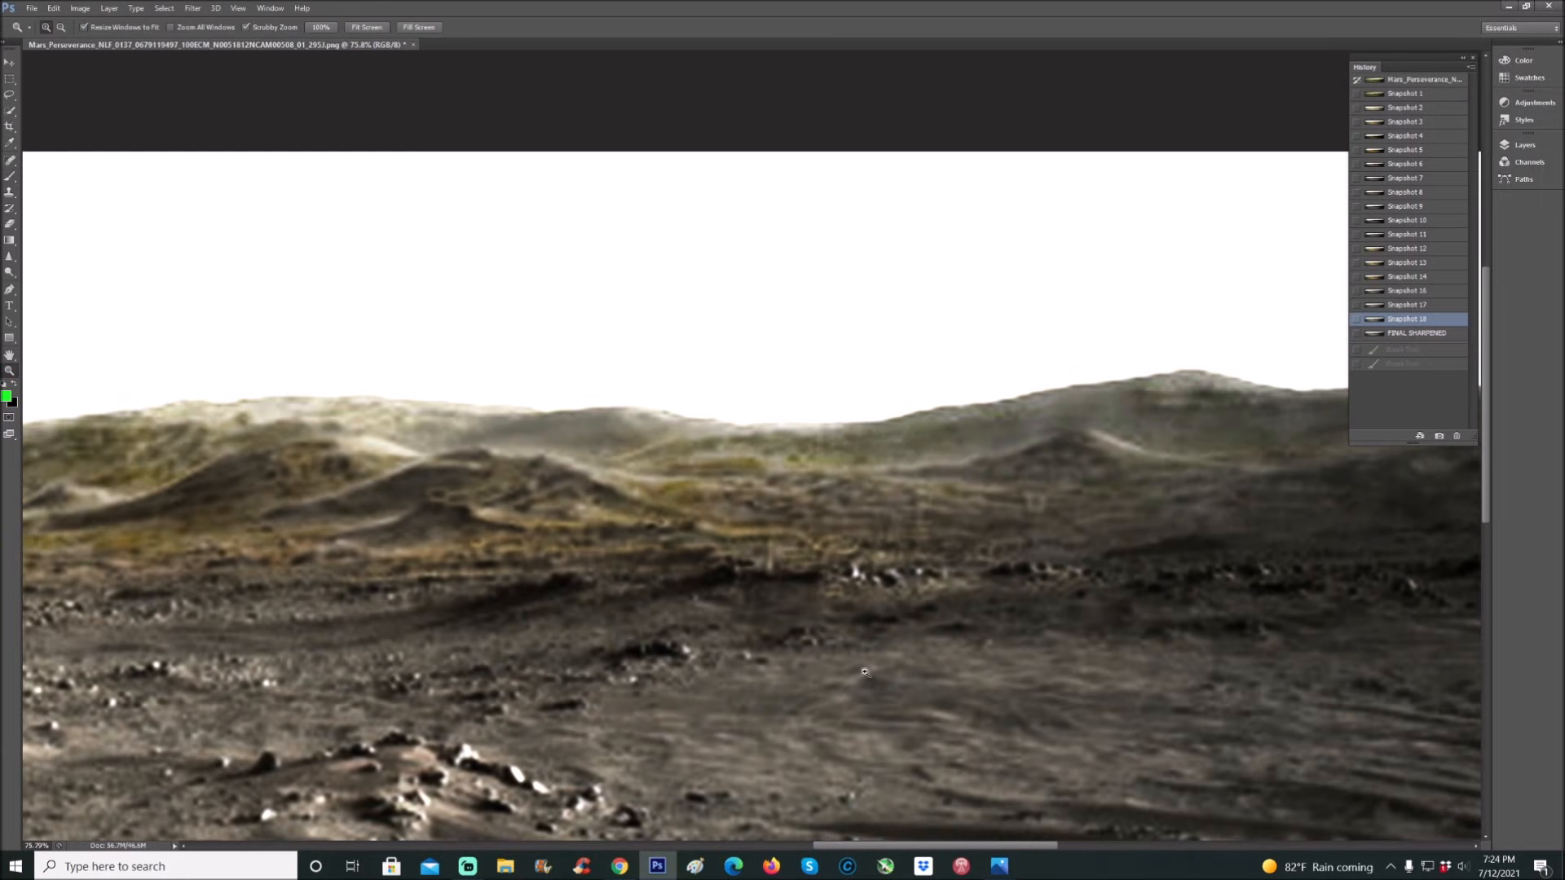
pyautogui.click(1407, 120)
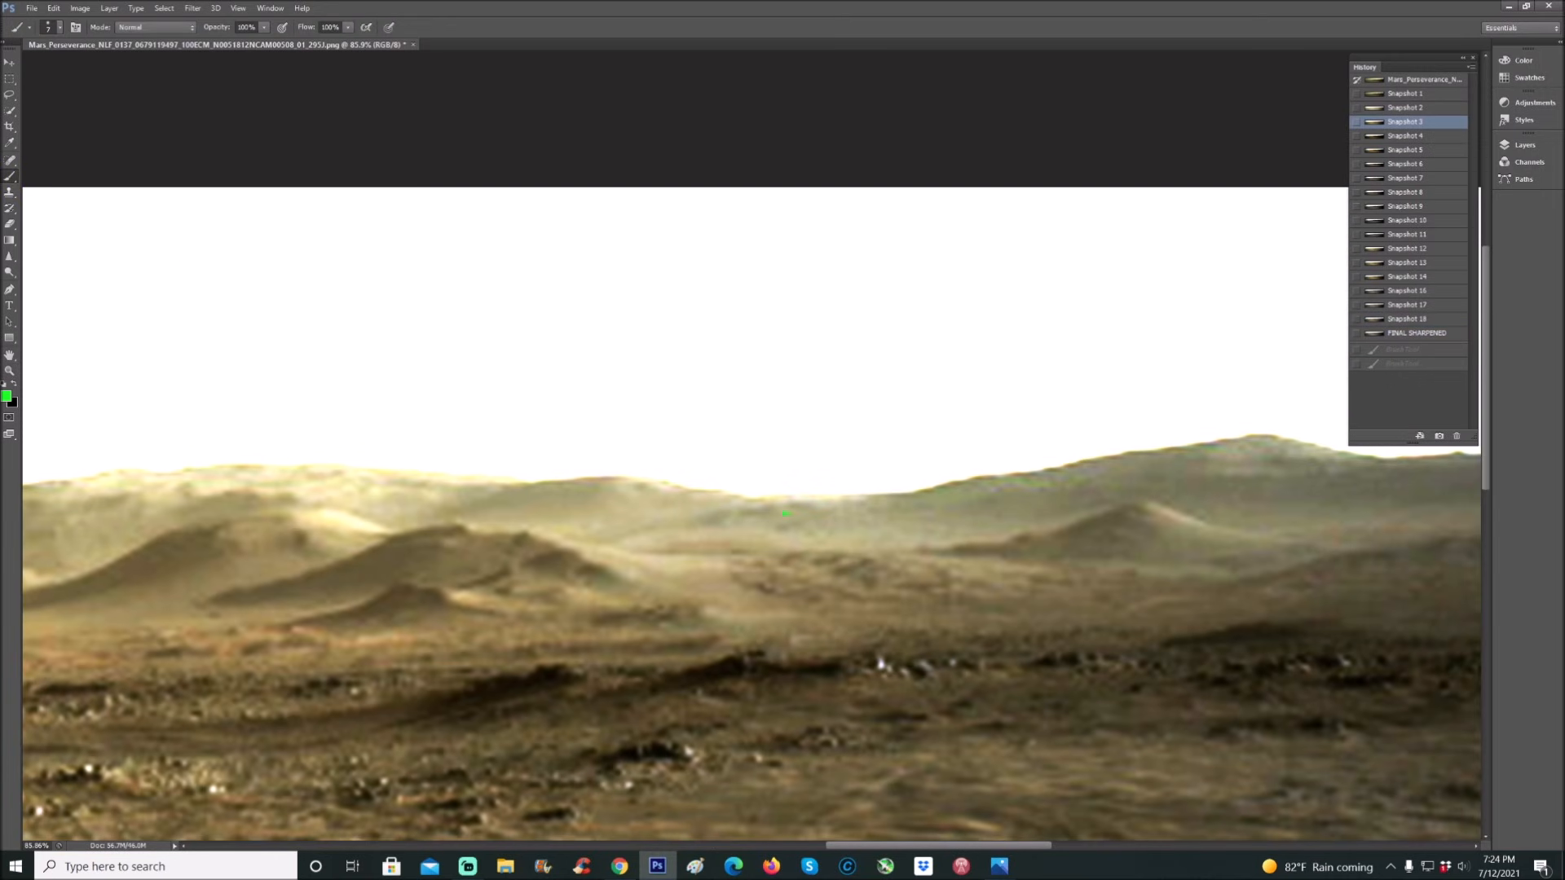
# - Show the Mars Anomalies and Beyond end card in Windows Photos
pyautogui.click(467, 866)
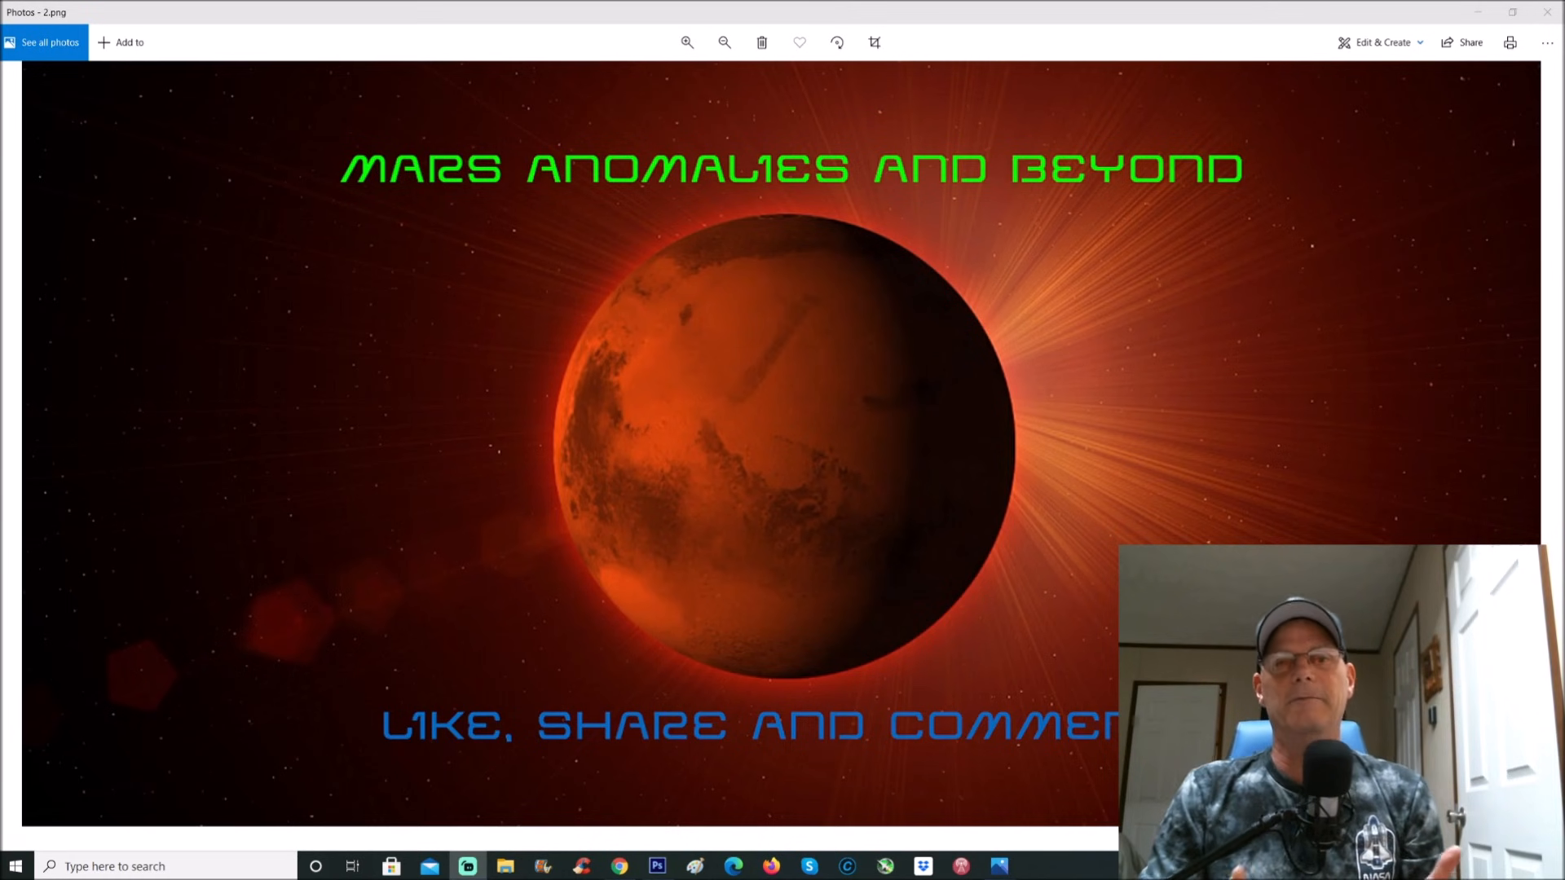